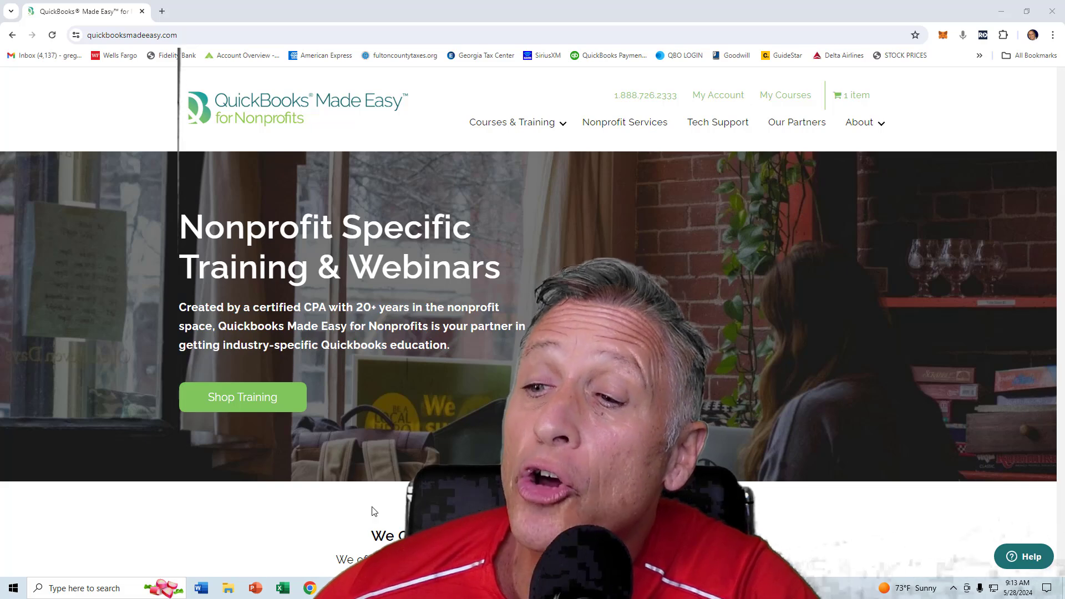
Step: Switch from Chrome to the QuickBooks Desktop Home page for Sample Synergy Now
left_click(444, 588)
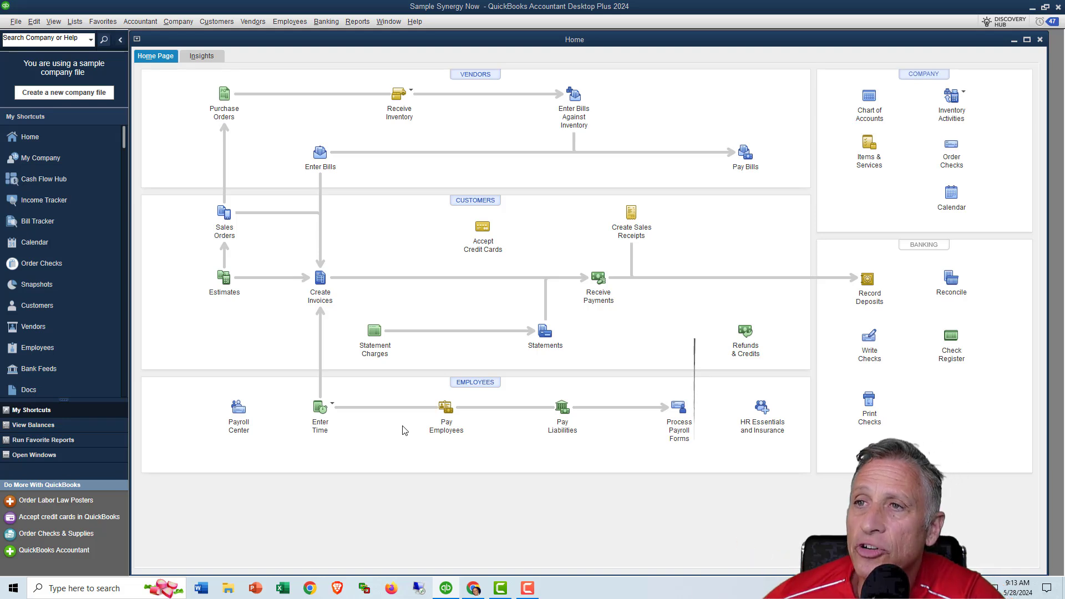
Step: Display the Reports menu's list of report categories
left_click(357, 21)
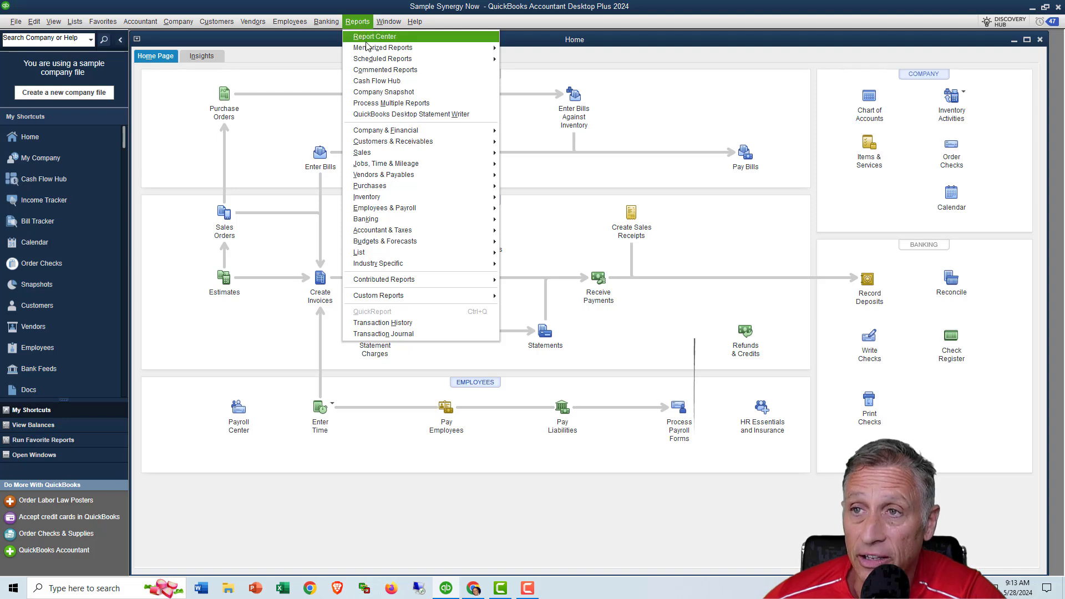
mouse_move(382, 48)
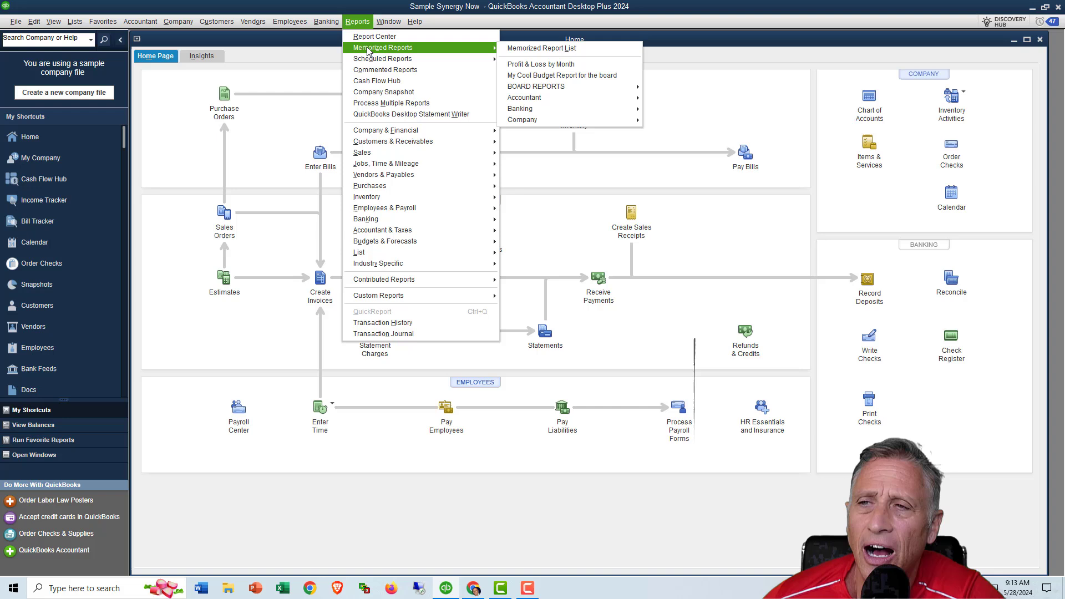
mouse_move(384, 130)
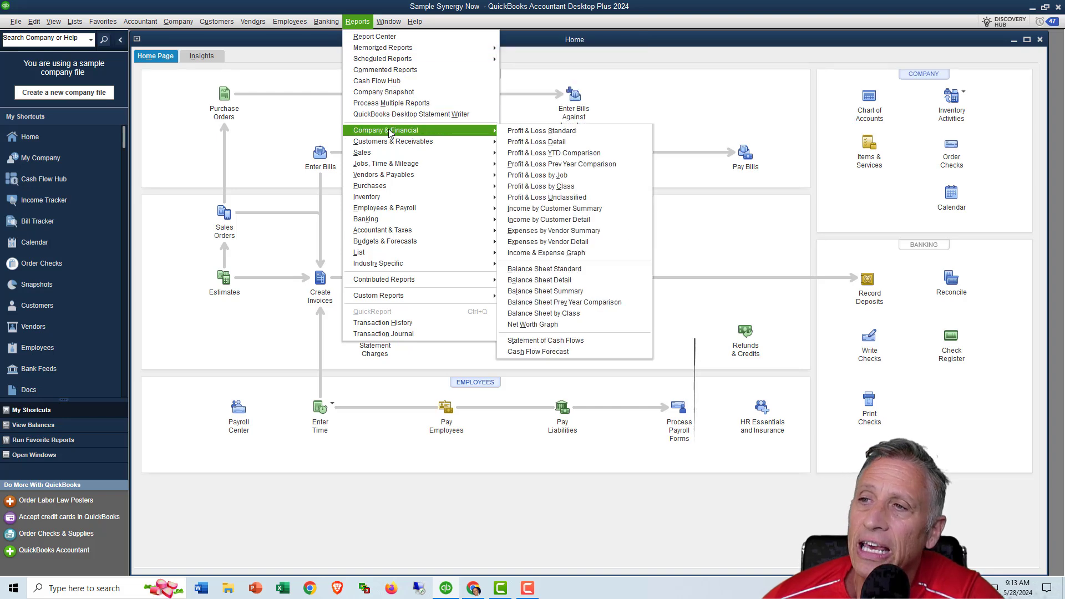
mouse_move(389, 252)
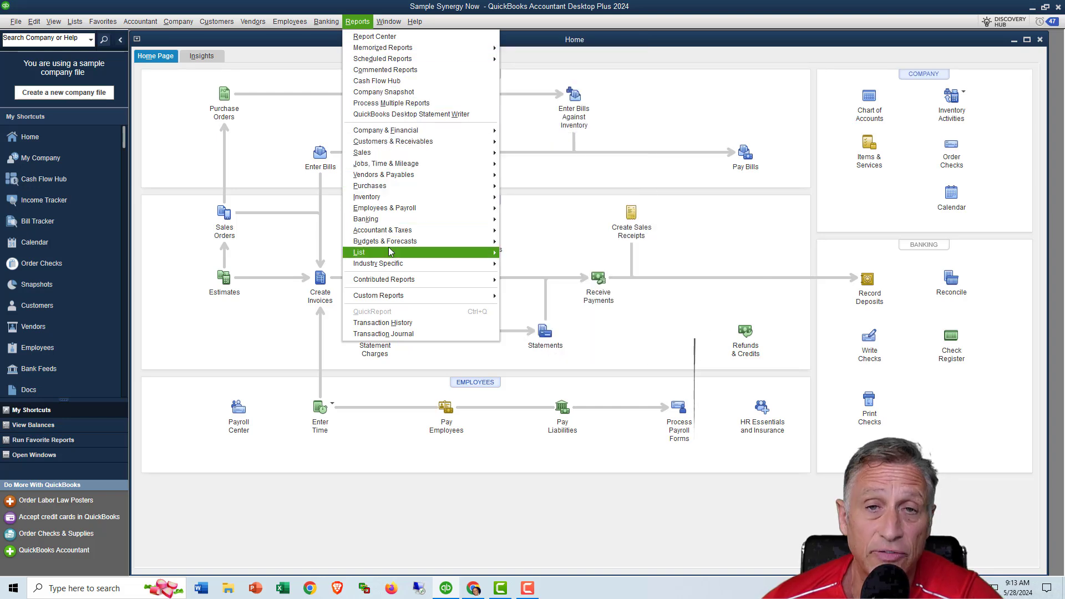
mouse_move(385, 130)
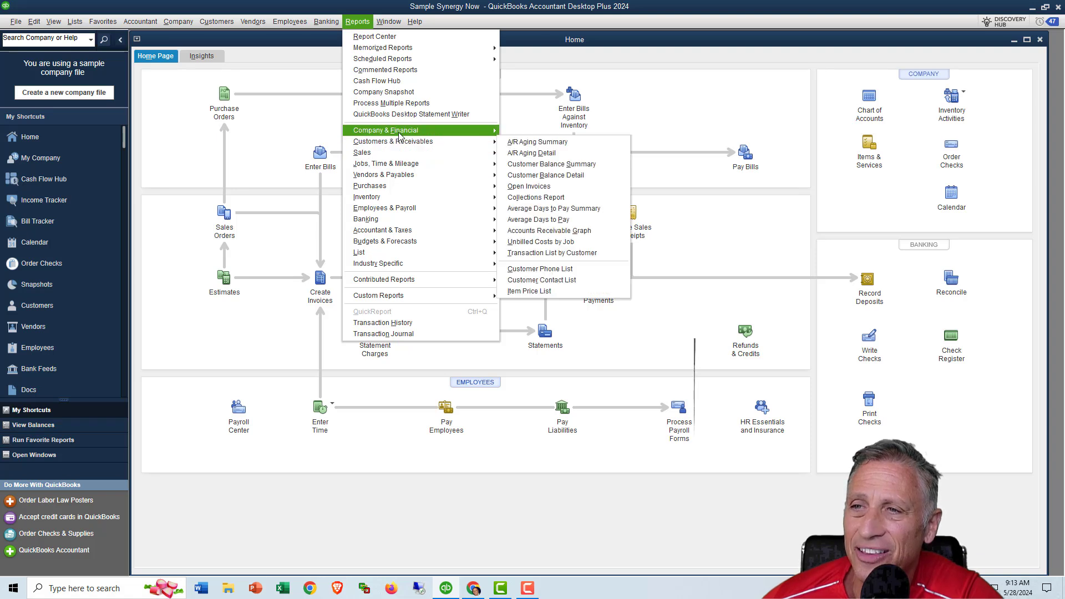
mouse_move(385, 130)
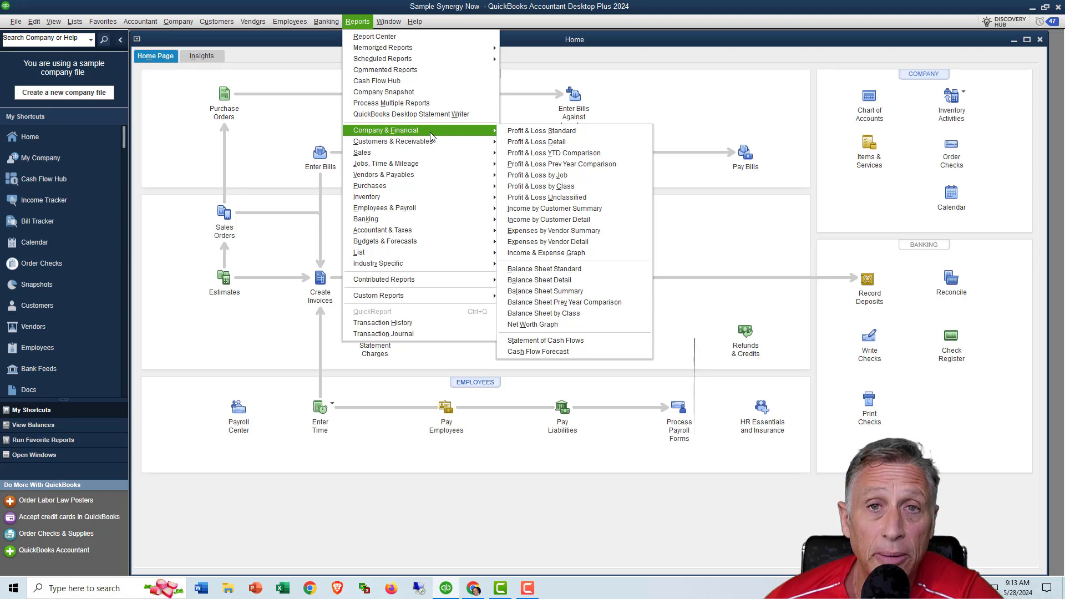
mouse_move(541, 130)
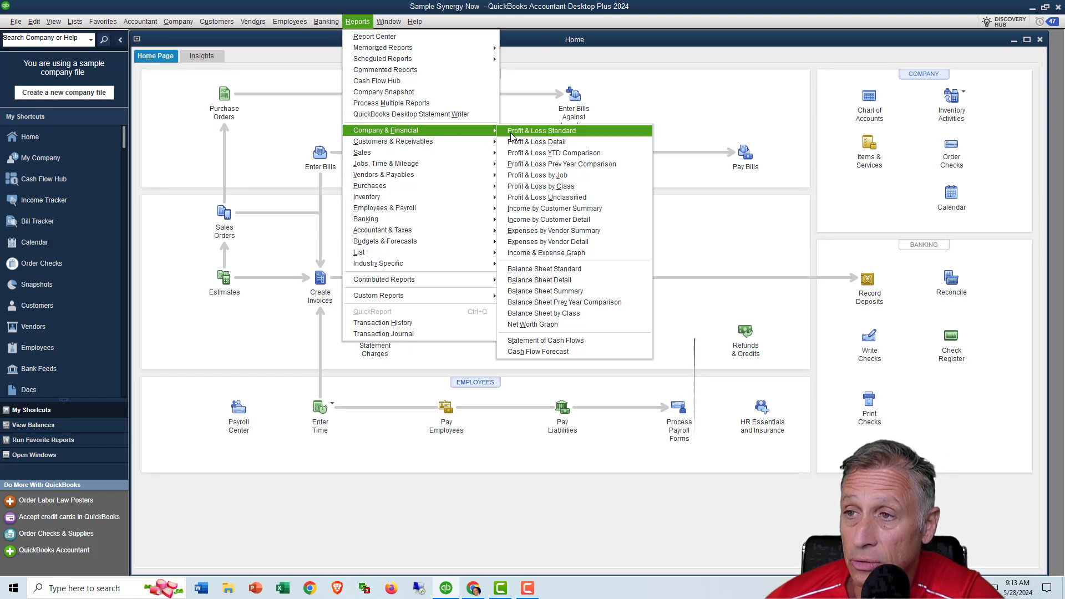
Step: Open Profit & Loss Standard for This Fiscal Year-to-Last Month with monthly columns
left_click(541, 130)
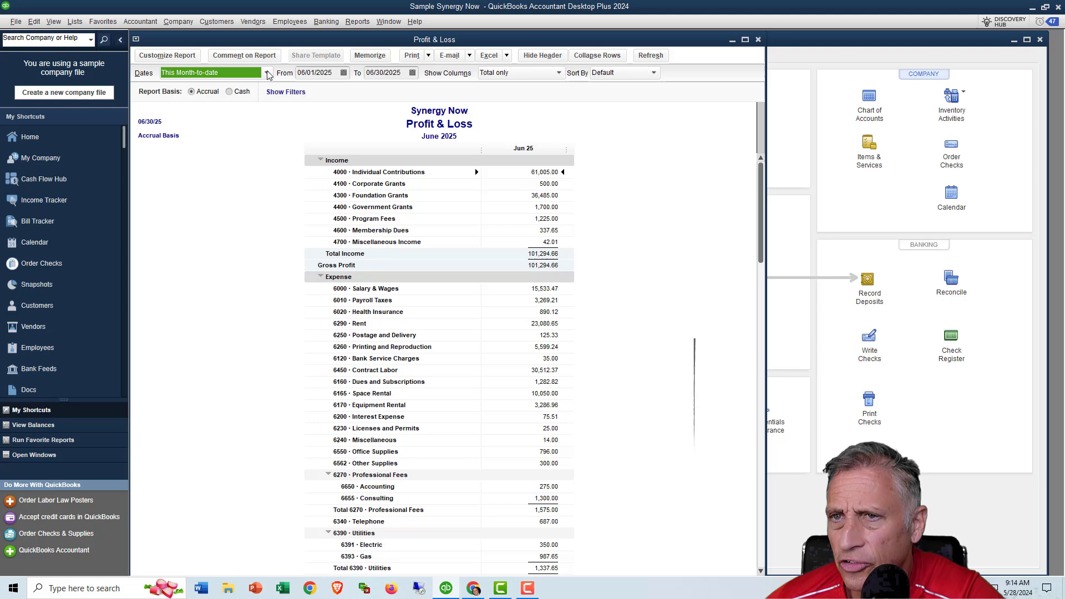
left_click(268, 72)
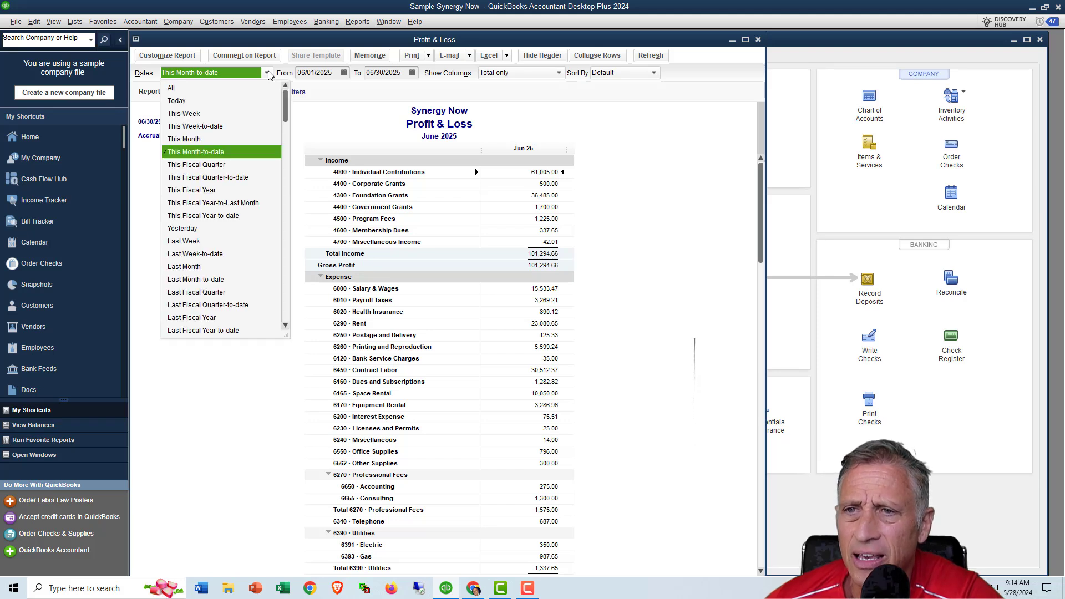
mouse_move(250, 216)
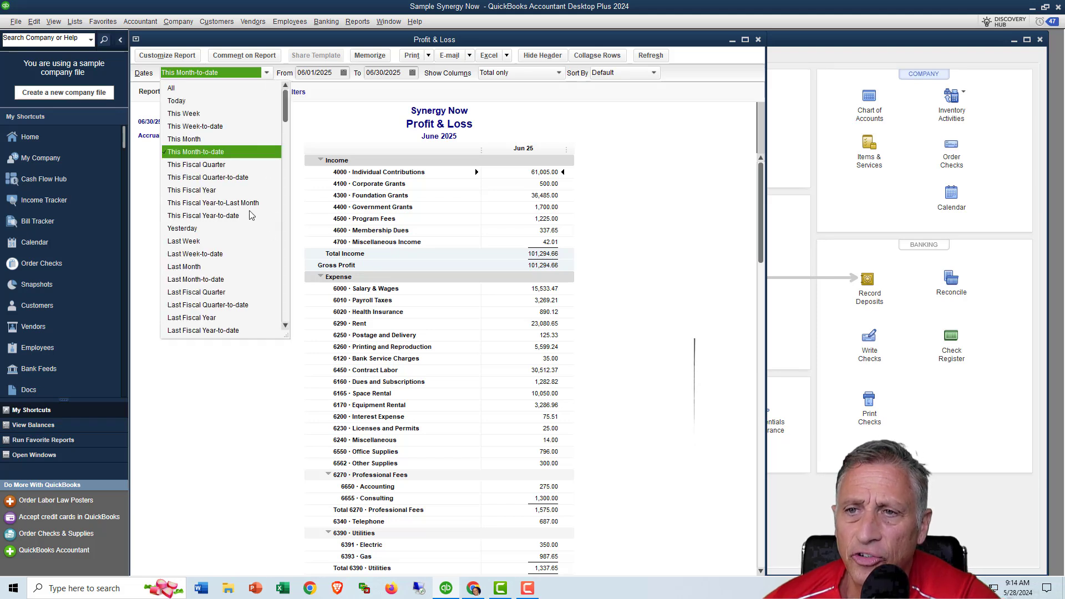
left_click(213, 203)
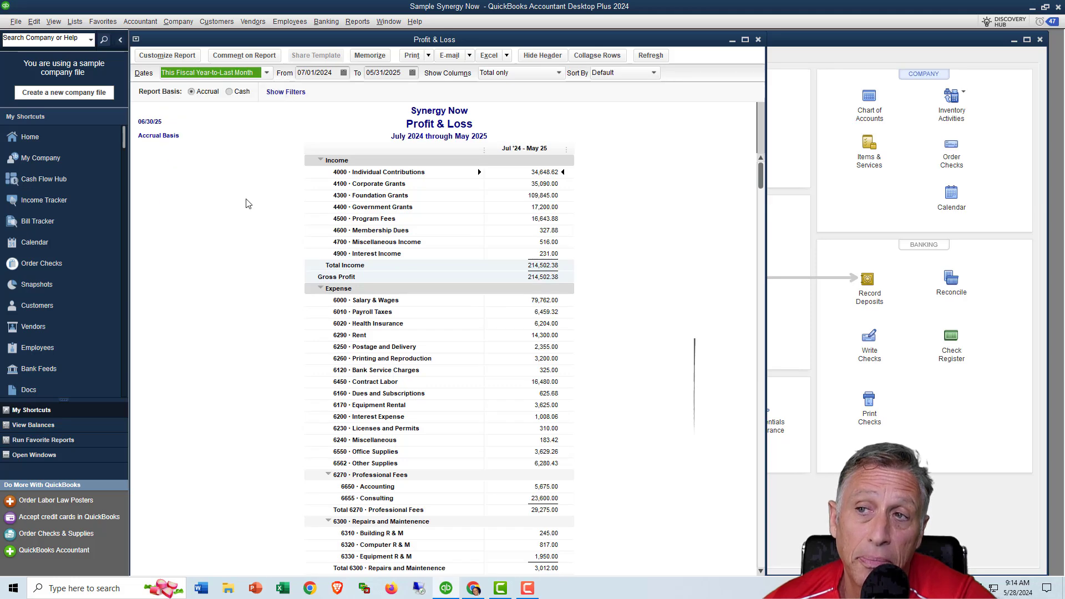
mouse_move(260, 133)
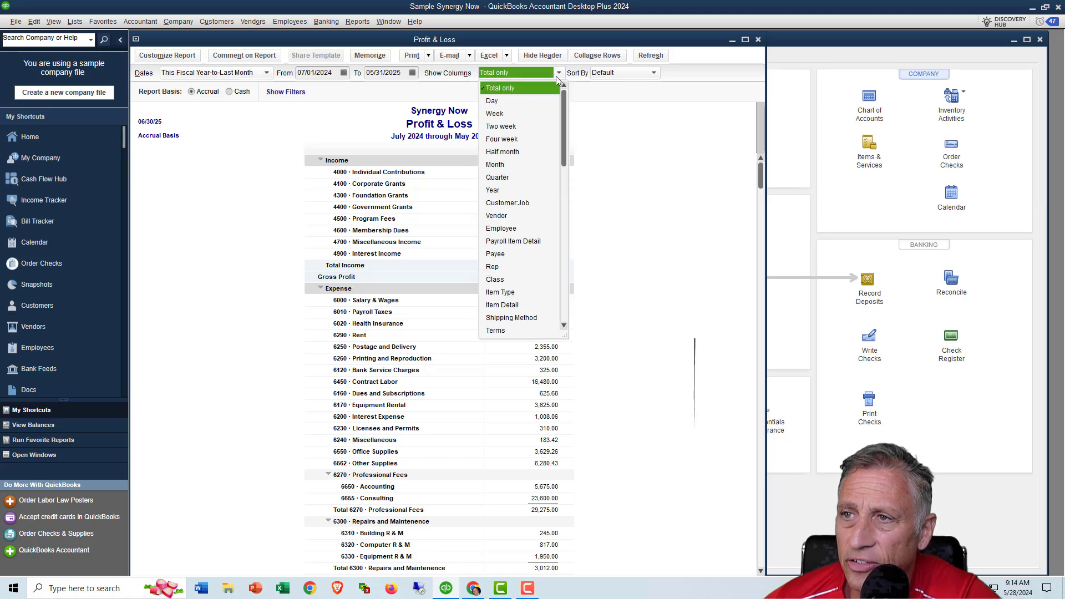
left_click(494, 164)
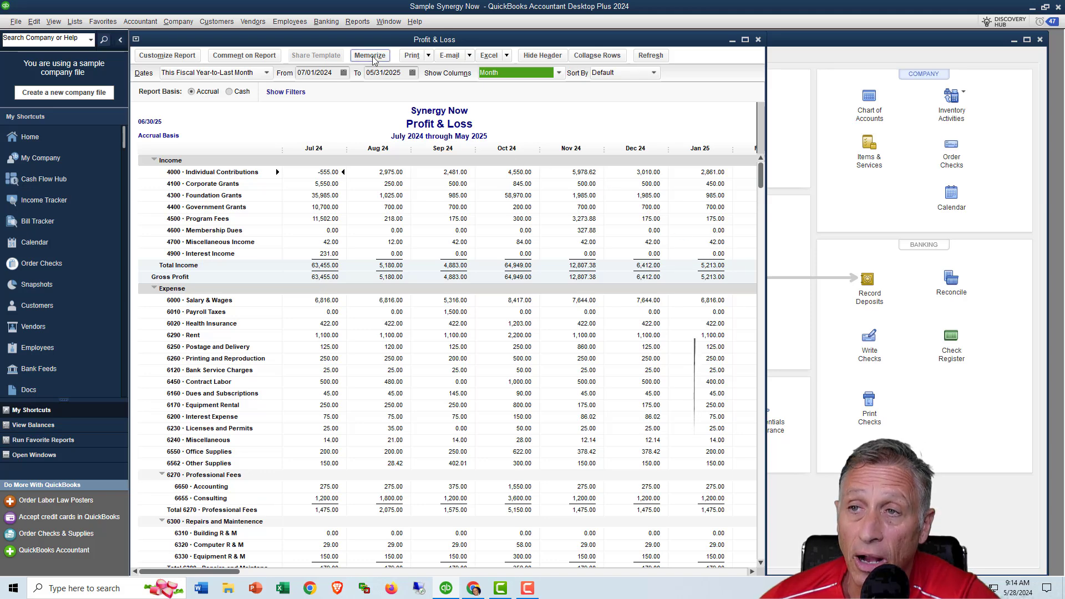
Step: Try memorizing it as 'Profit & Loss by Month', then cancel after the duplicate-name warning
left_click(369, 55)
type("Profit & Loss b")
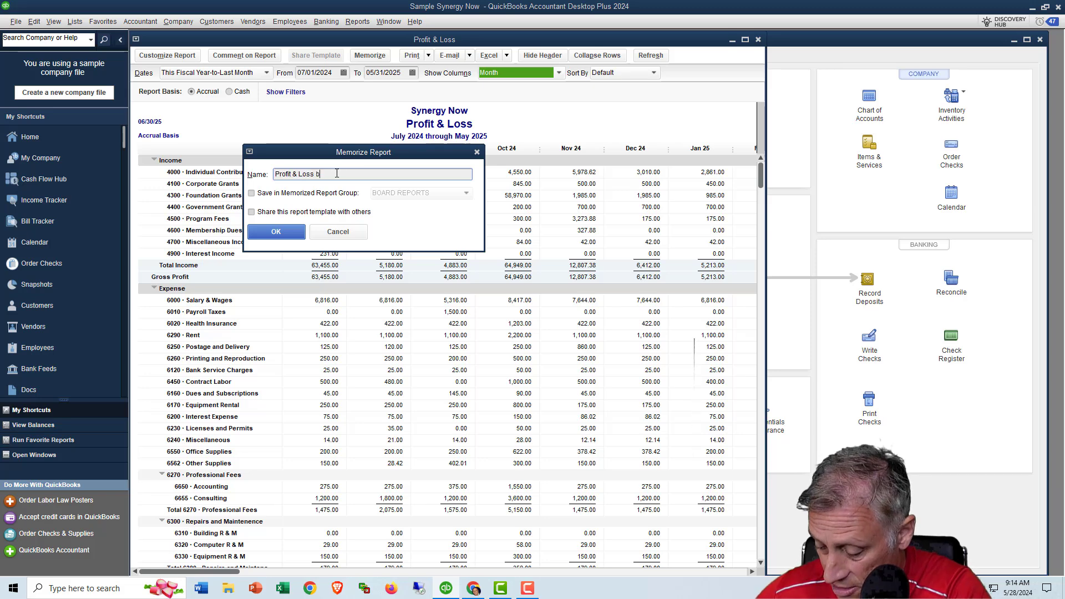
type("y Month")
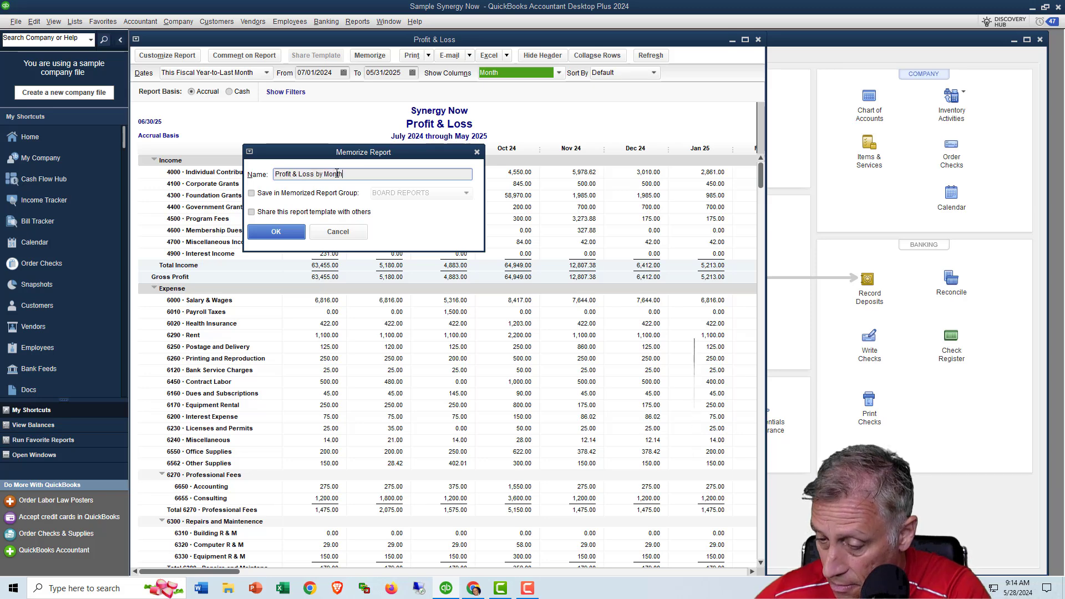
left_click(275, 232)
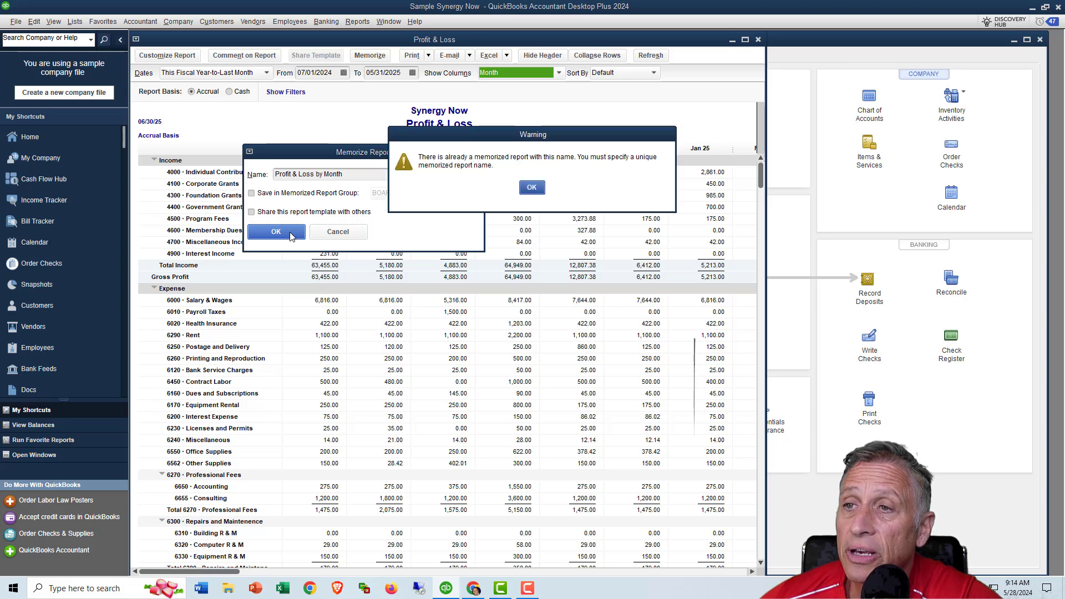
left_click(532, 186)
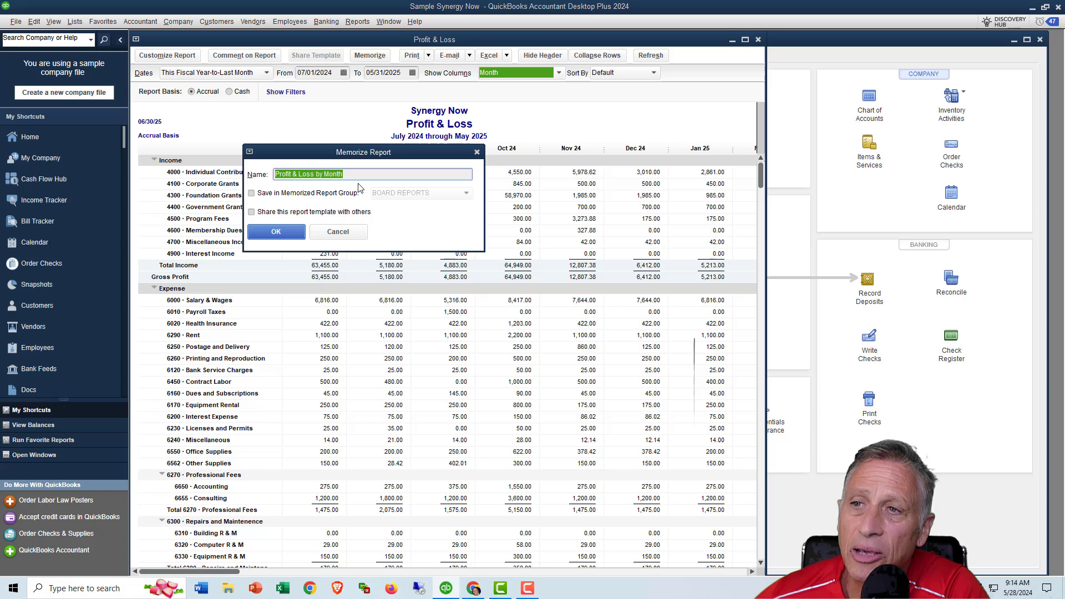
left_click(338, 232)
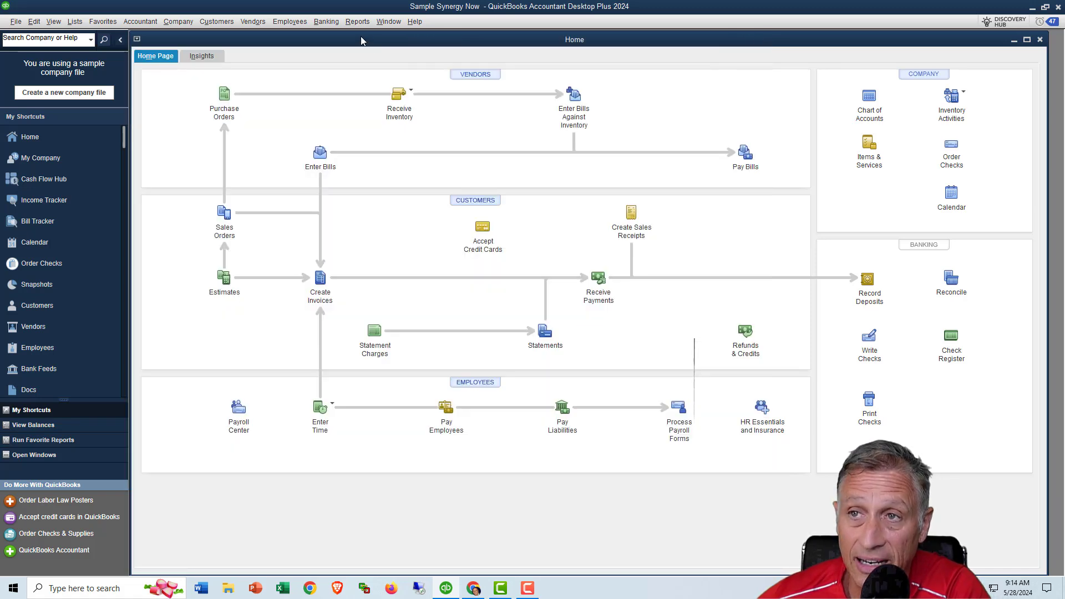
mouse_move(357, 21)
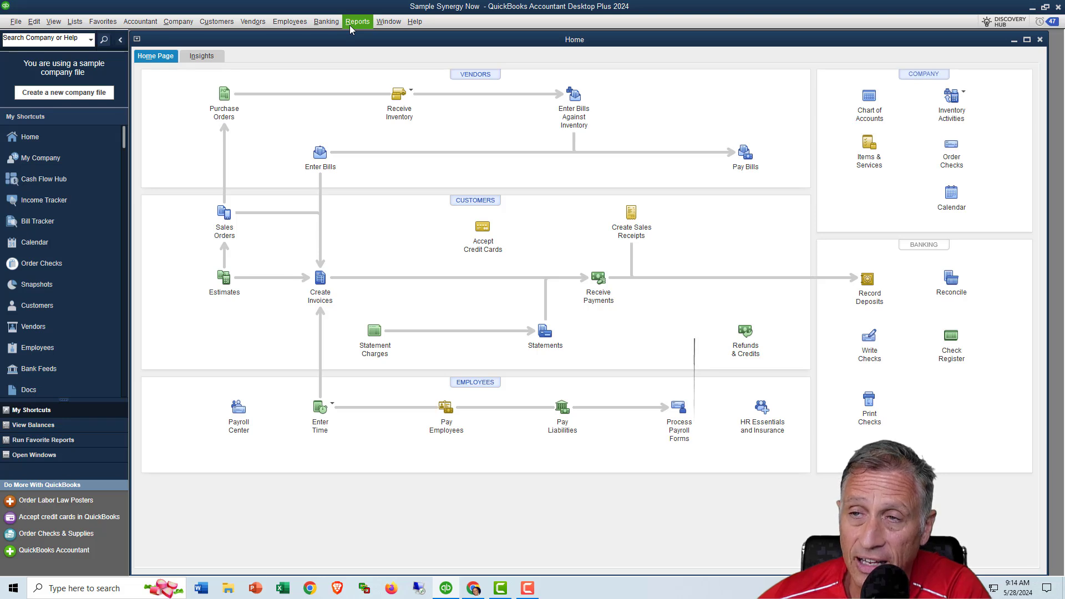
left_click(357, 21)
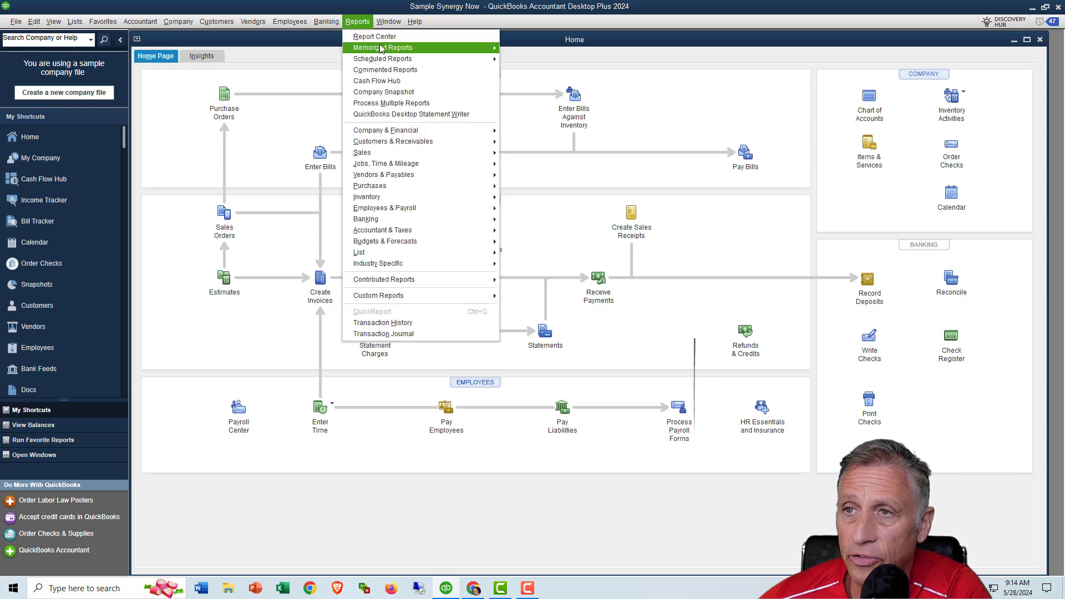
mouse_move(382, 47)
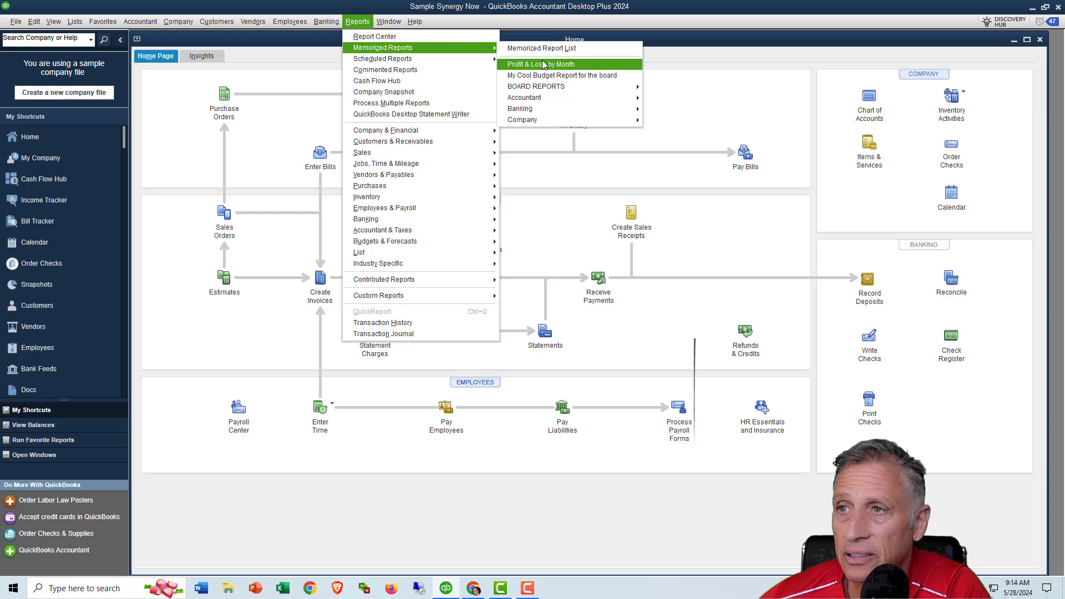
left_click(539, 64)
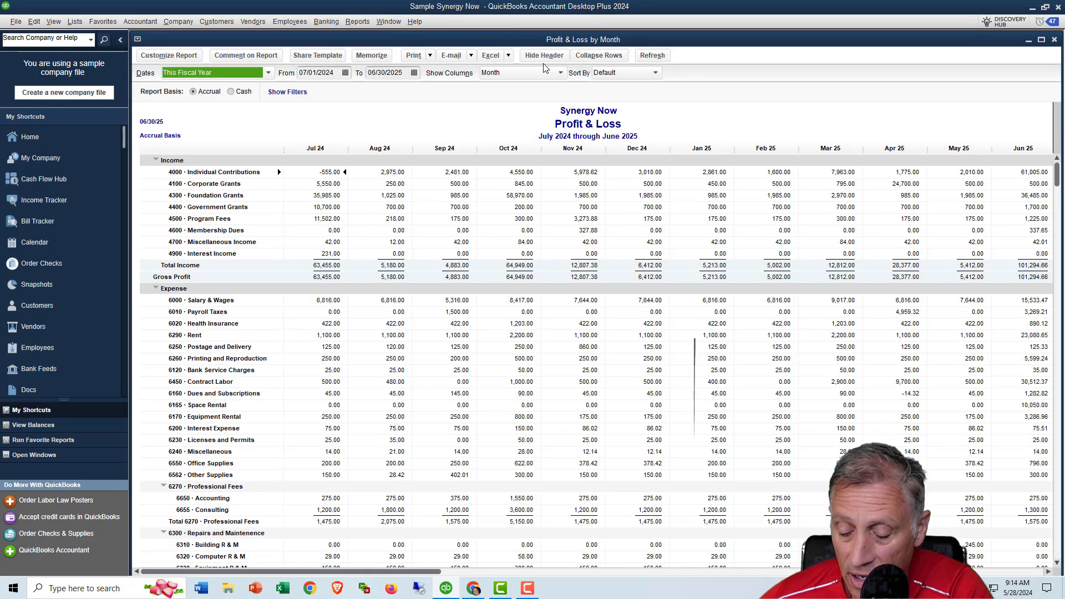
left_click(29, 137)
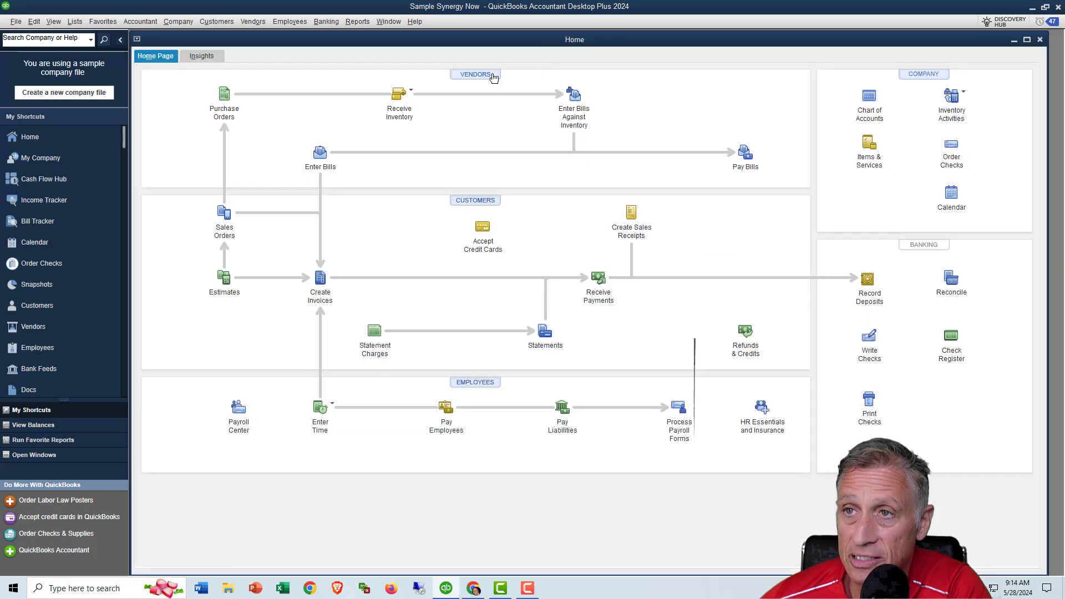
mouse_move(474, 74)
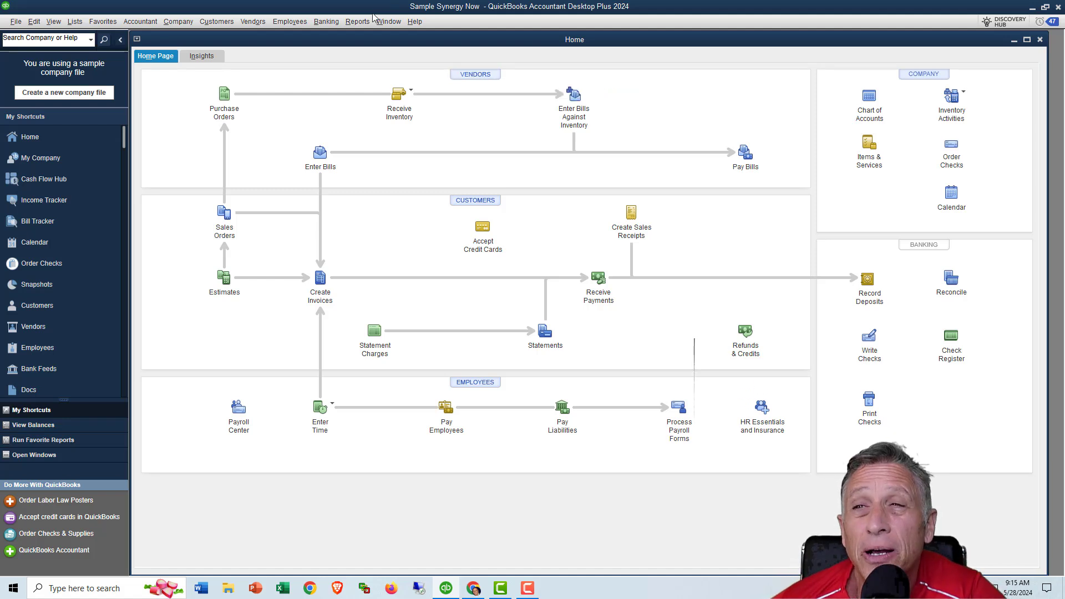
left_click(356, 21)
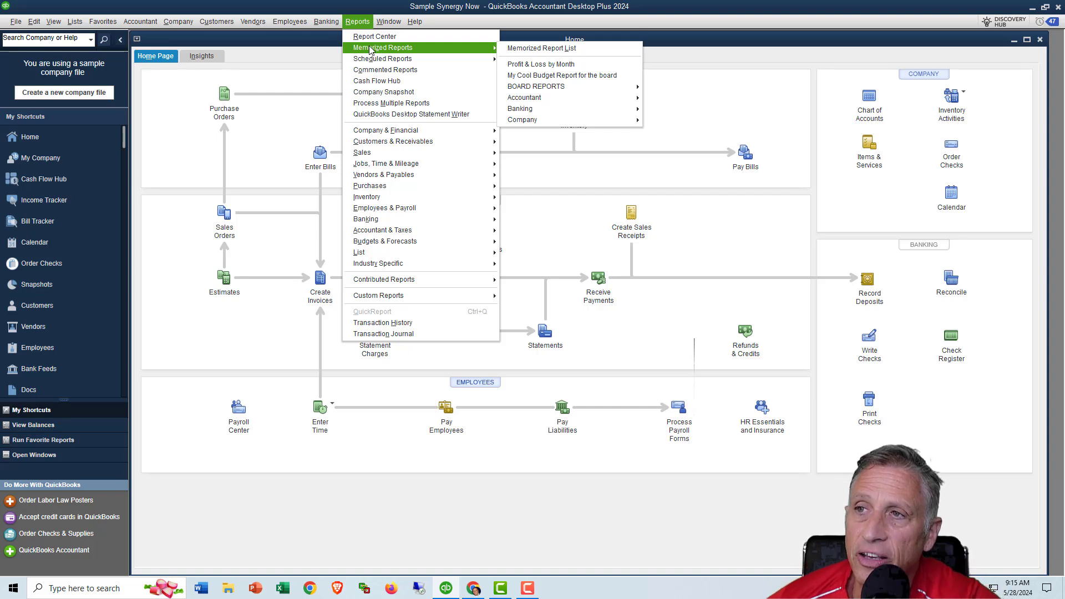
mouse_move(373, 38)
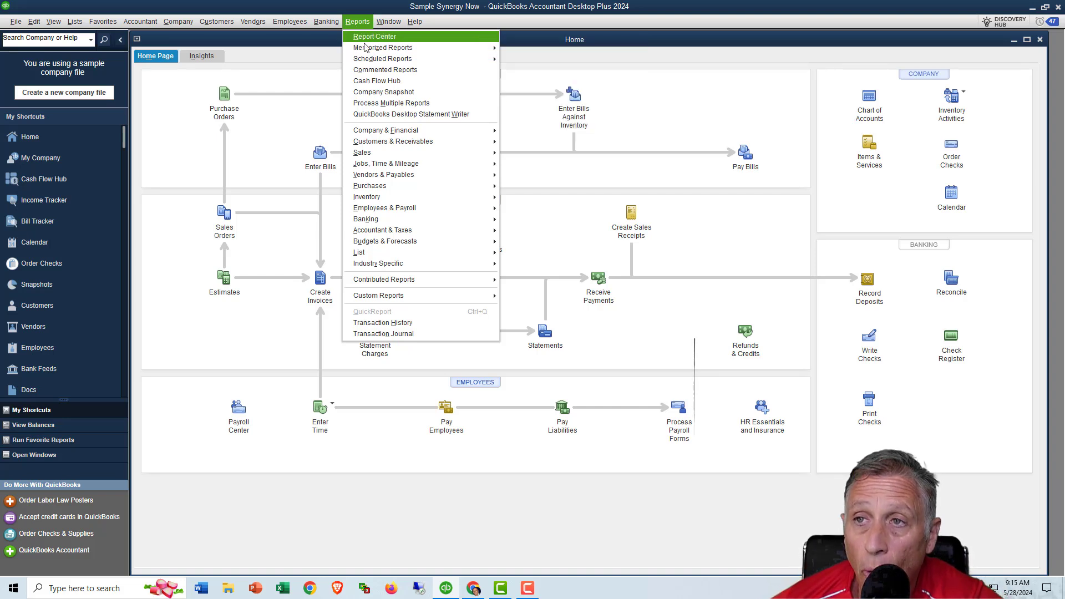
mouse_move(384, 46)
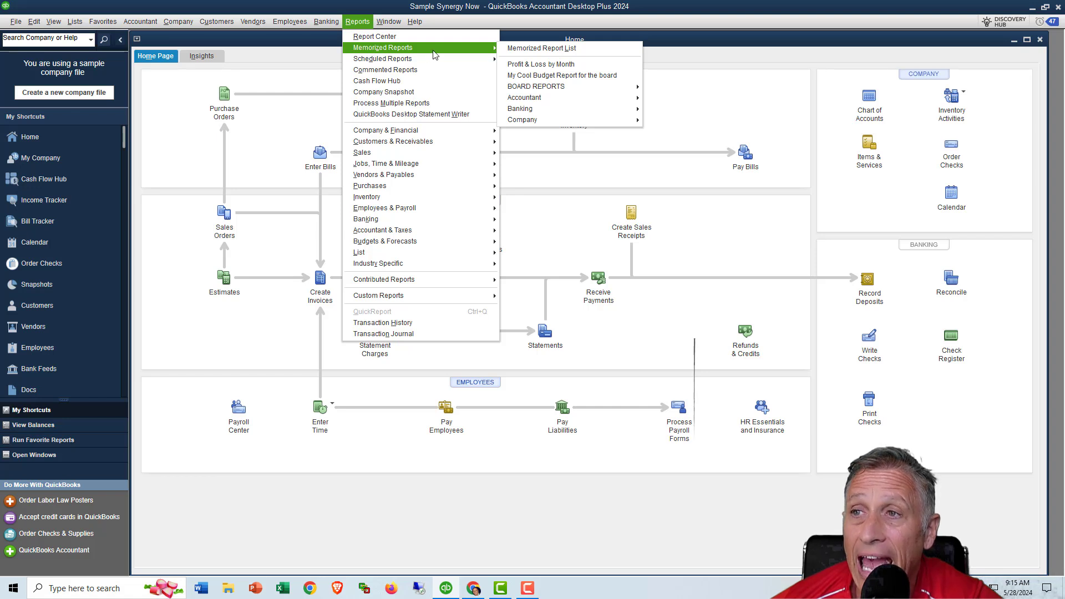
mouse_move(523, 97)
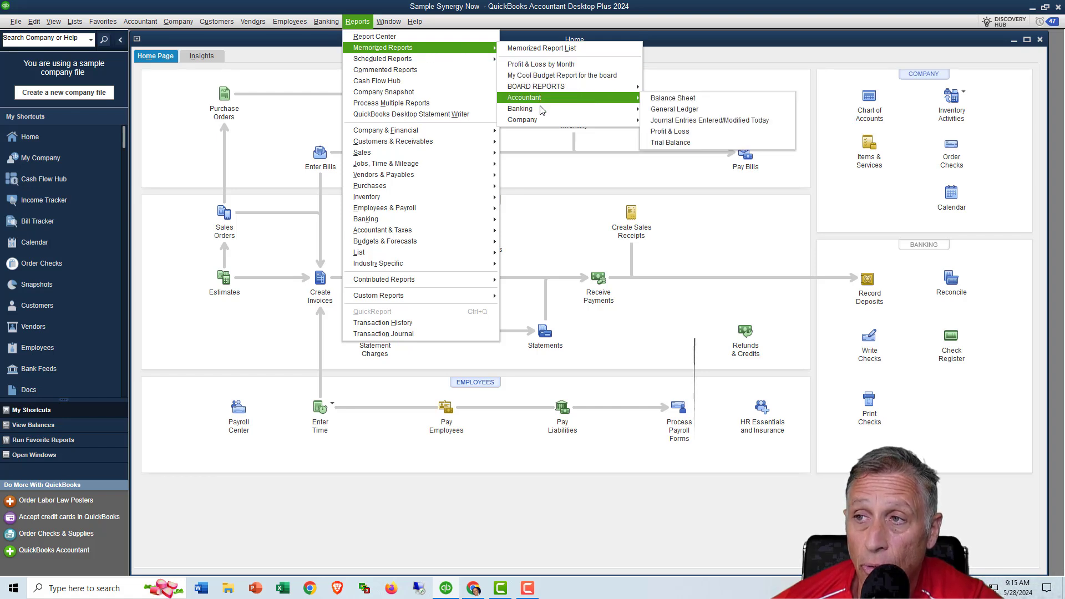
mouse_move(535, 86)
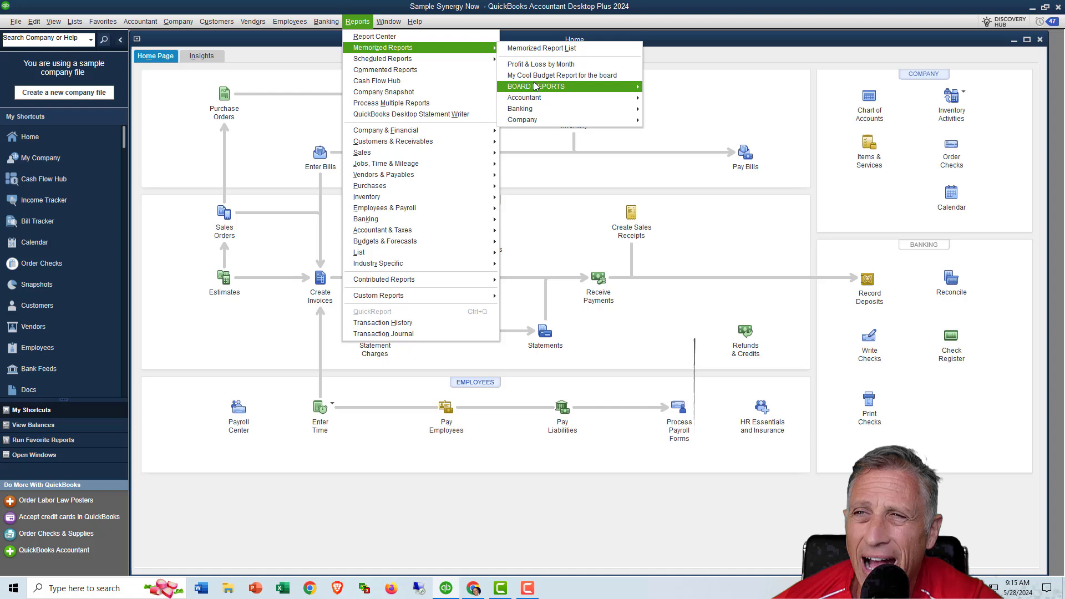
mouse_move(520, 108)
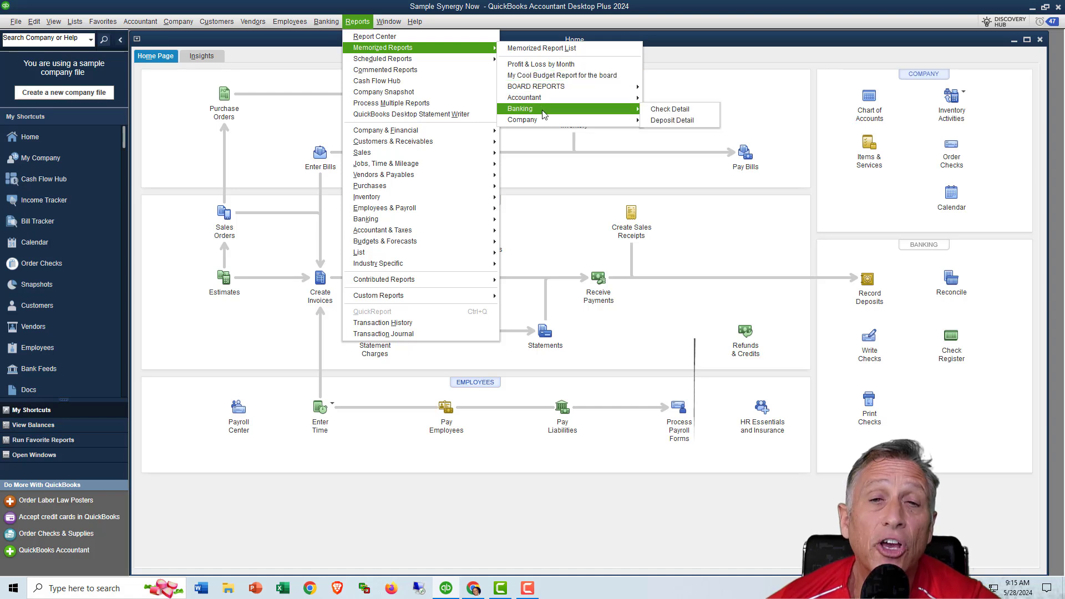
mouse_move(541, 64)
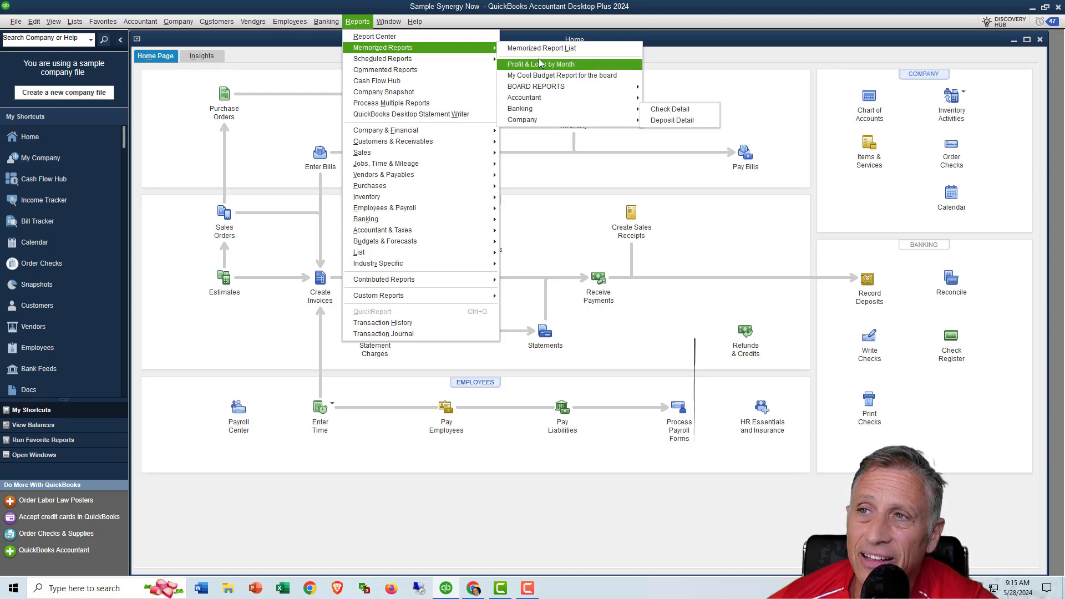
mouse_move(541, 48)
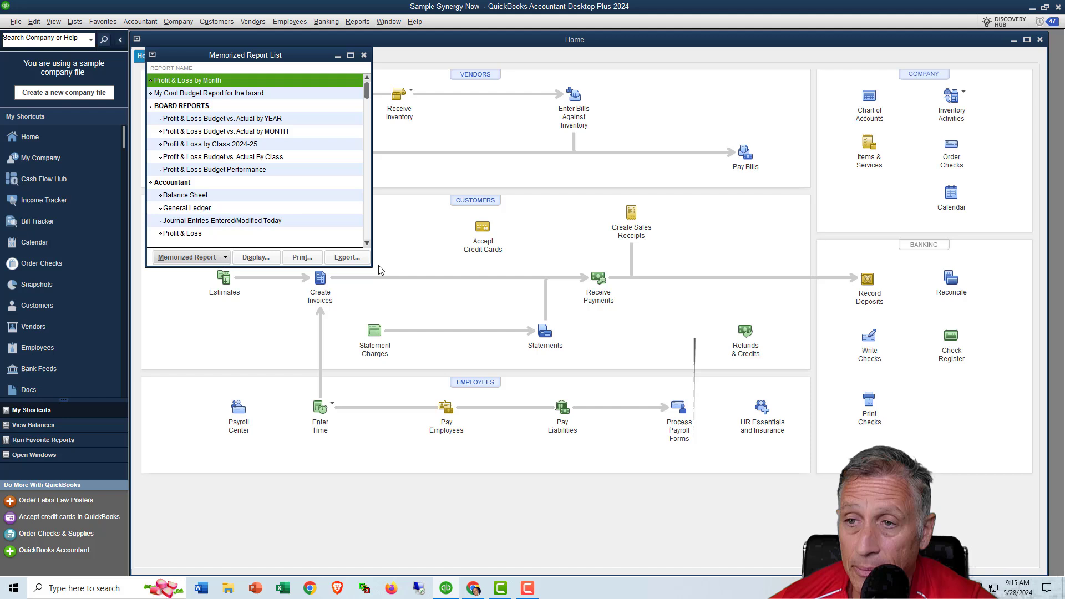
Step: Reopen the Memorized Report List from the Window menu and enlarge it
left_click(364, 55)
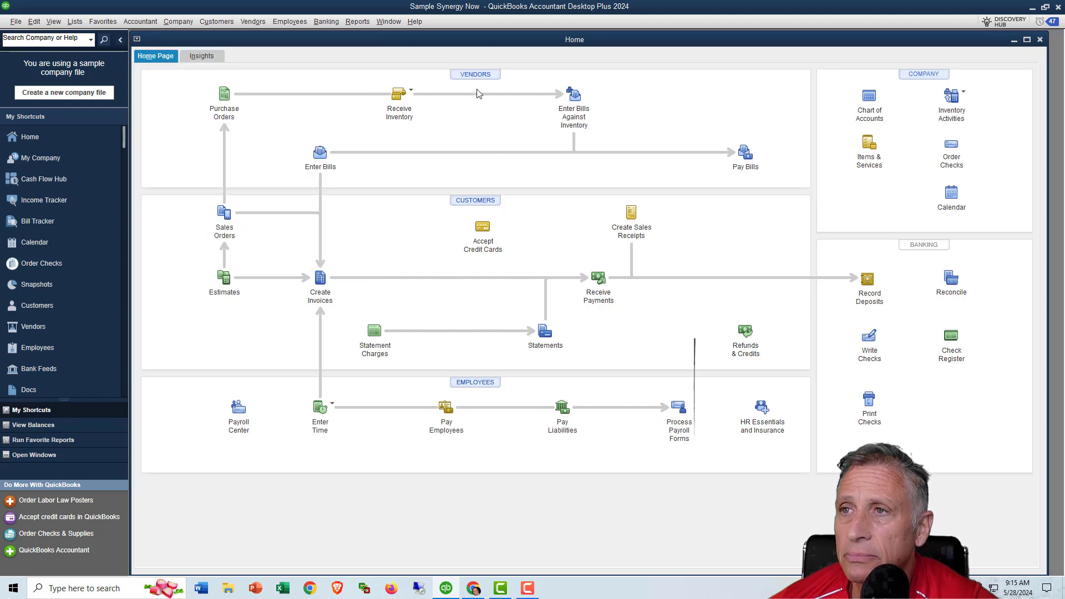
left_click(388, 21)
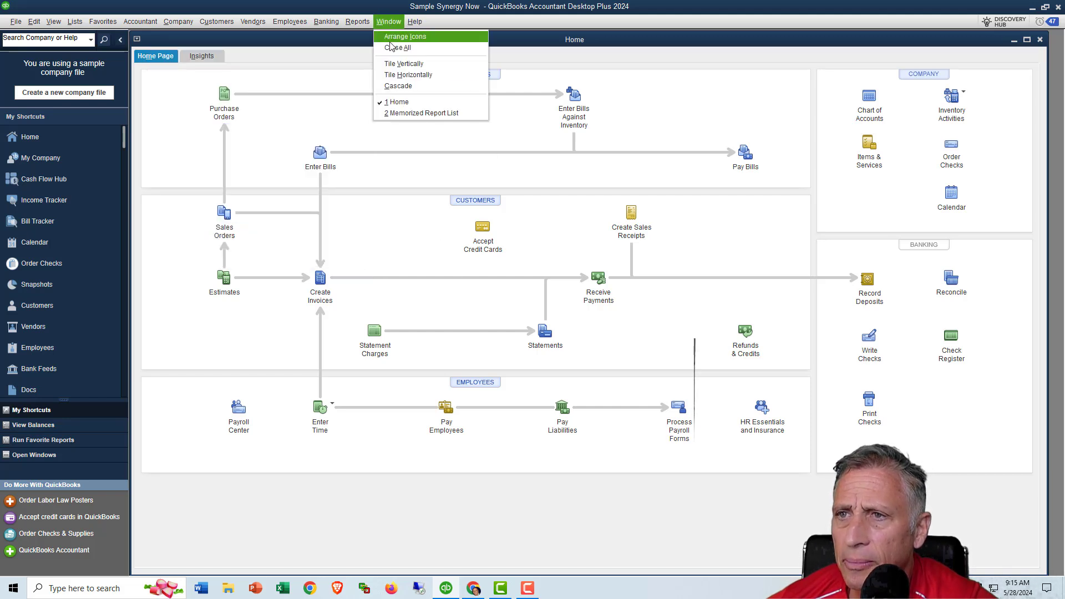
left_click(424, 112)
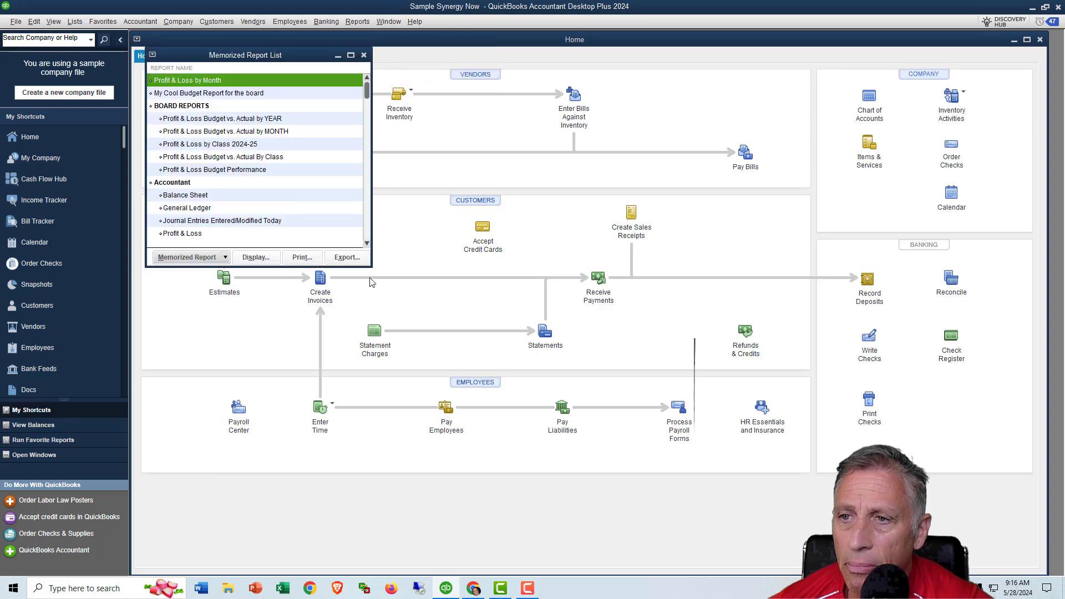
left_click(363, 55)
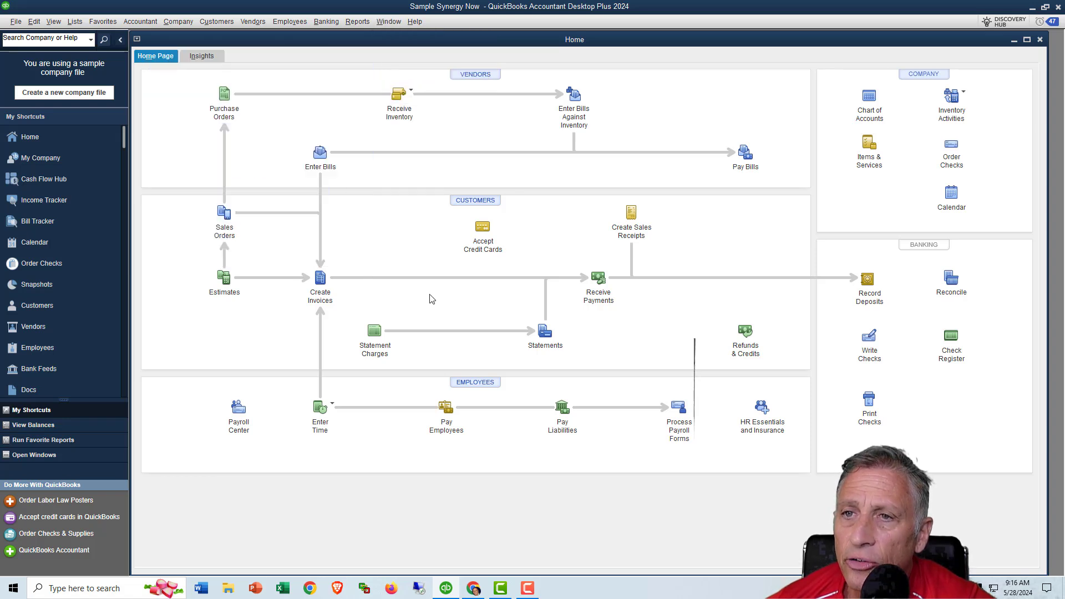
left_click(388, 21)
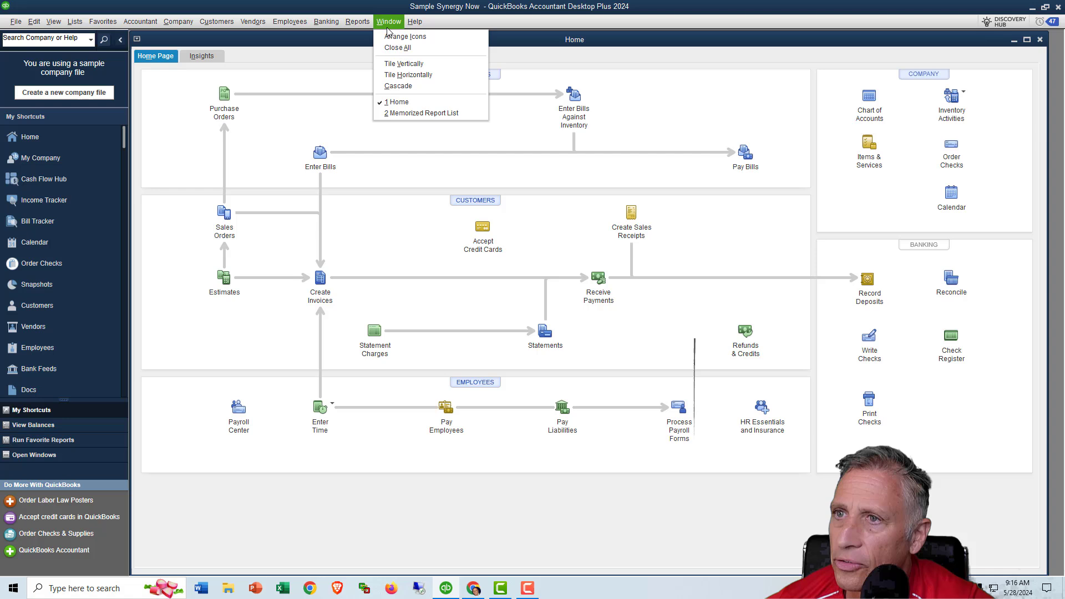
left_click(424, 112)
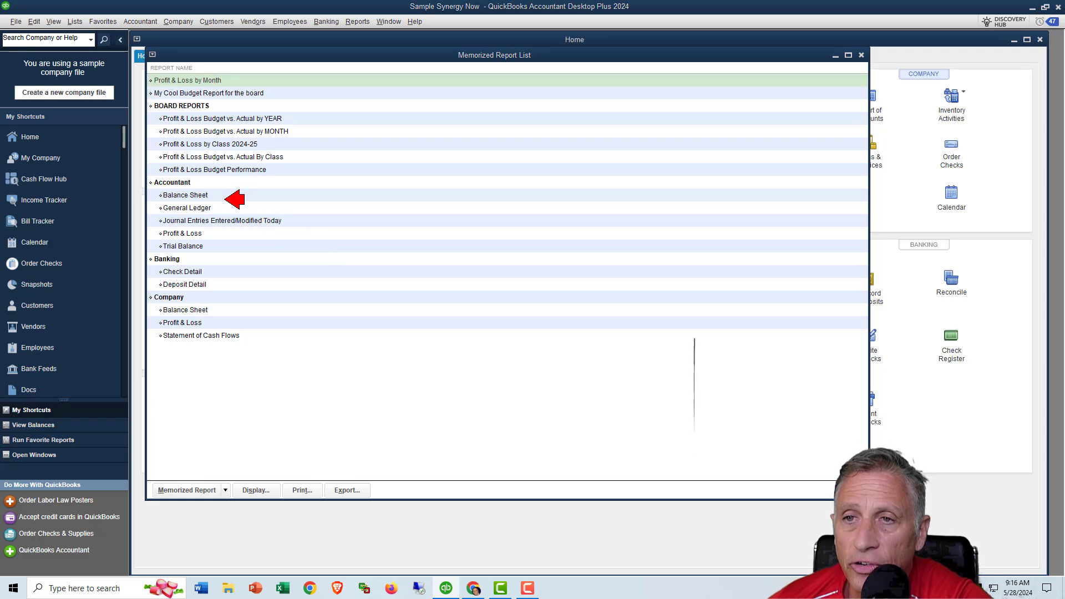
mouse_move(231, 202)
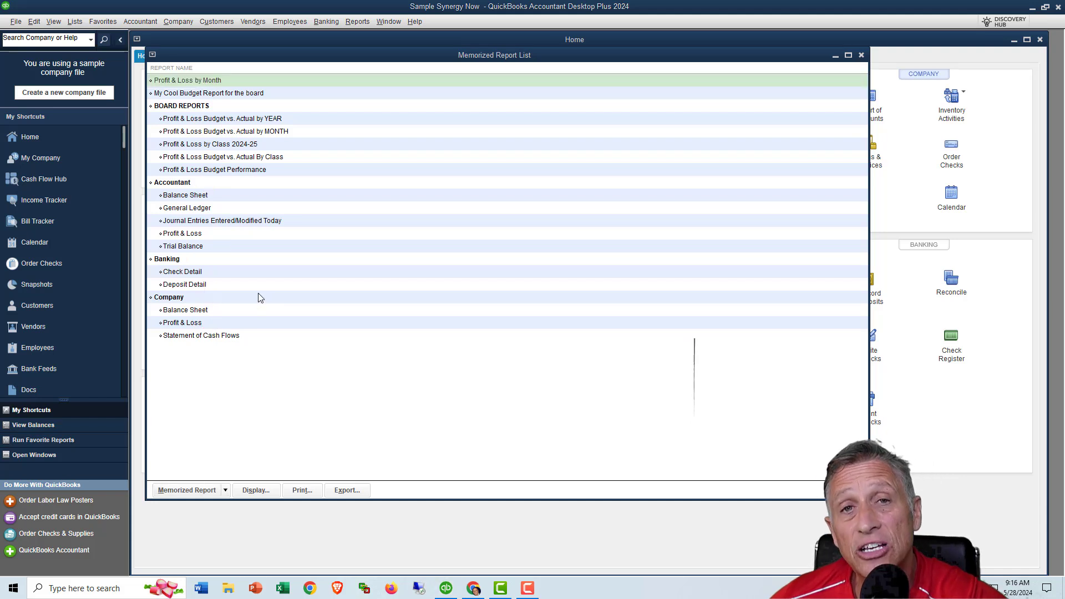
mouse_move(180, 364)
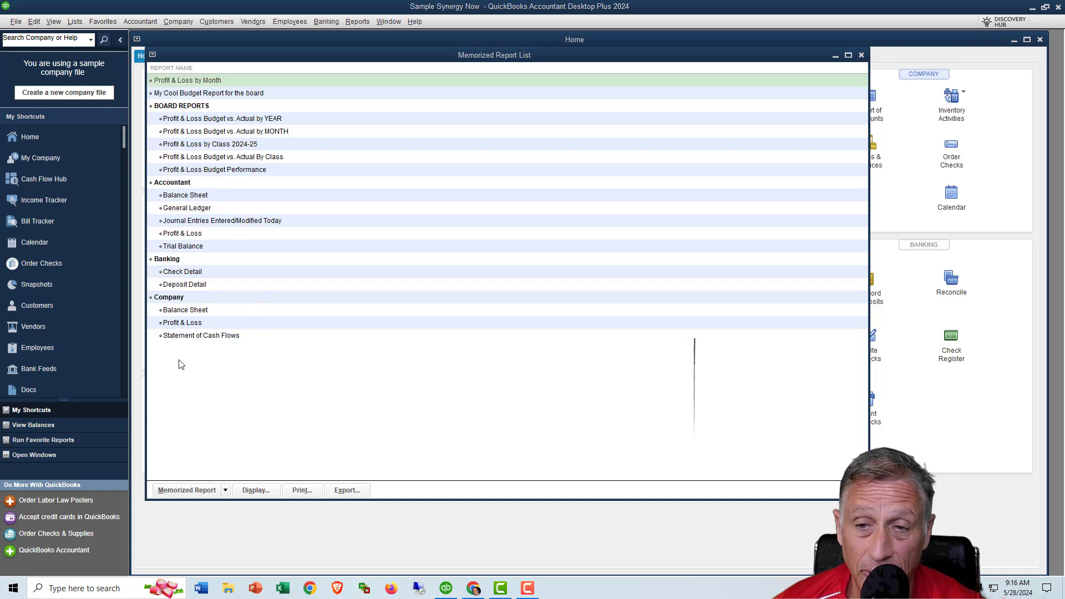
mouse_move(182, 354)
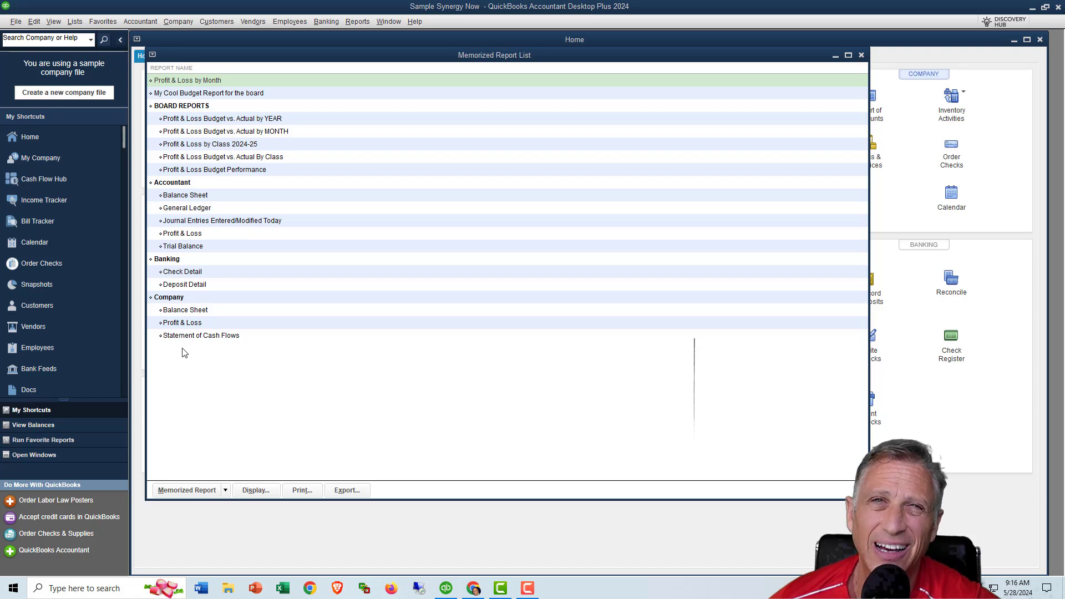
Step: Delete Statement of Cash Flows, Profit & Loss and Balance Sheet, then the Company group
left_click(201, 335)
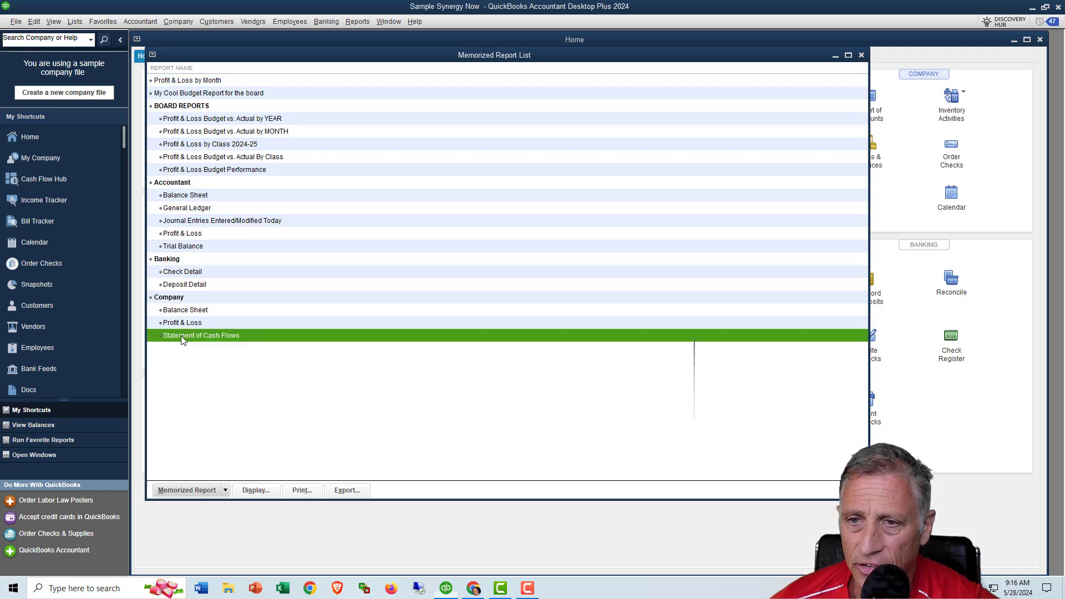
left_click(187, 490)
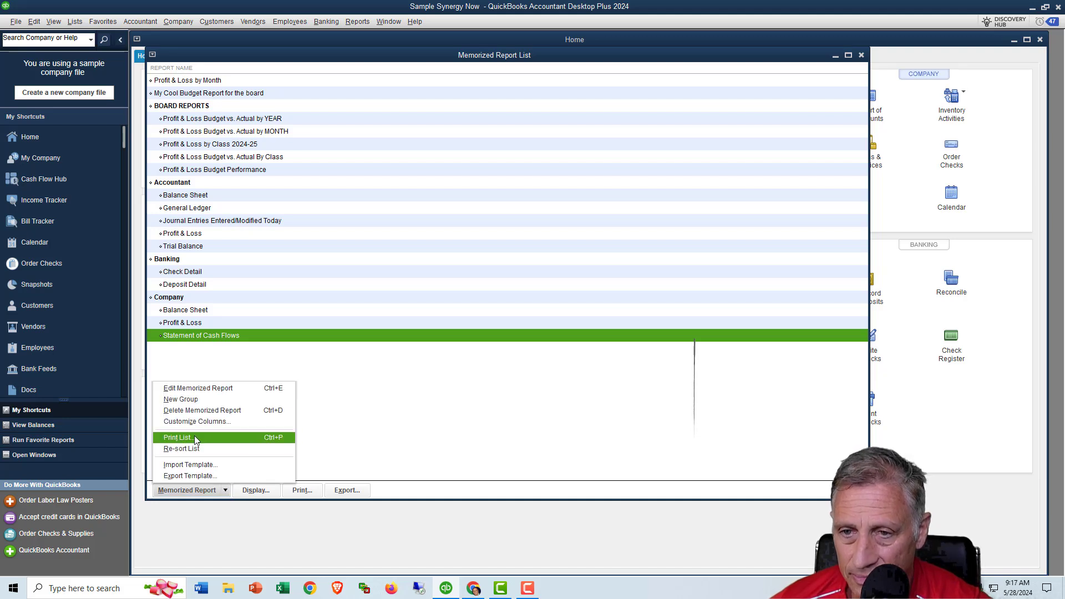
left_click(202, 410)
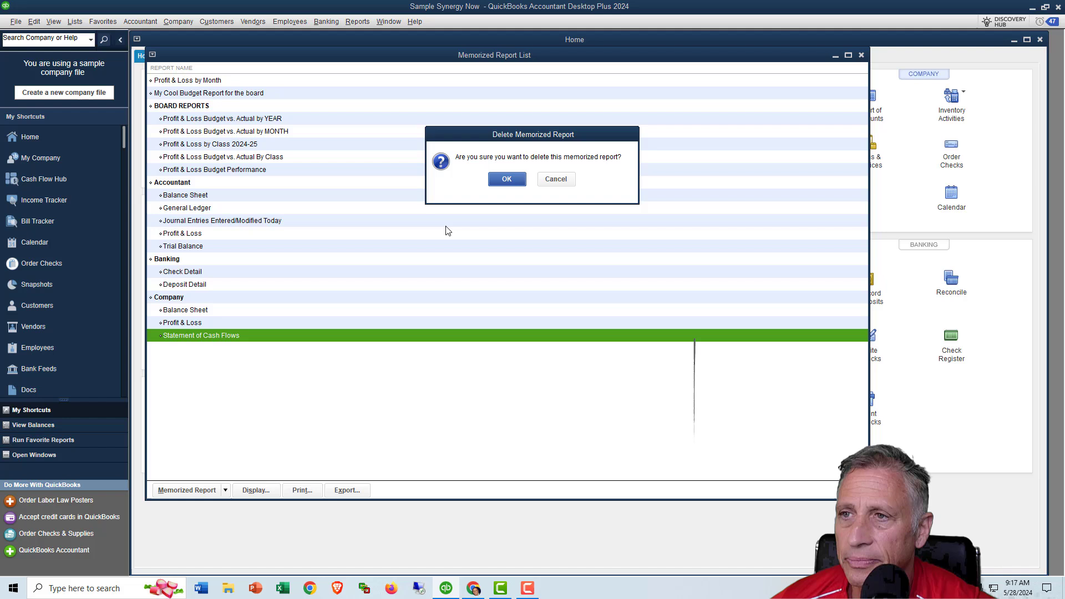
left_click(505, 179)
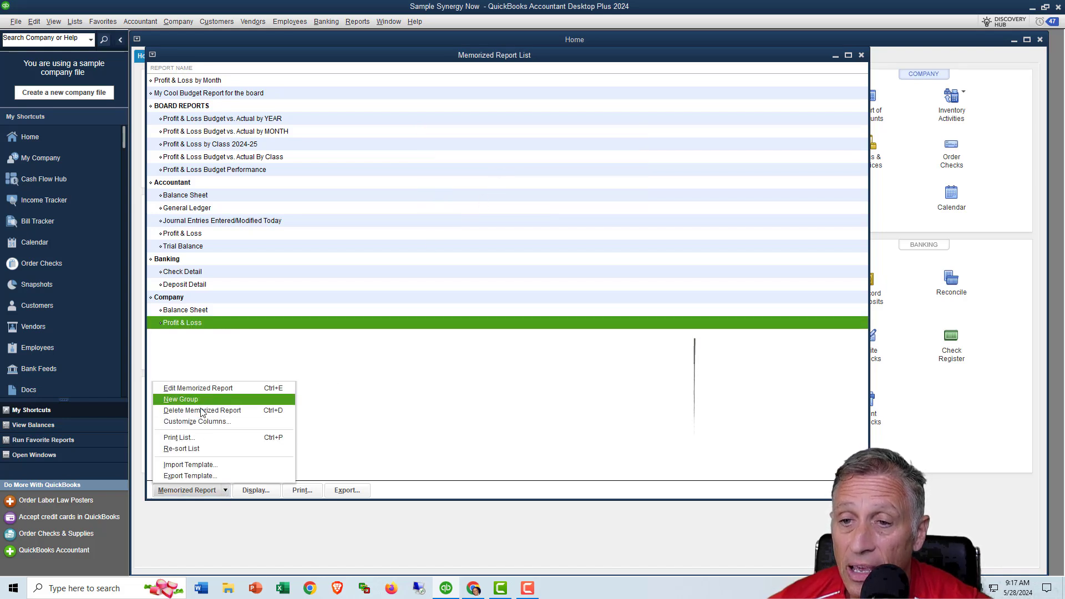
left_click(505, 185)
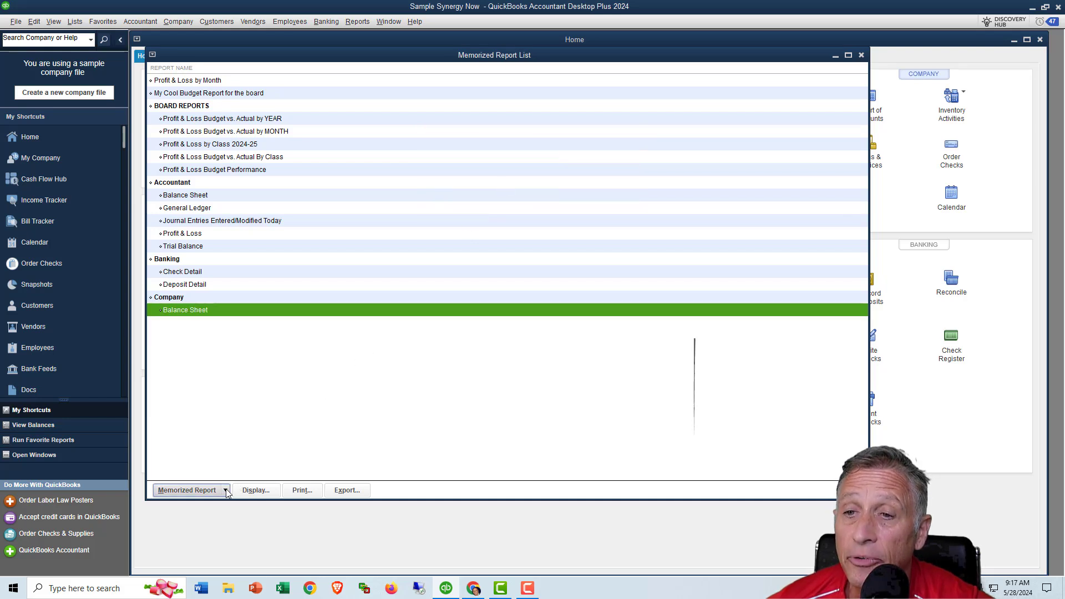
left_click(187, 490)
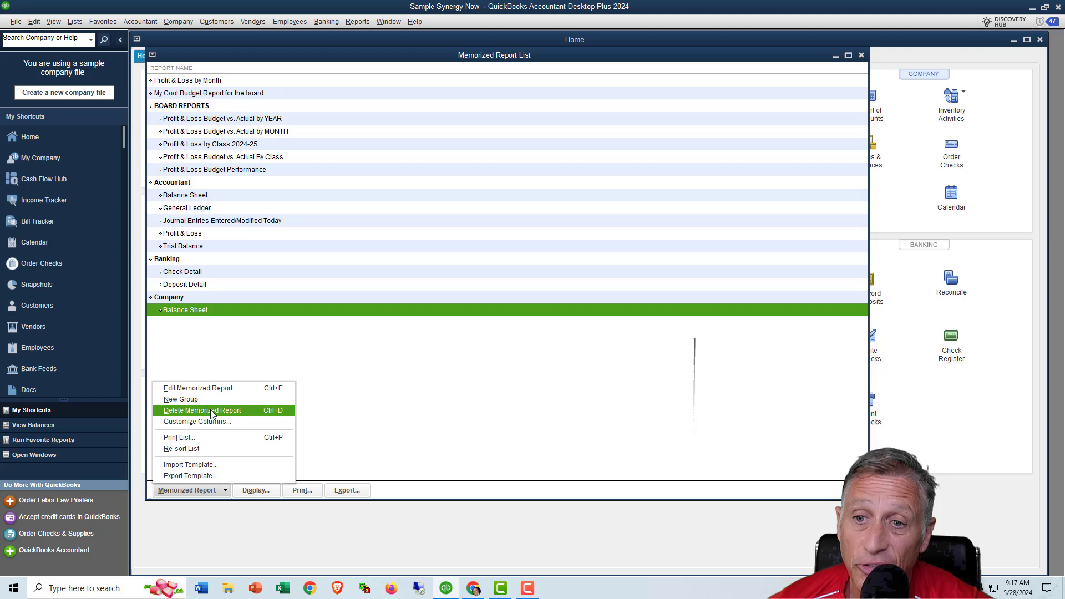
left_click(201, 410)
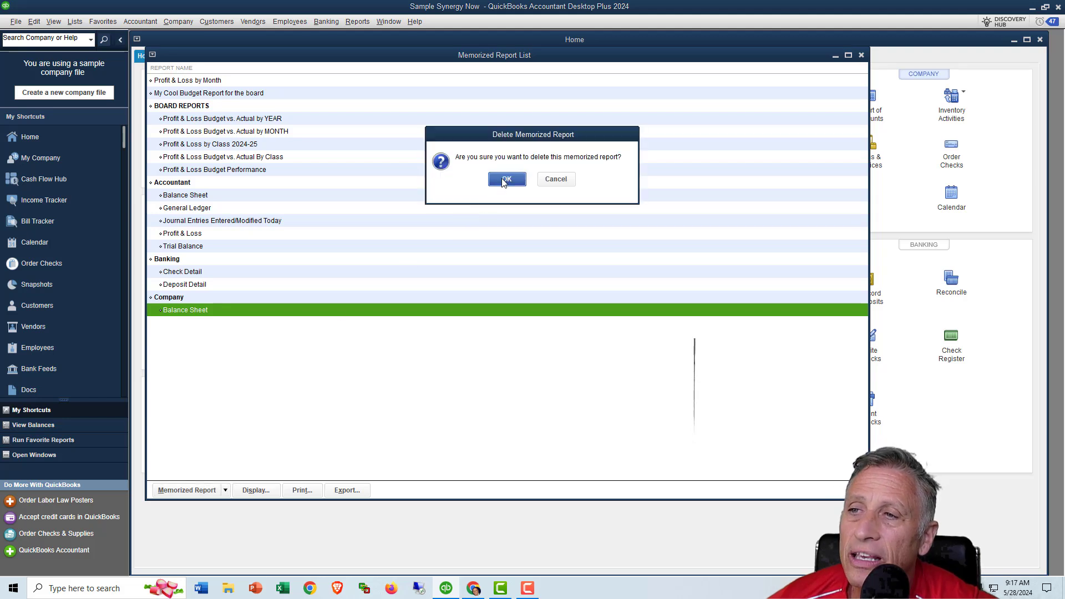
left_click(507, 179)
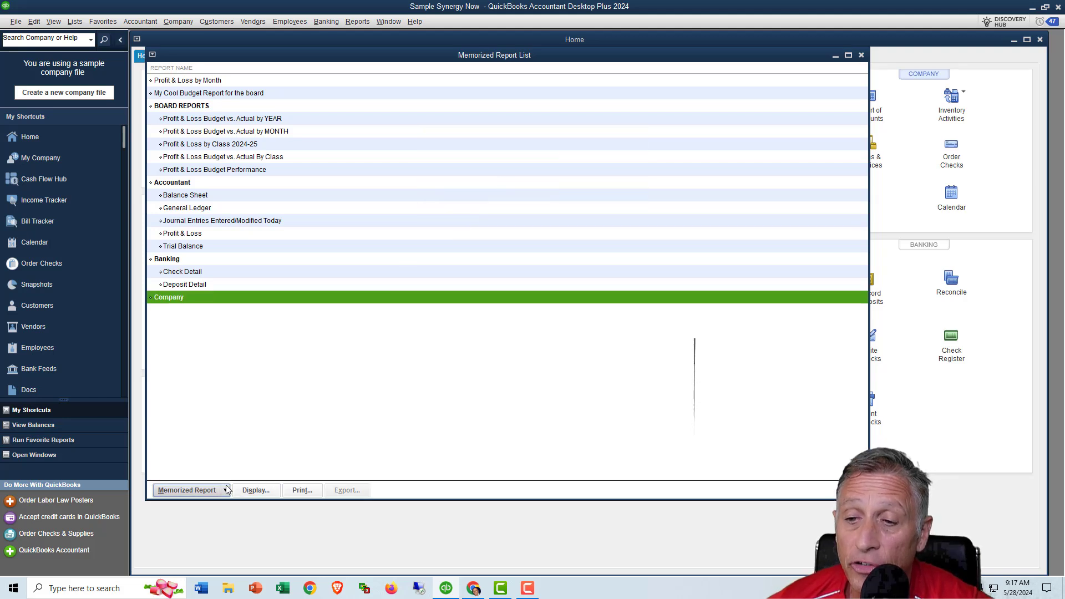
left_click(187, 490)
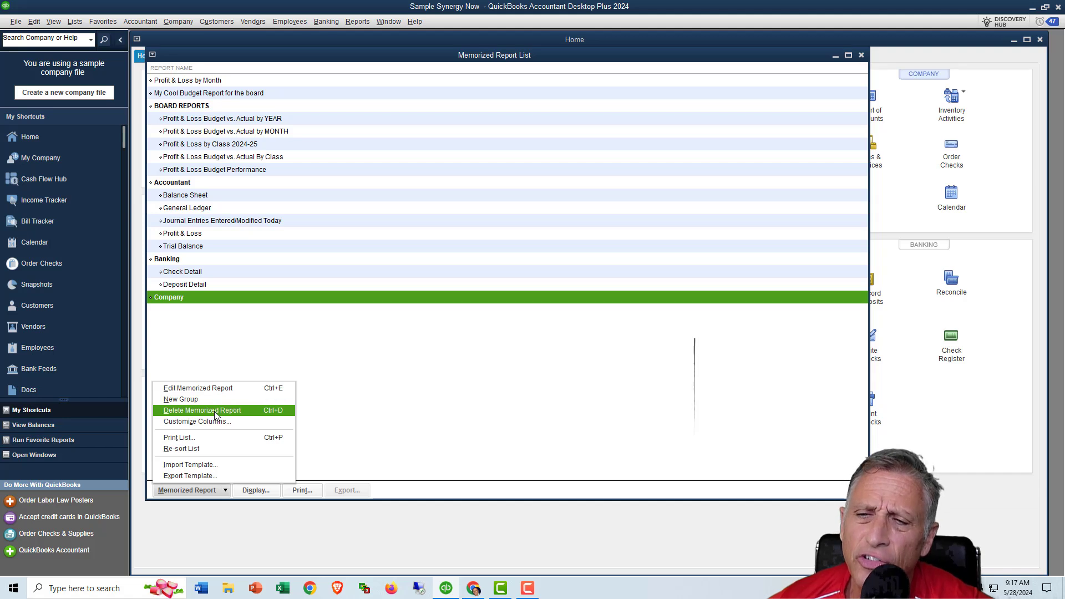
left_click(200, 410)
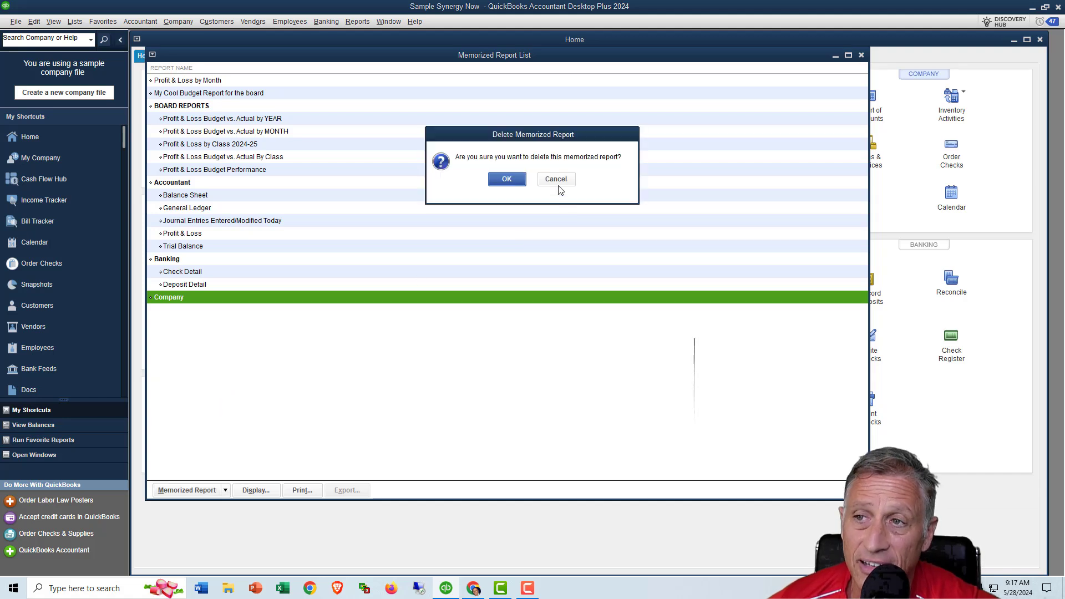
left_click(507, 179)
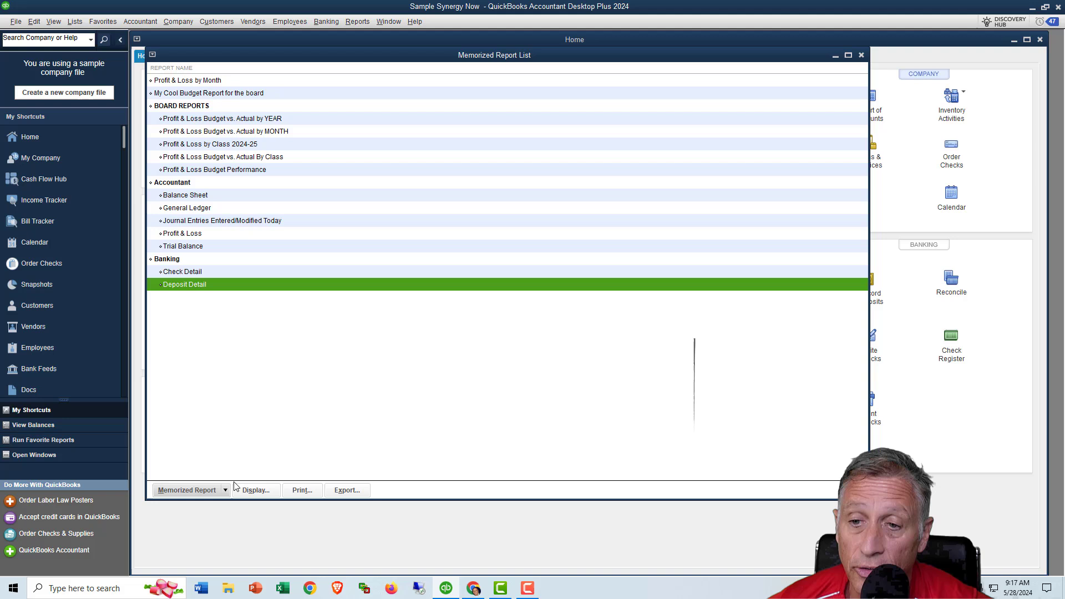
Step: Delete the Deposit Detail and Check Detail banking reports
left_click(187, 490)
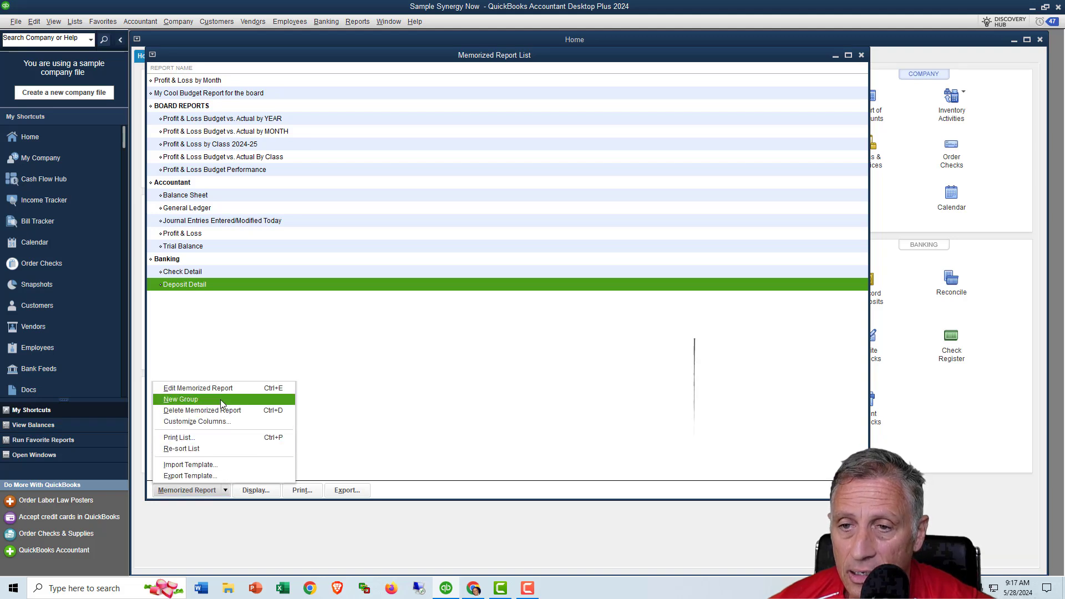
left_click(202, 410)
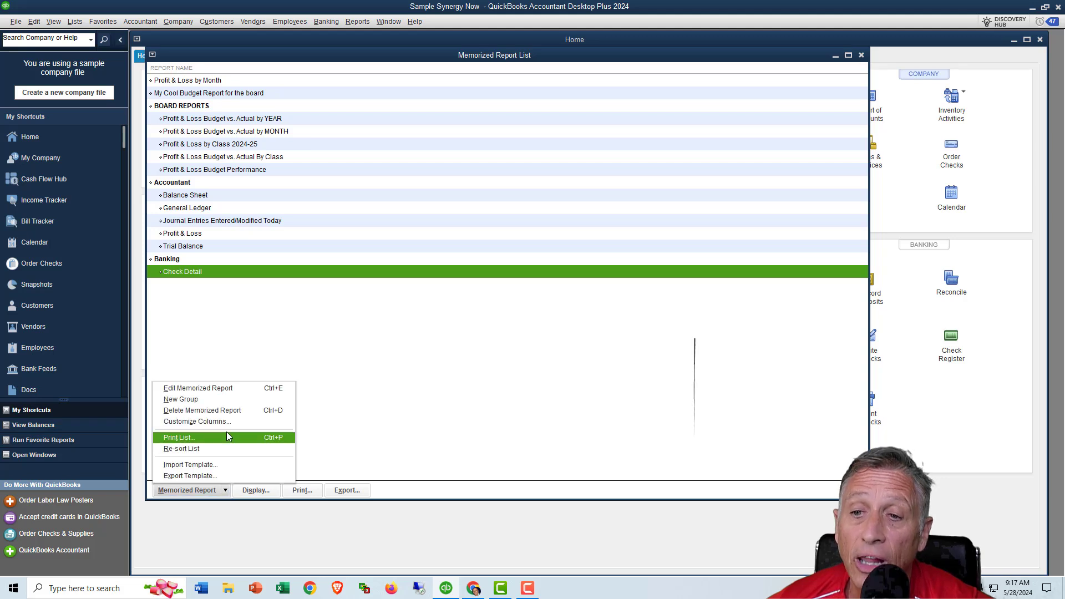
left_click(201, 410)
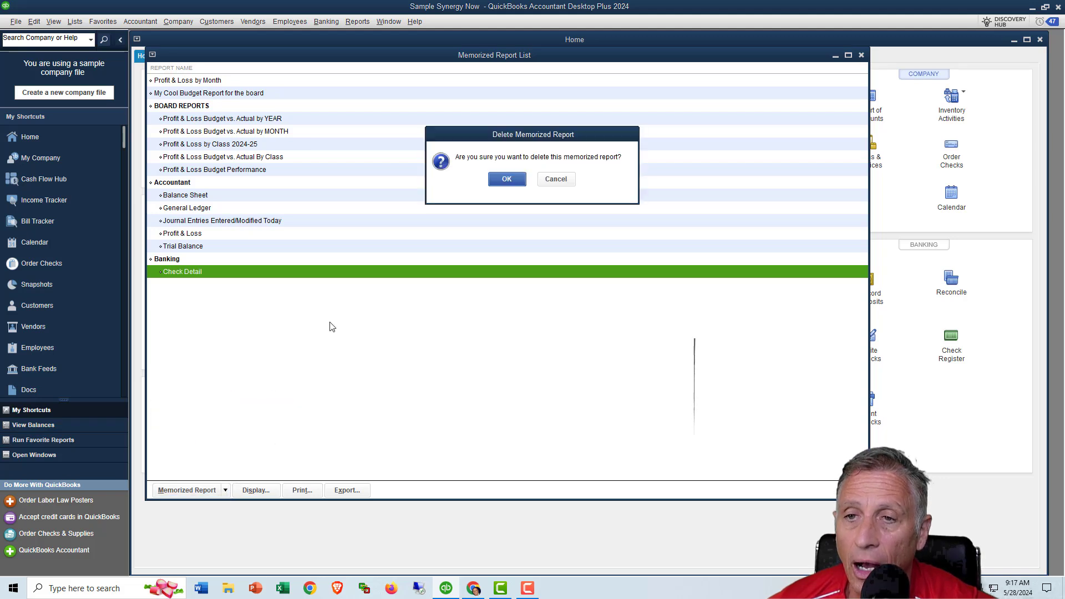
left_click(505, 178)
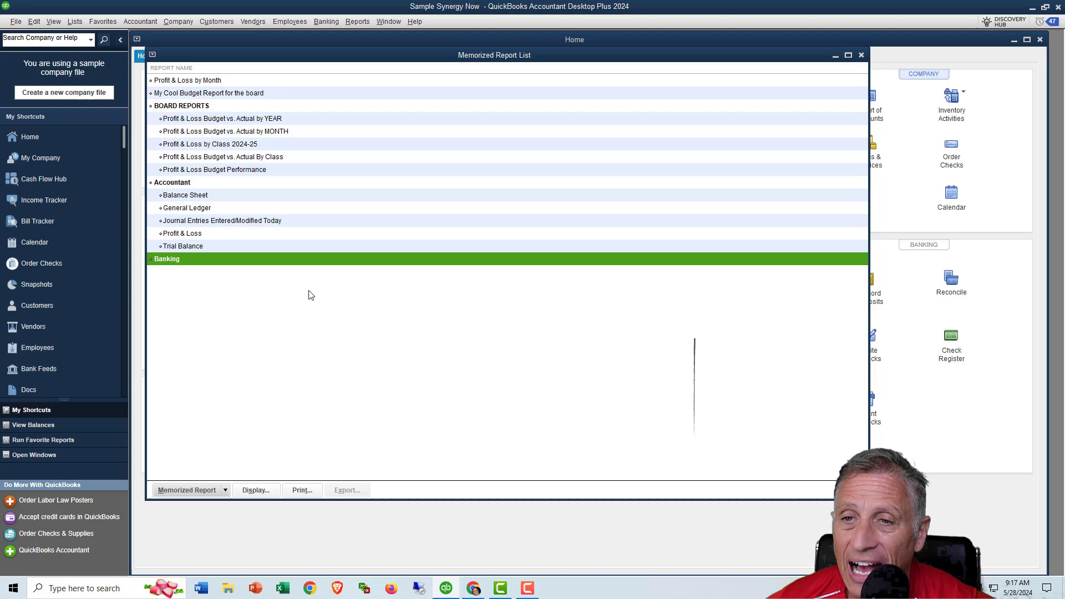
Step: Remove the empty Banking group plus the Accountant Trial Balance and Profit & Loss reports
left_click(186, 490)
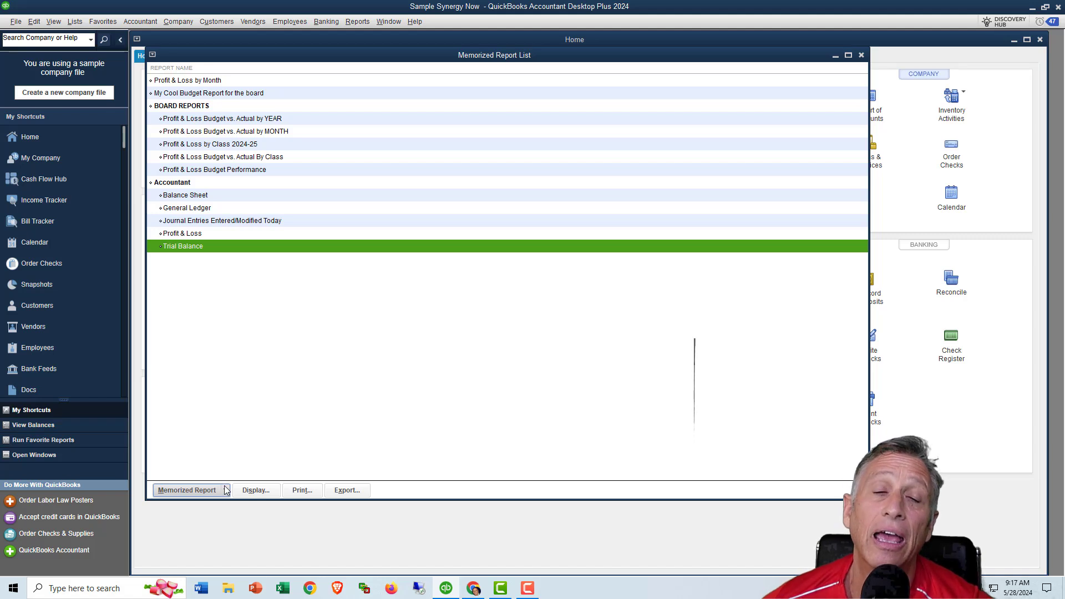
left_click(187, 490)
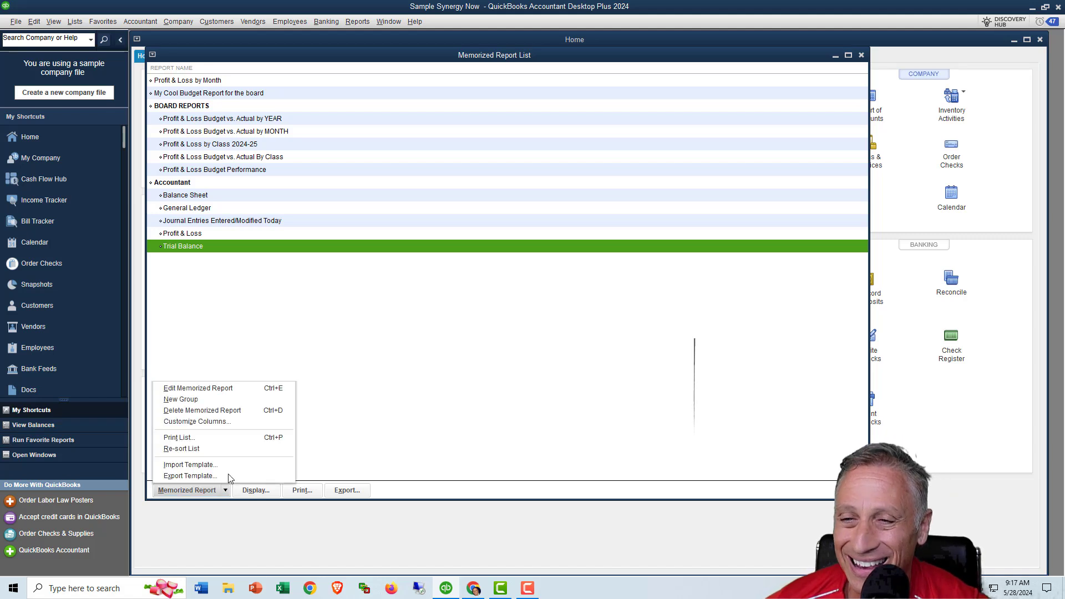
left_click(202, 410)
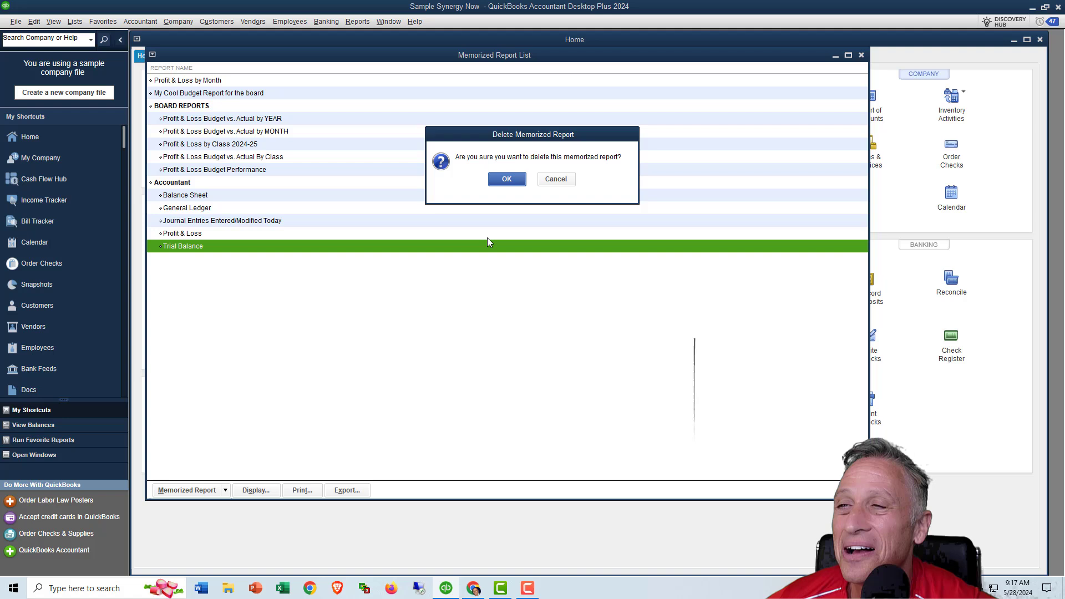
left_click(506, 179)
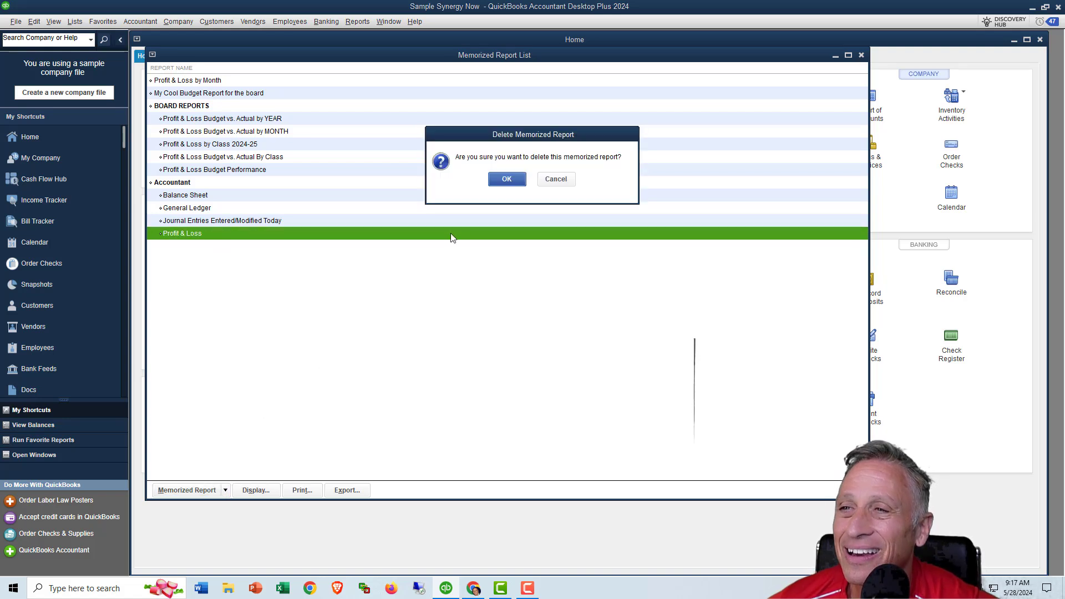
left_click(505, 179)
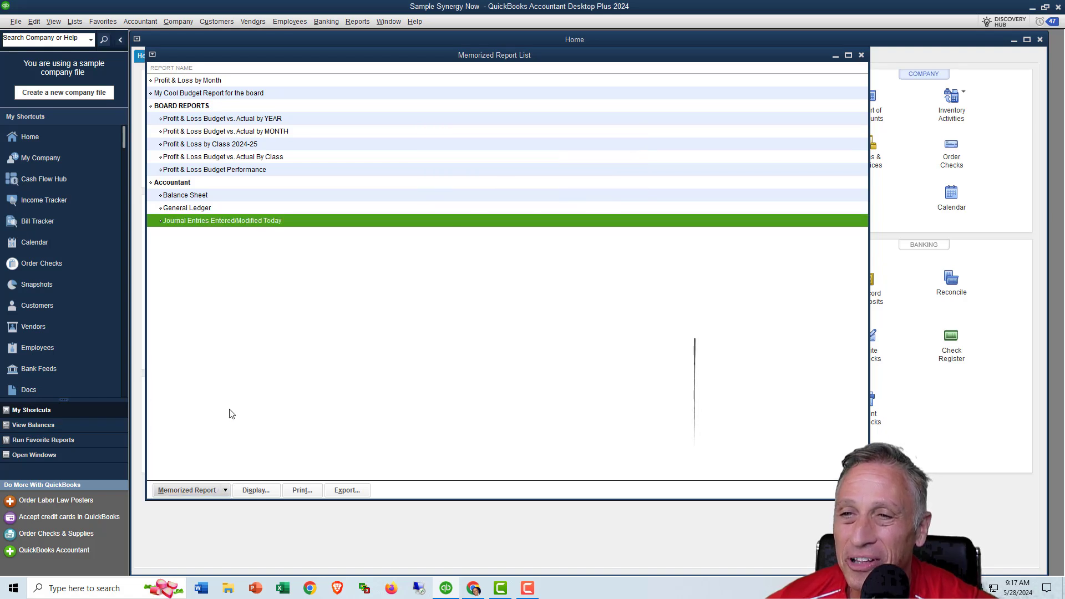
Step: Delete Journal Entries, General Ledger and Balance Sheet, then the empty Accountant group
left_click(186, 208)
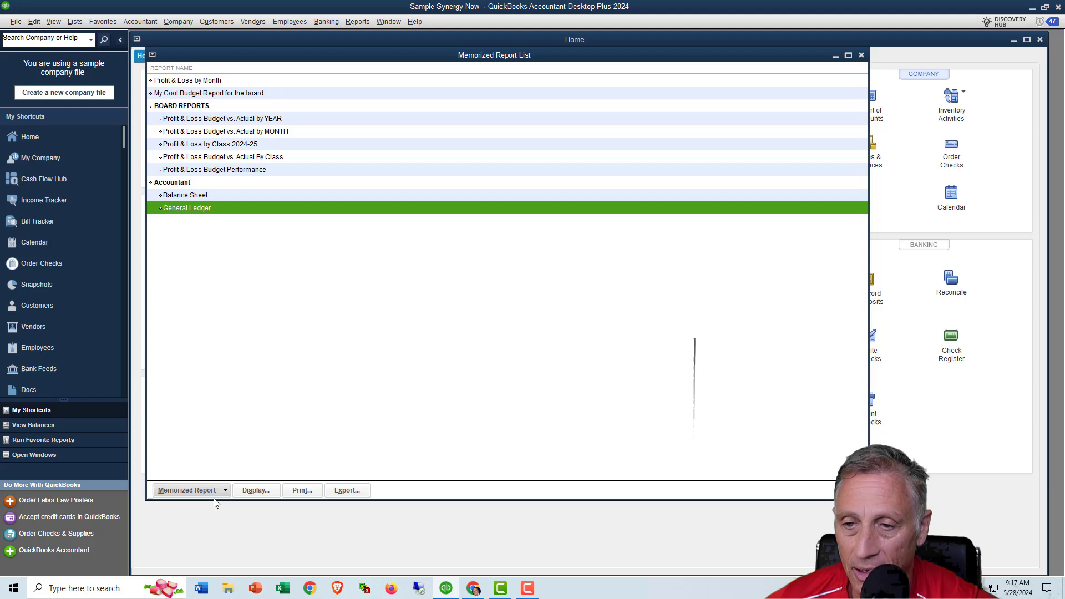
left_click(188, 490)
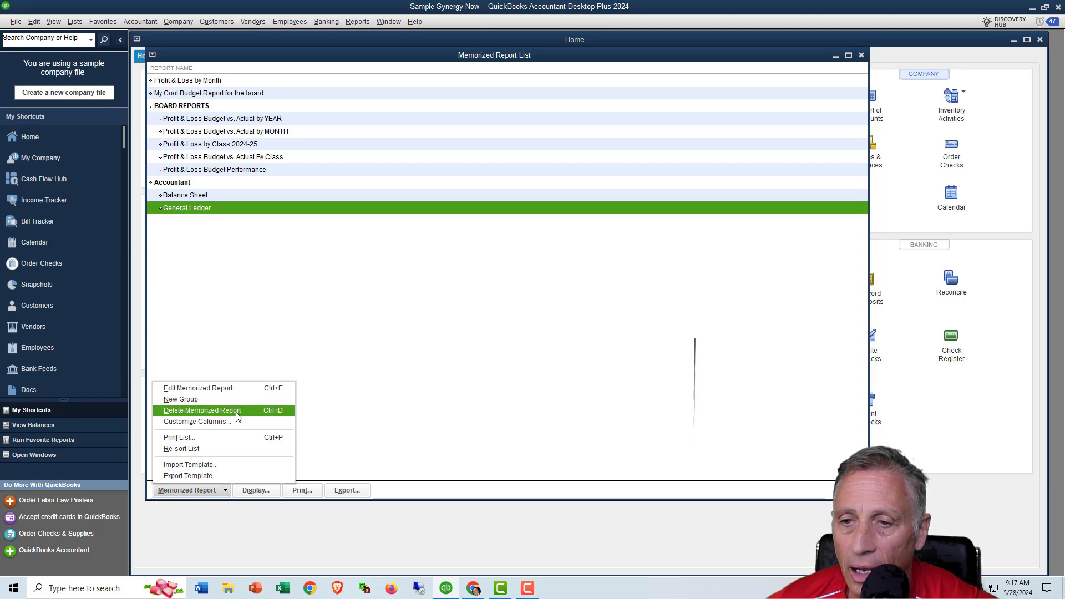
left_click(202, 410)
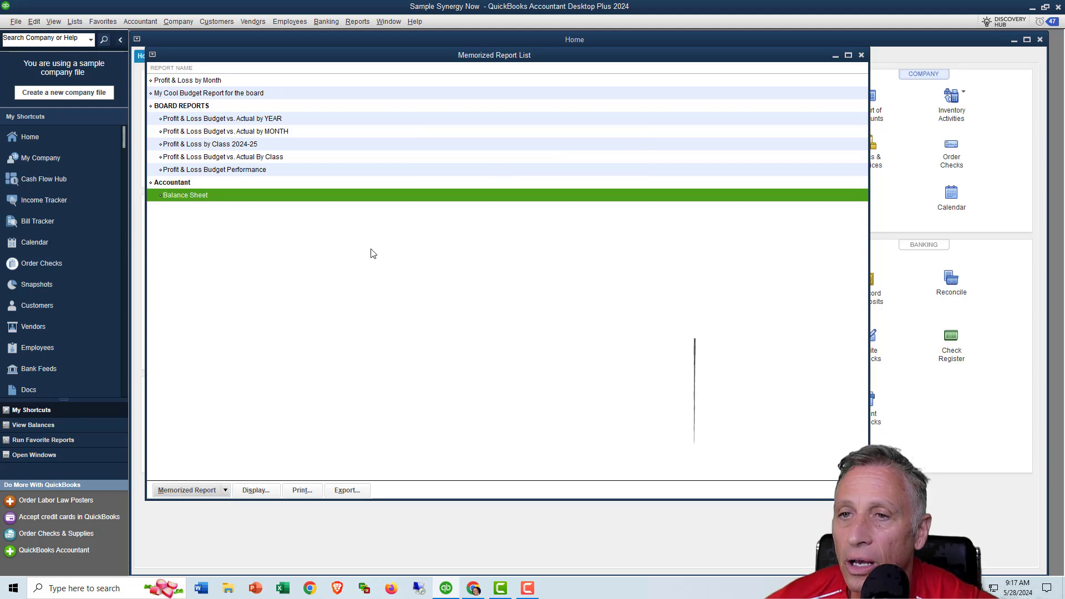
left_click(187, 490)
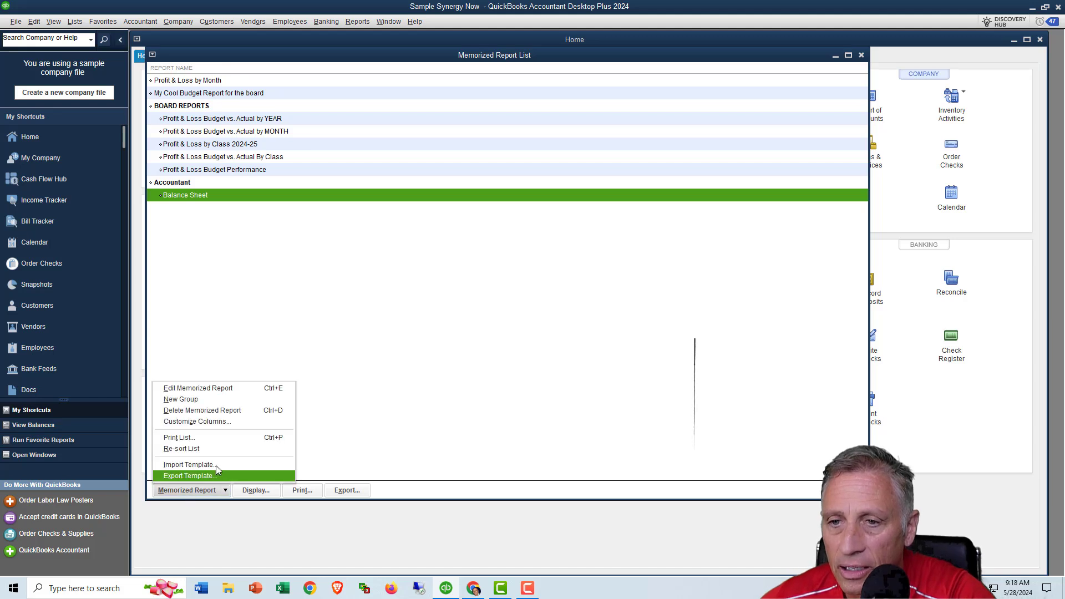
mouse_move(203, 409)
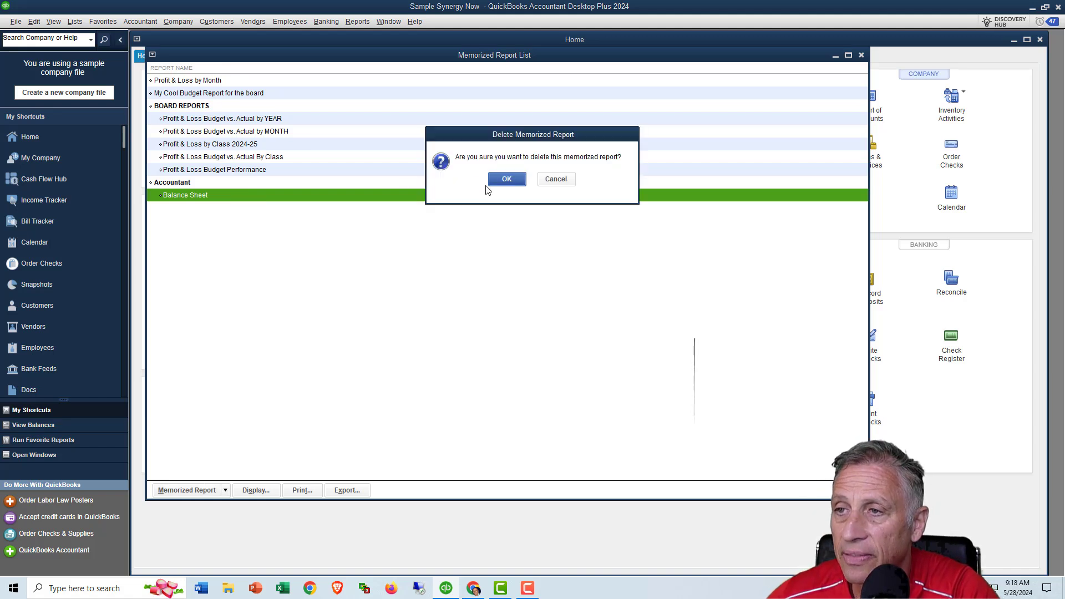
left_click(506, 179)
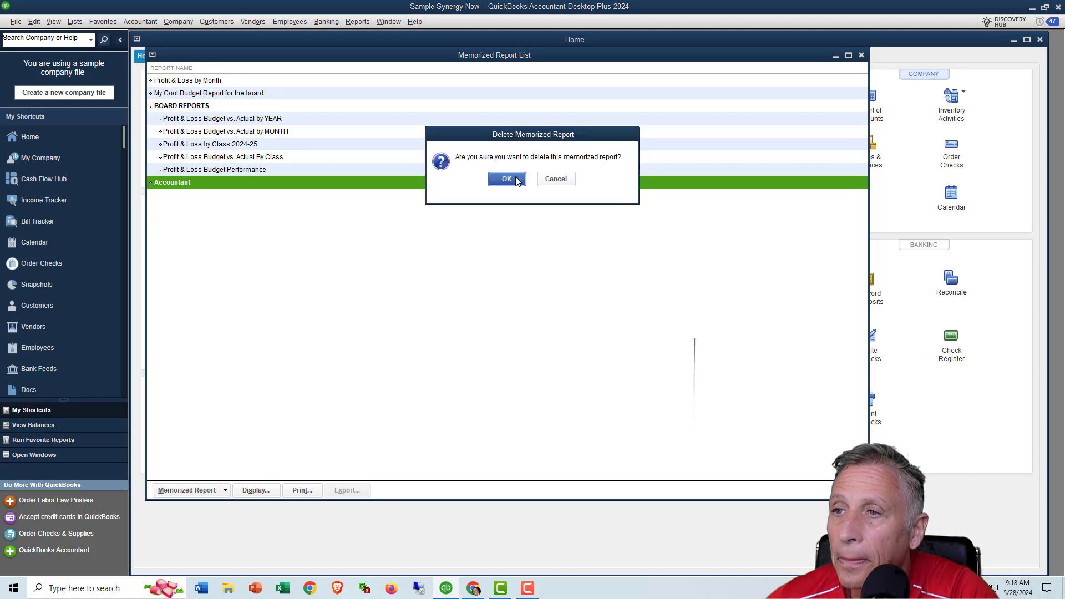
left_click(505, 179)
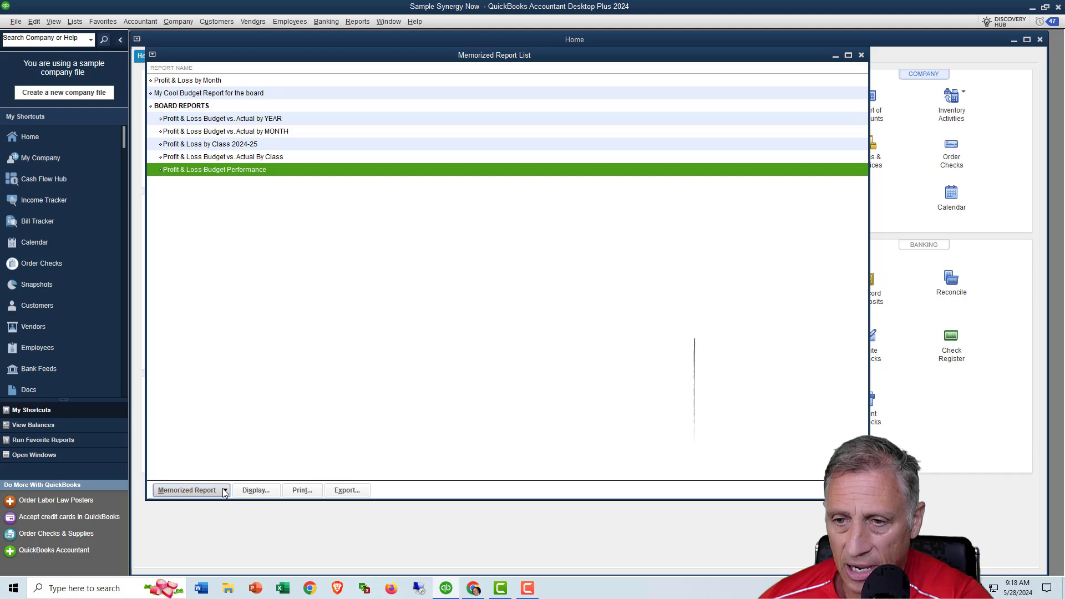
Step: Create a memorized report group named 'Monthly Reports for Finance Committee'
left_click(187, 490)
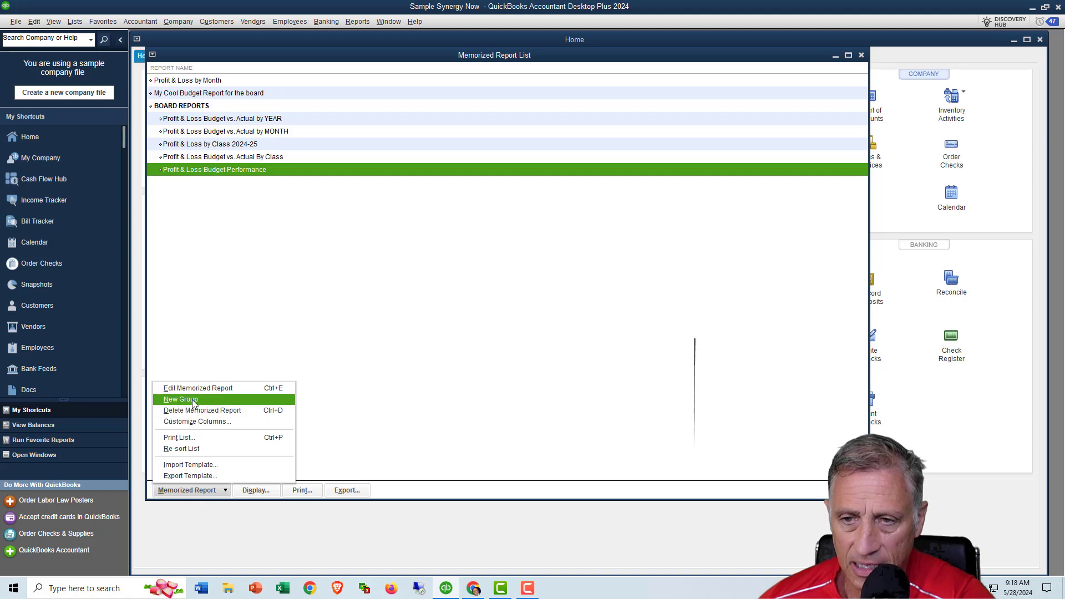
left_click(181, 399)
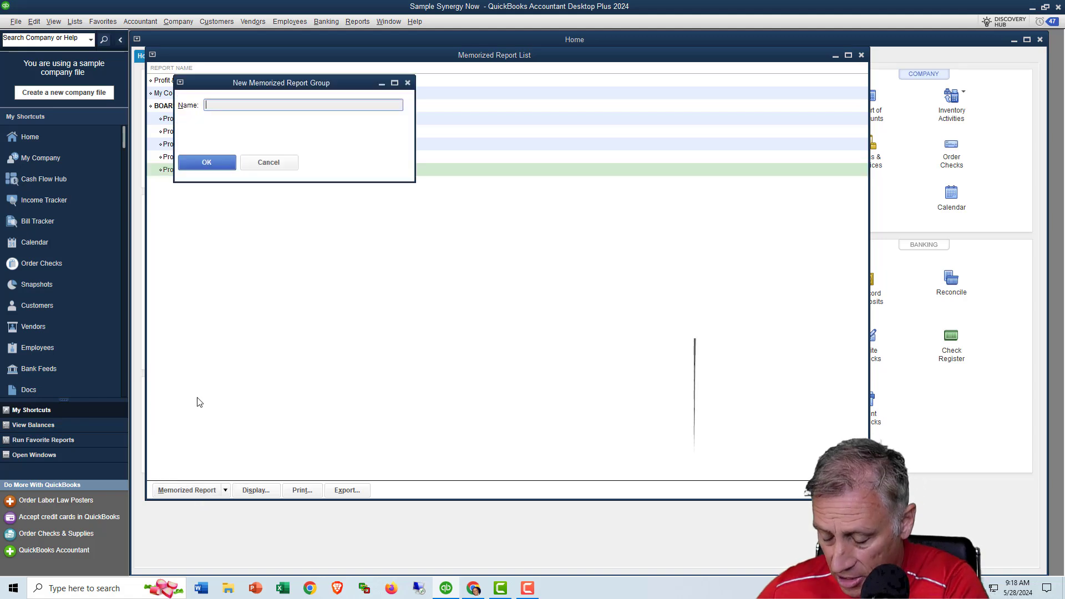
type("M")
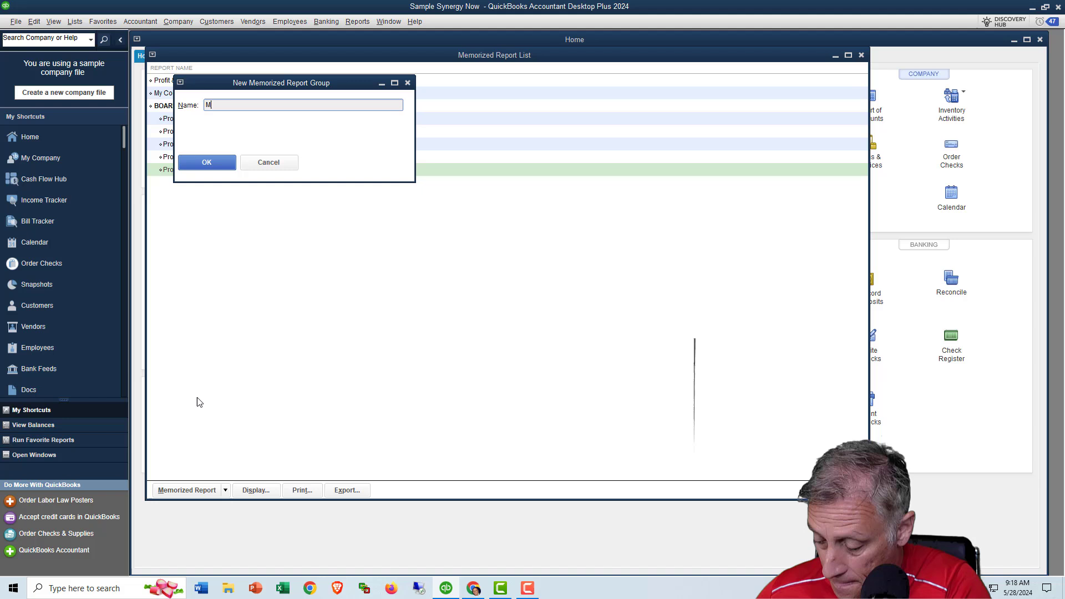
type("onthly Reports")
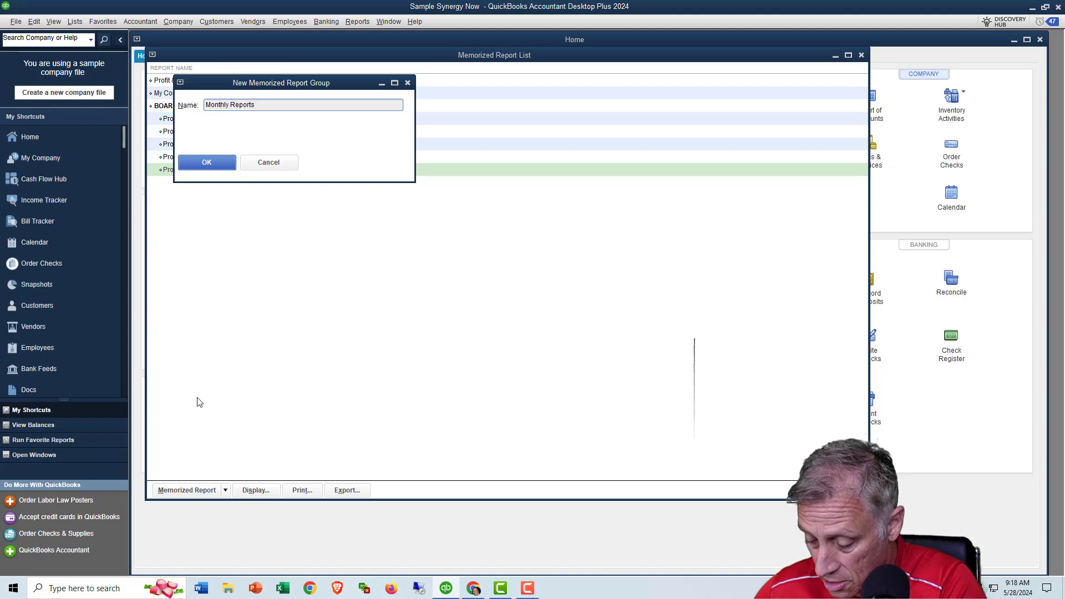
type("for Finance Committee")
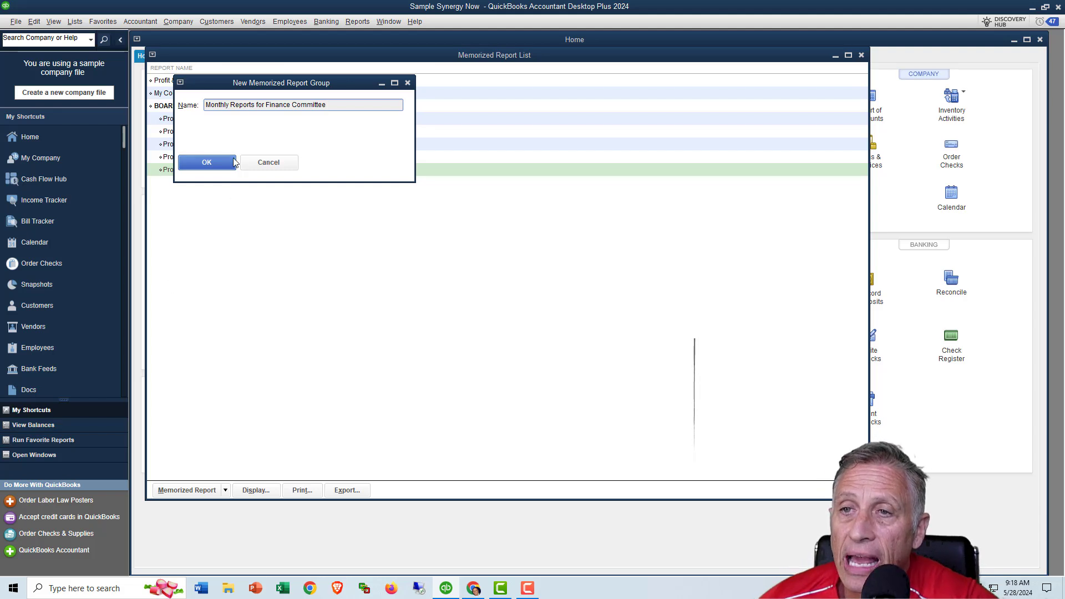
left_click(206, 161)
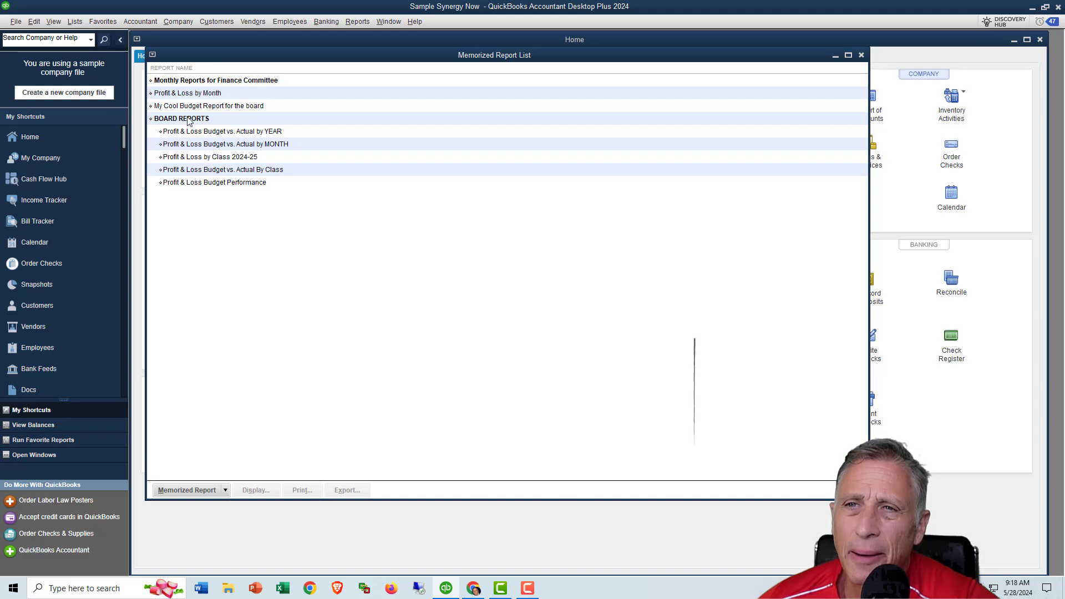
Step: Change the group name from 'Monthly Reports for Finance Committee' to 'MONTHLY REPORTS FOR FINANCE'
left_click(181, 118)
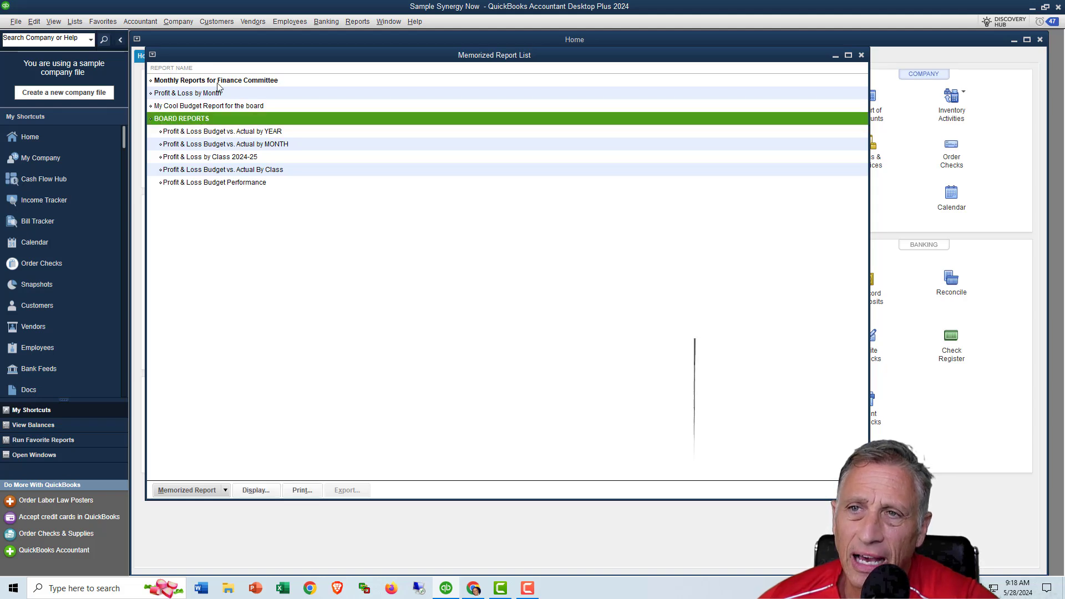
left_click(216, 80)
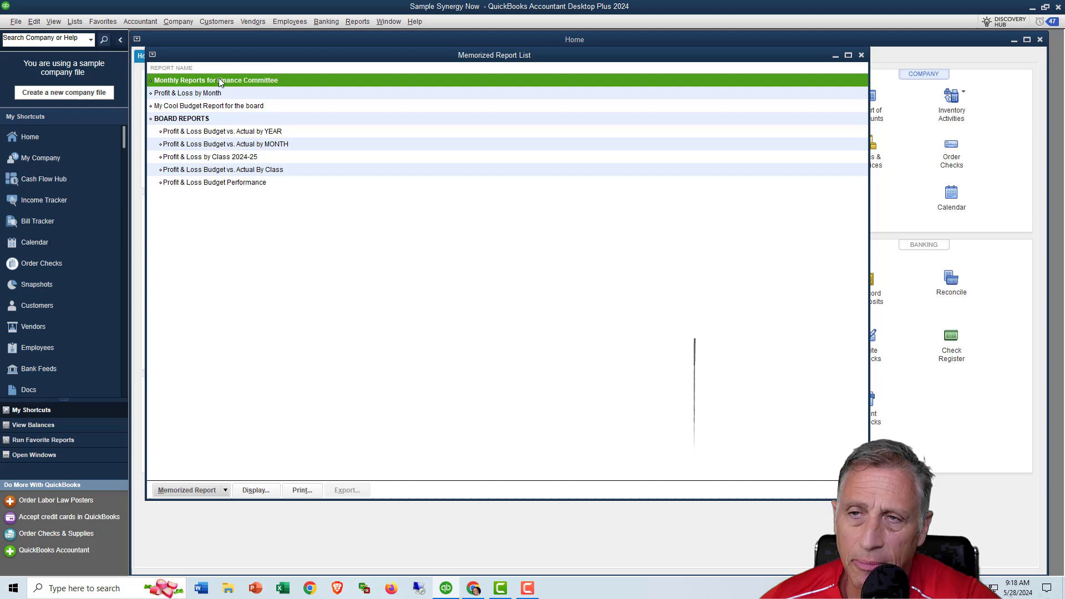
right_click(218, 79)
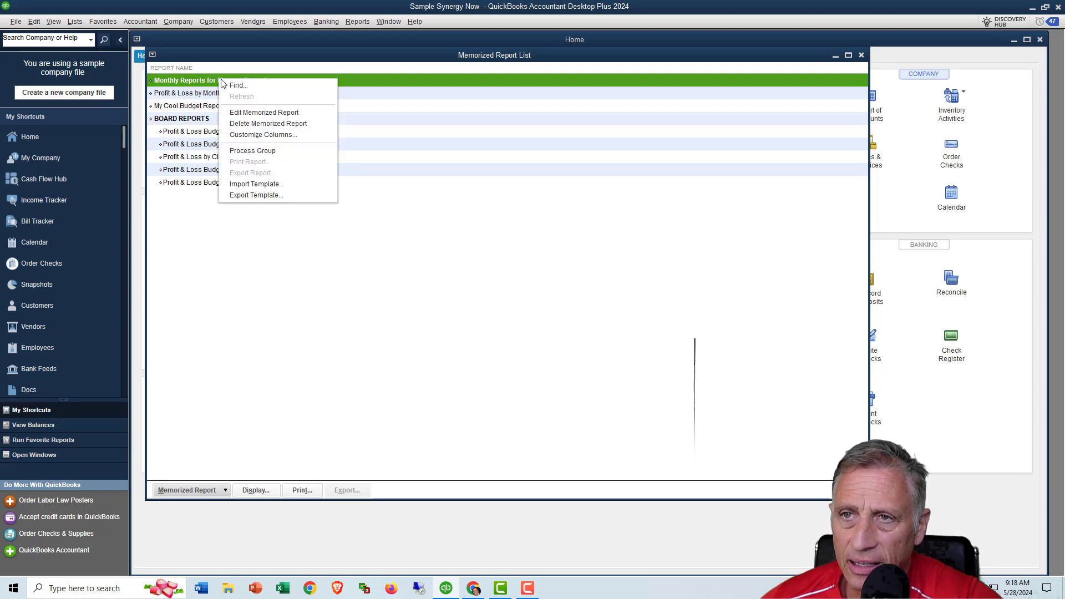
left_click(263, 112)
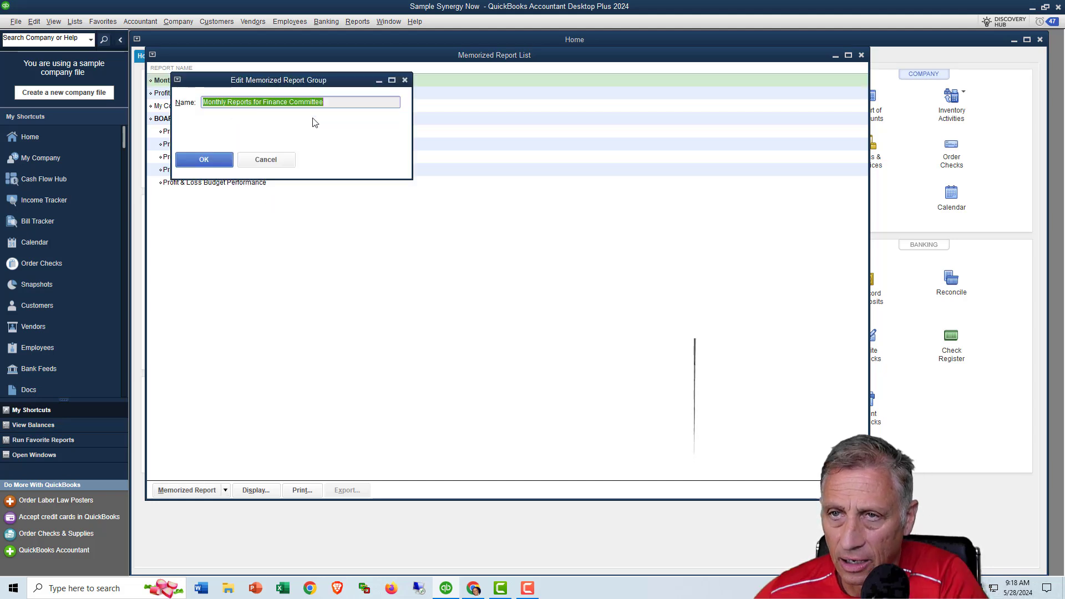
type("MONTHLY")
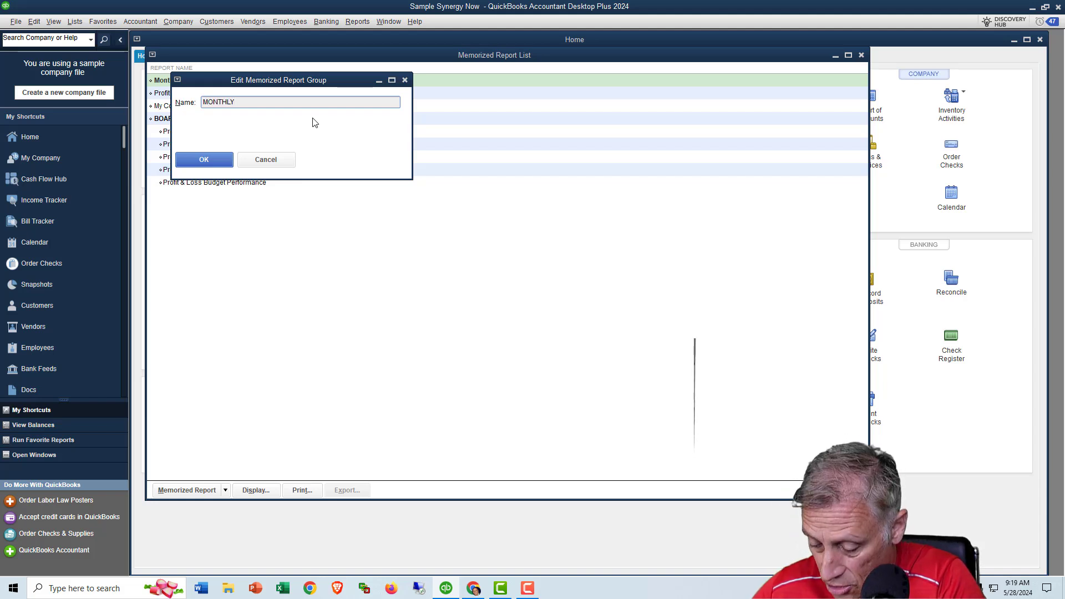
type("REPORTS")
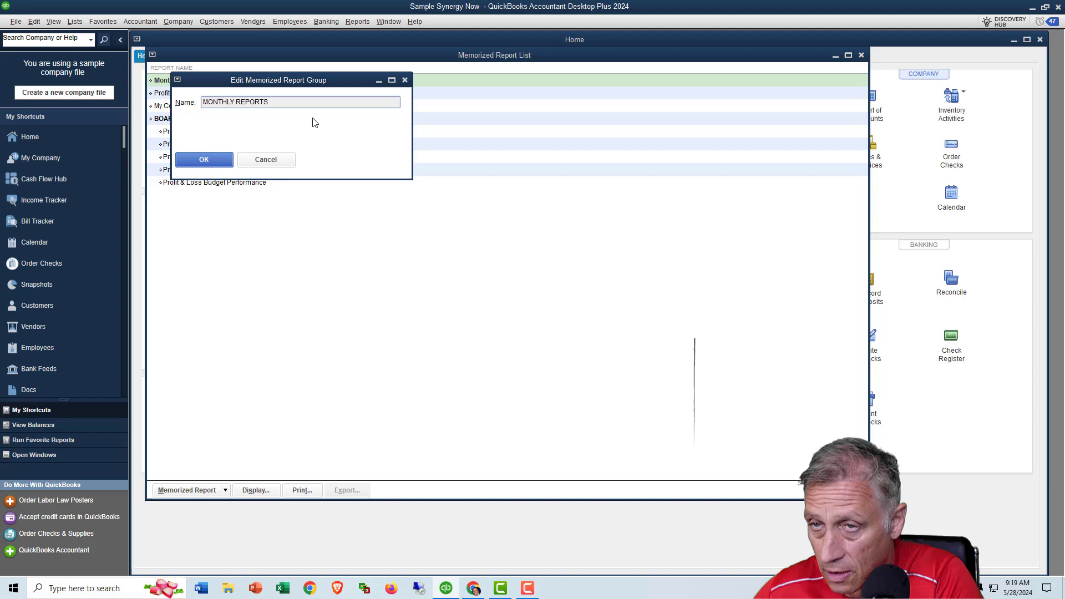
type("FOR FINAN")
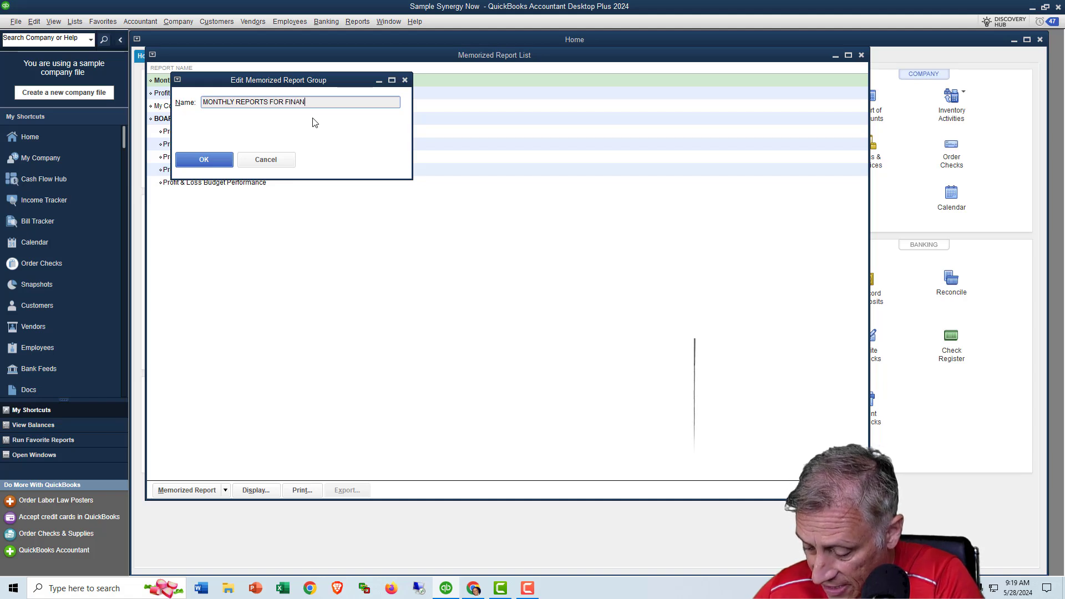
type("CE")
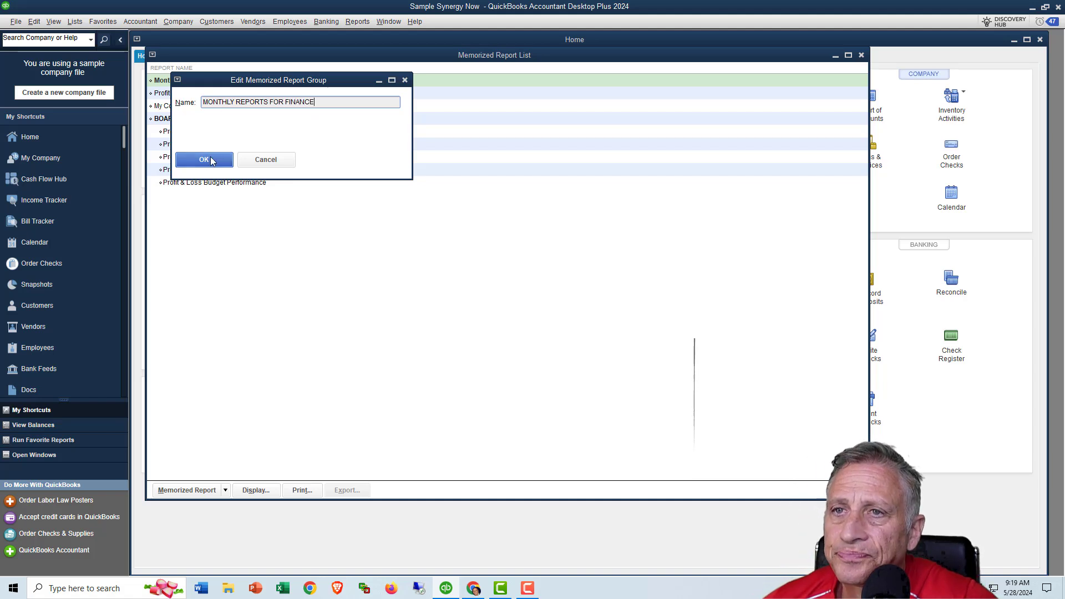
left_click(203, 160)
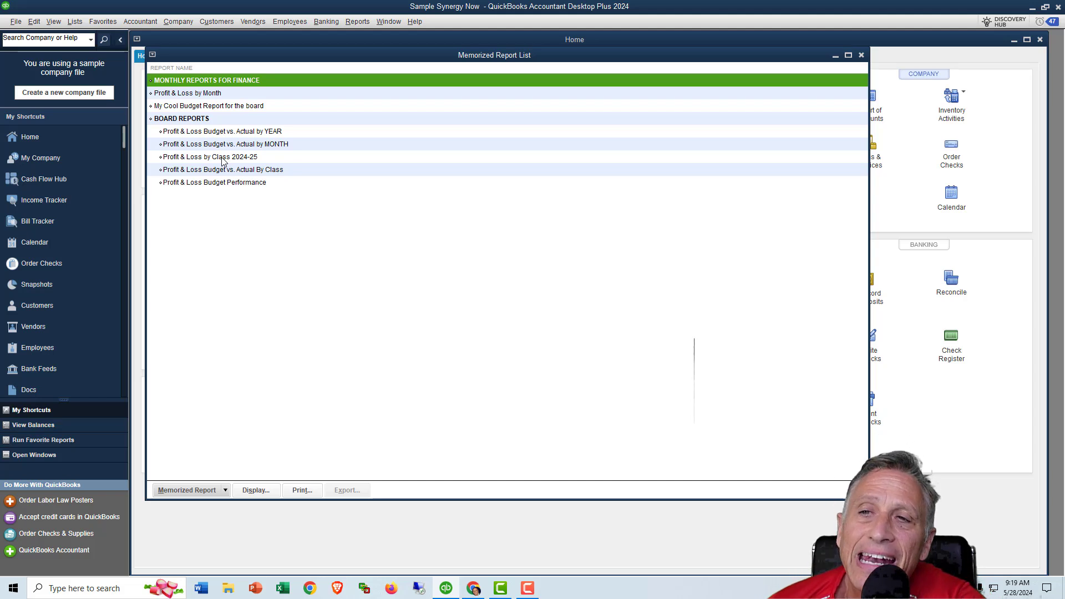
mouse_move(210, 94)
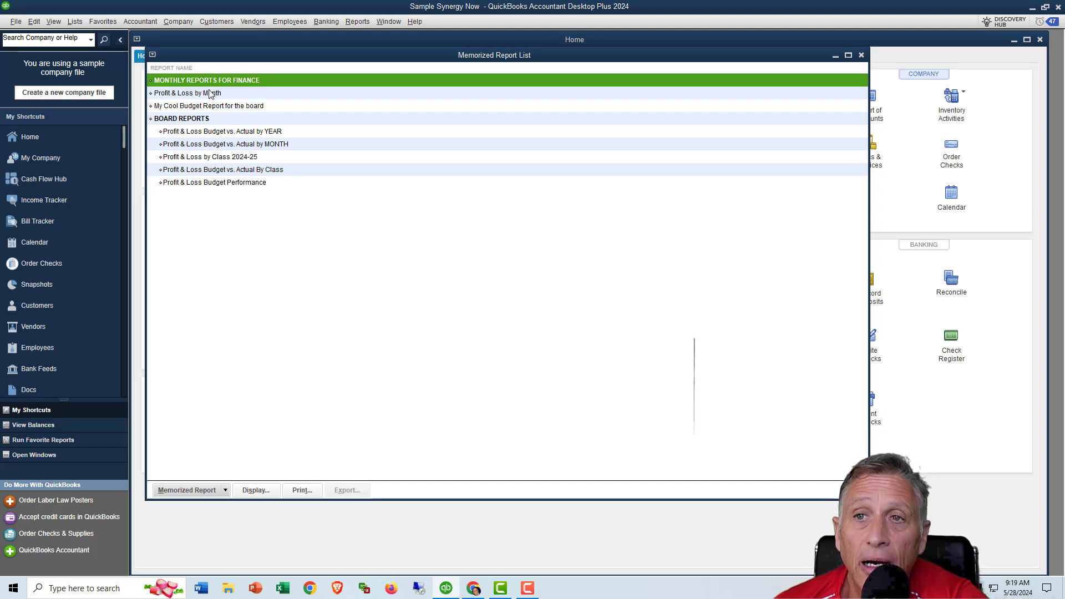
Step: Move Profit & Loss by Month and My Cool Budget Report for the board into the group
left_click(209, 105)
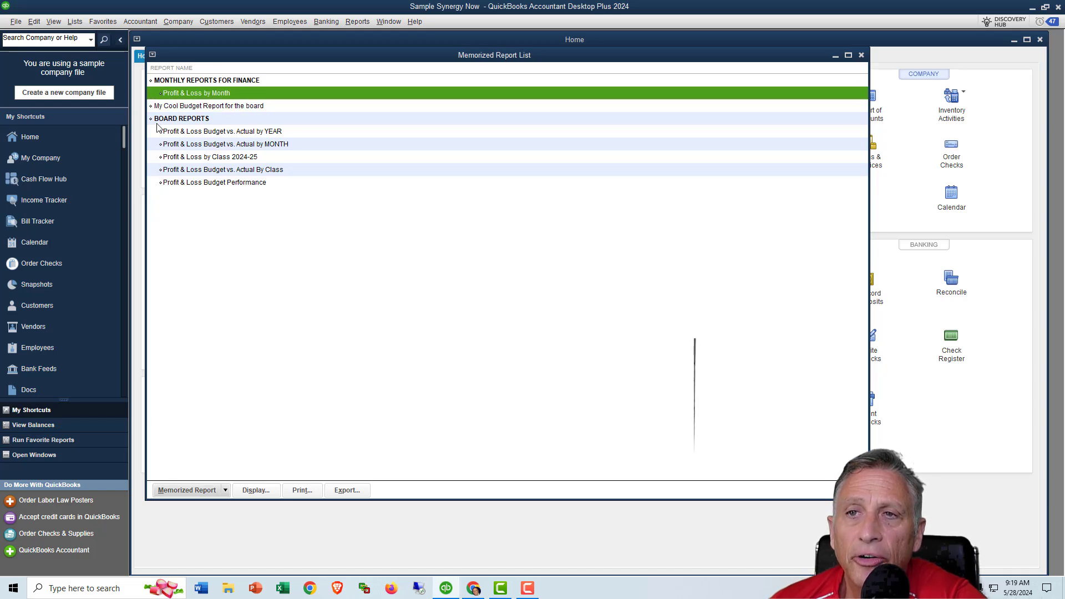
left_click(211, 105)
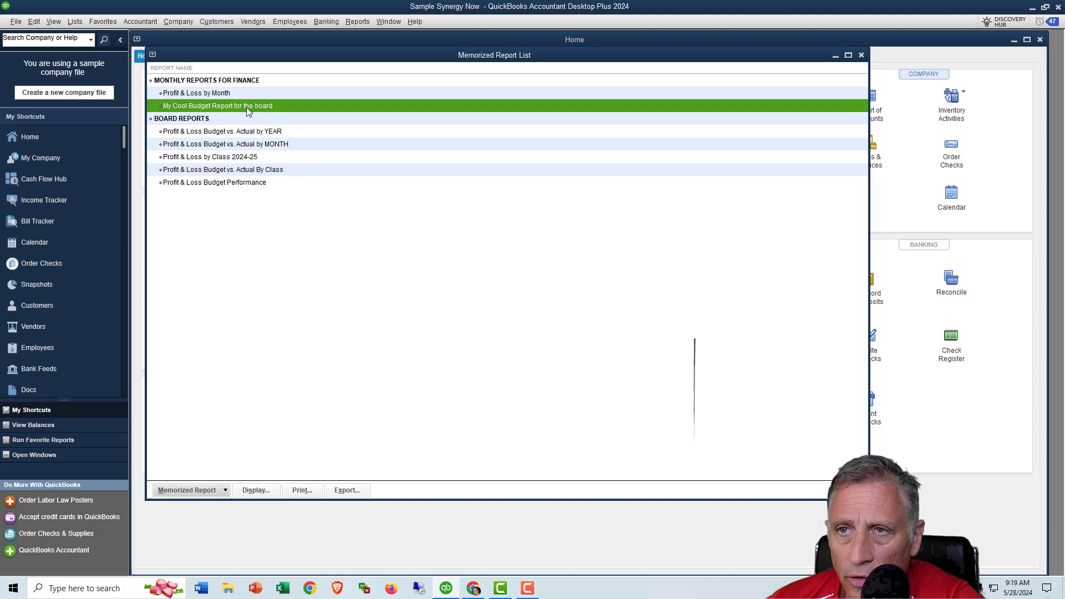
left_click(188, 490)
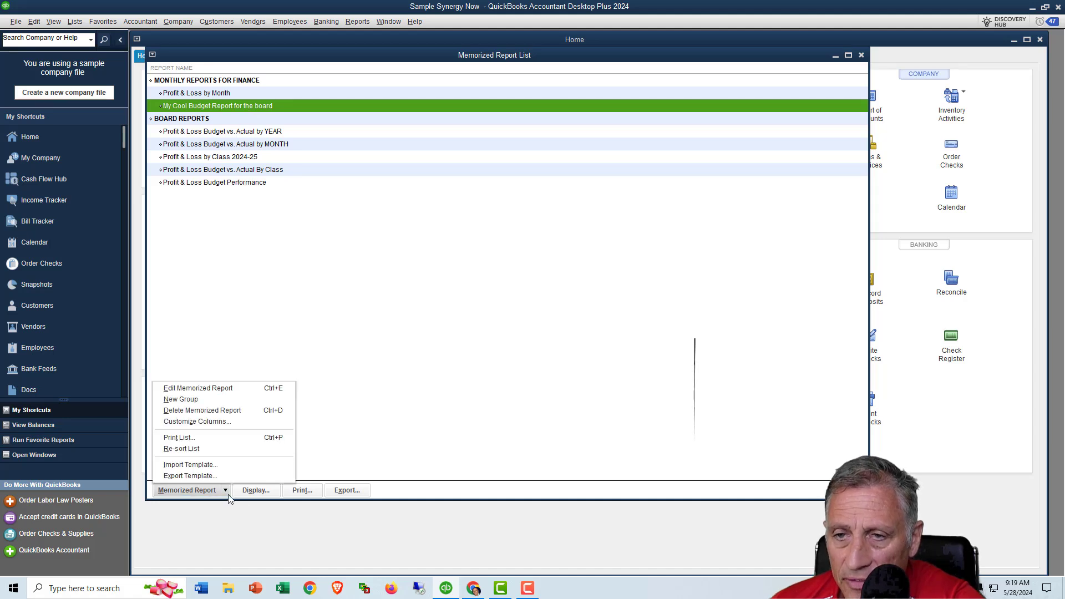
mouse_move(197, 387)
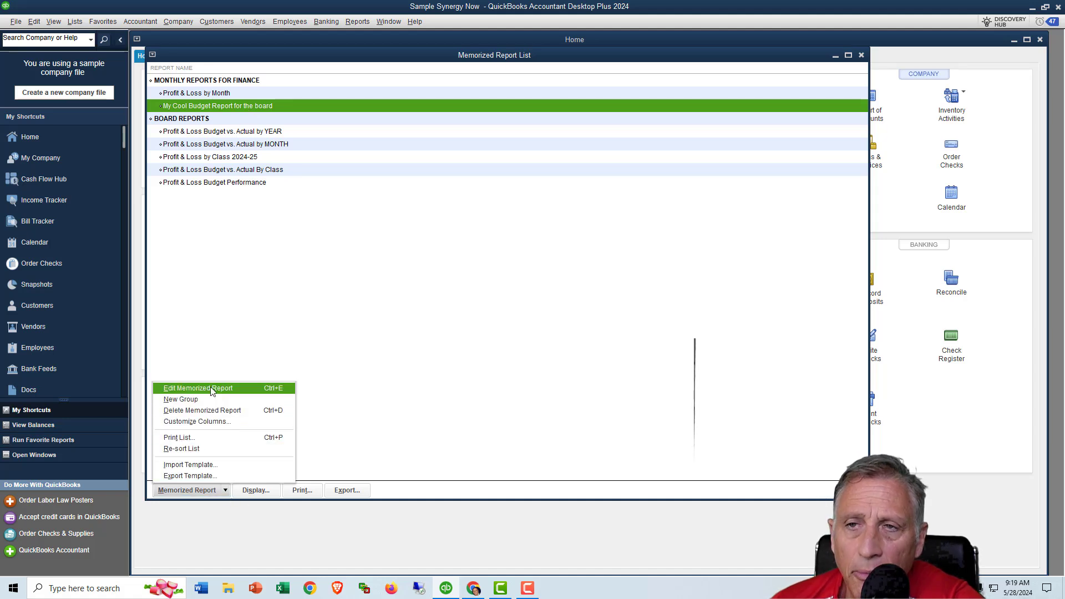
Step: File My Cool Budget Report for the board under MONTHLY REPORTS FOR FINANCE, then reopen and cancel its settings
left_click(198, 387)
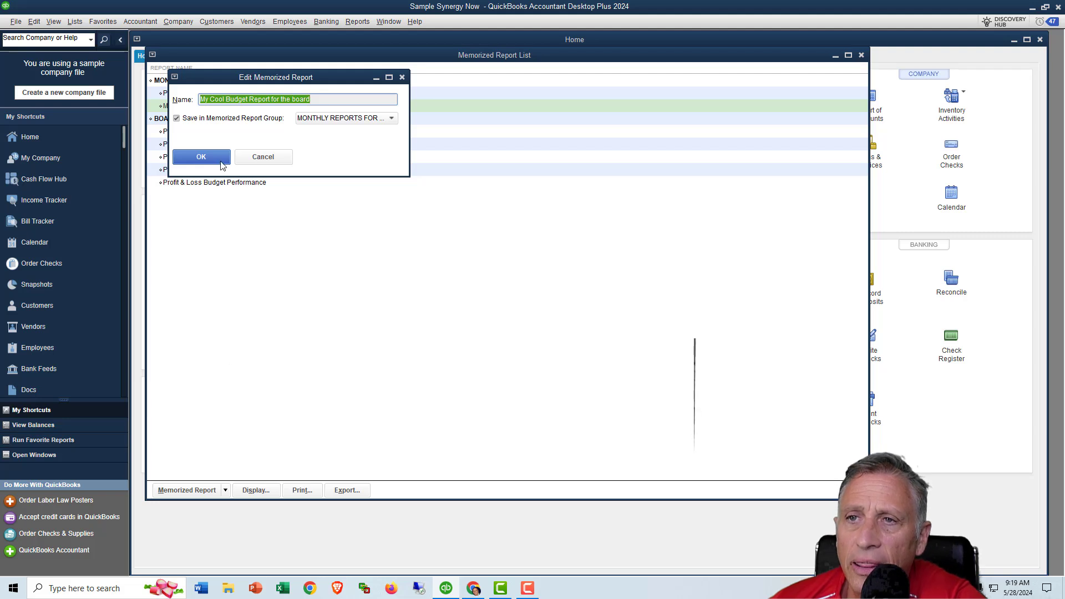
mouse_move(296, 122)
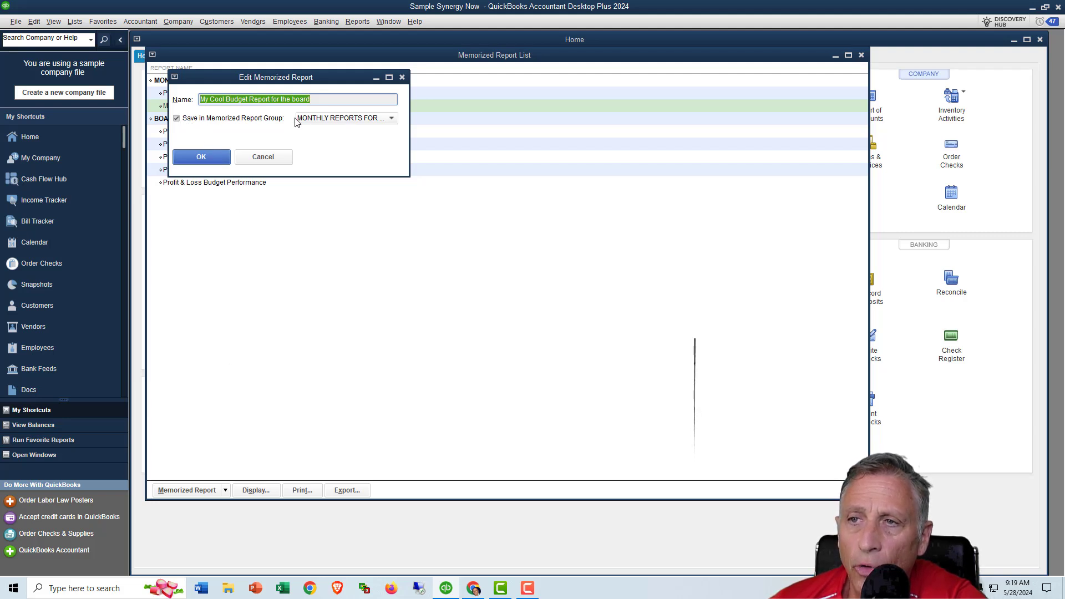
left_click(201, 157)
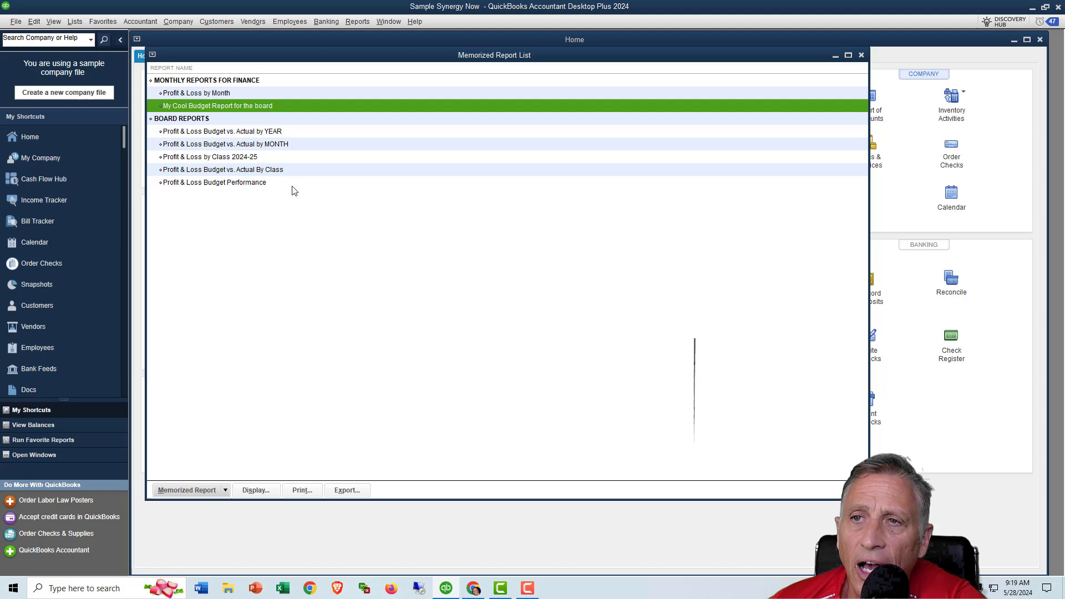
mouse_move(252, 453)
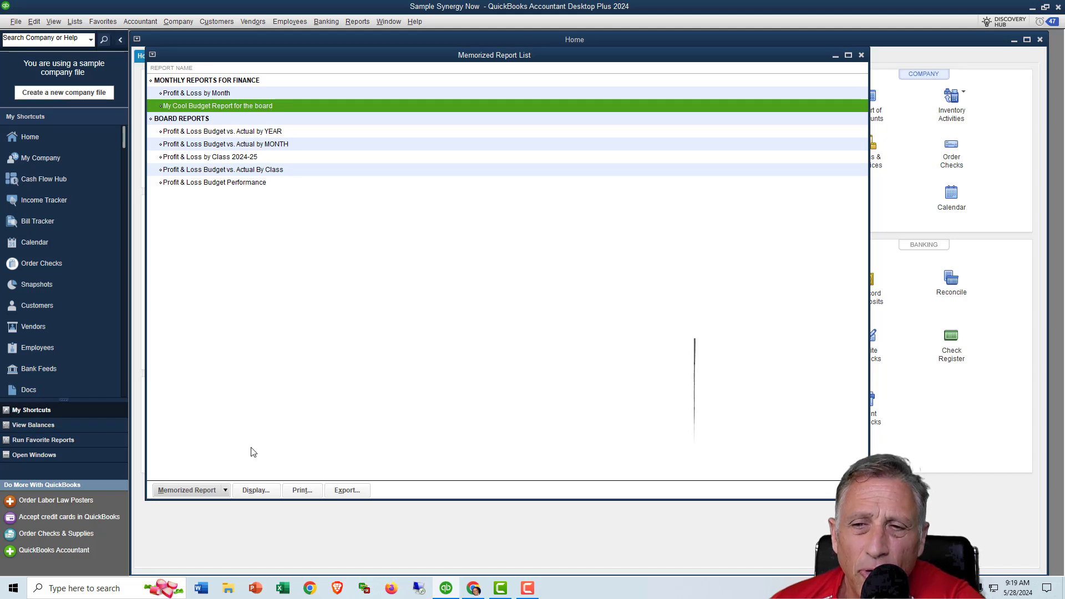
mouse_move(185, 148)
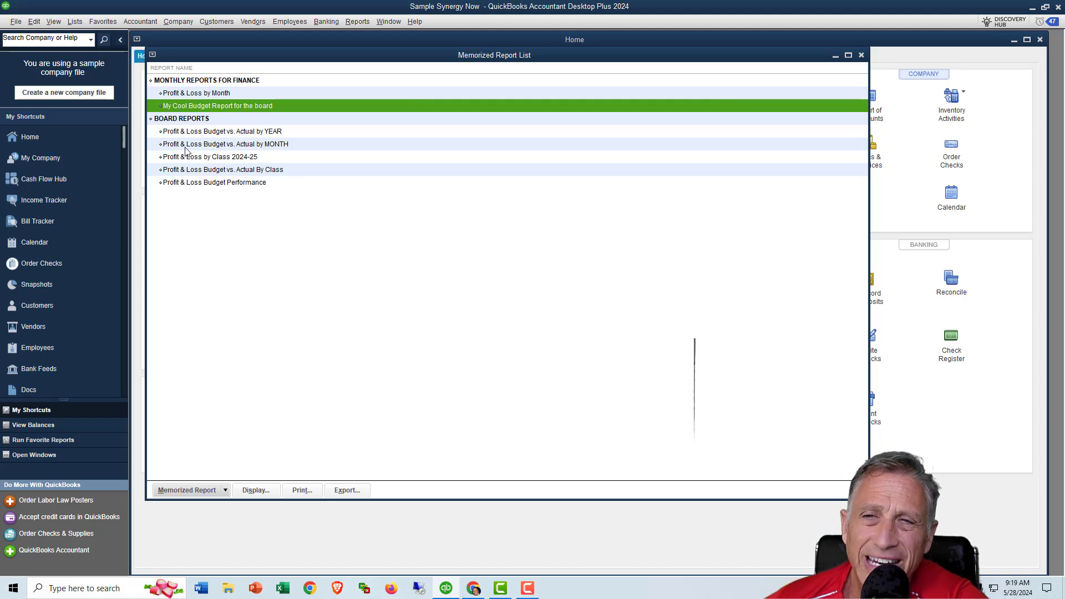
mouse_move(226, 483)
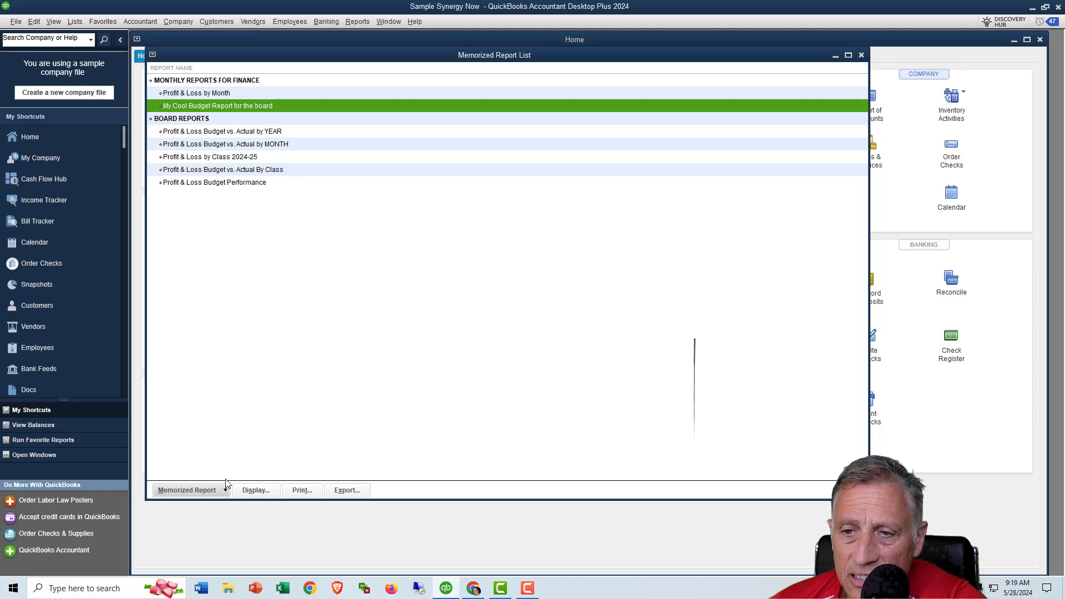
left_click(186, 490)
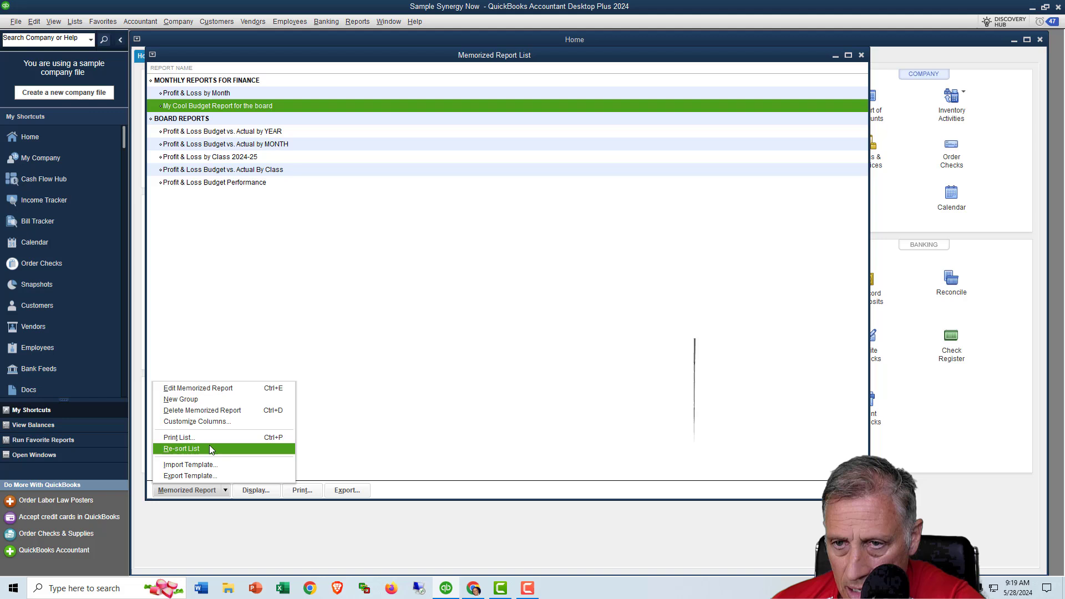
left_click(197, 387)
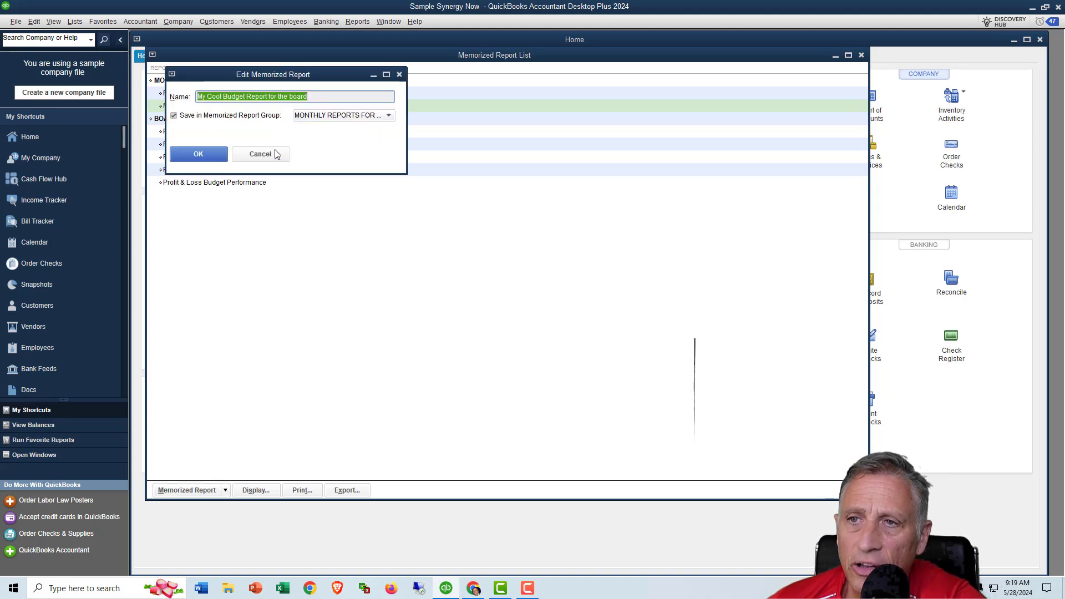
left_click(198, 153)
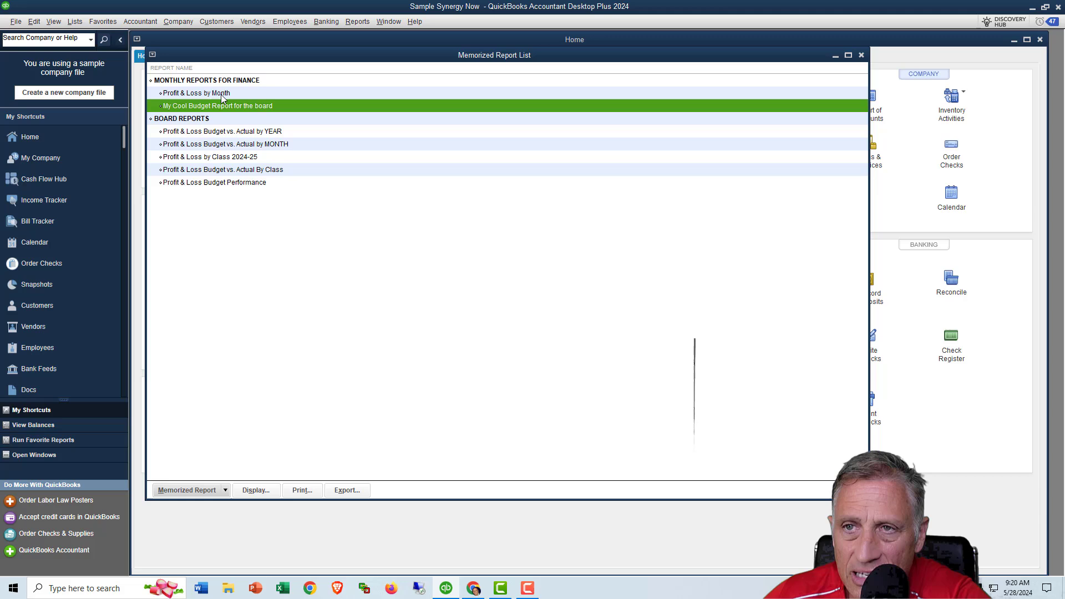
Step: Re-memorize Profit & Loss by Month, replacing its existing memorized version
double_click(196, 93)
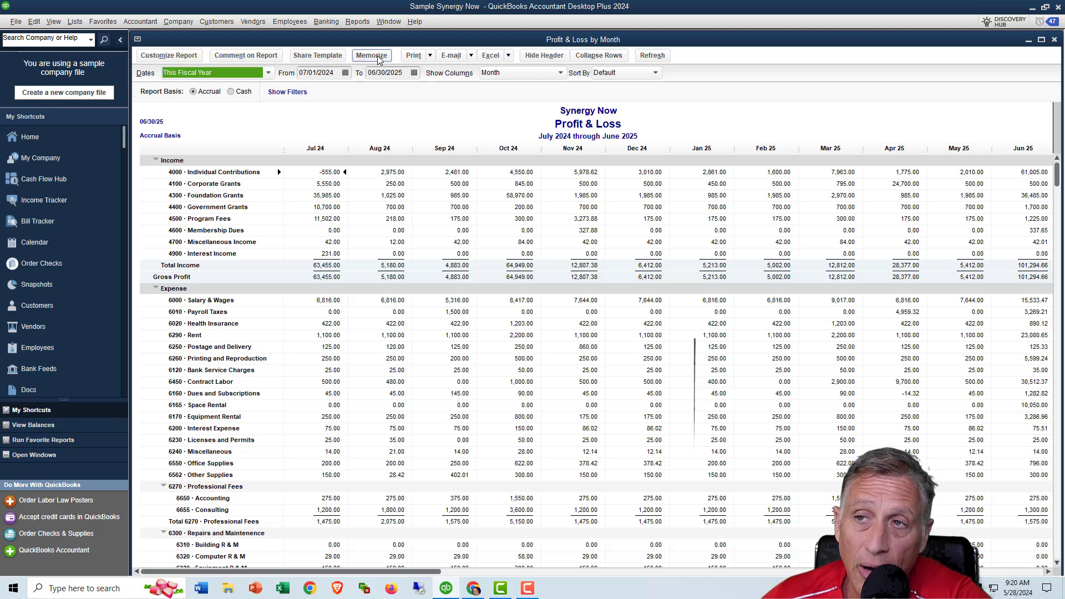
left_click(371, 55)
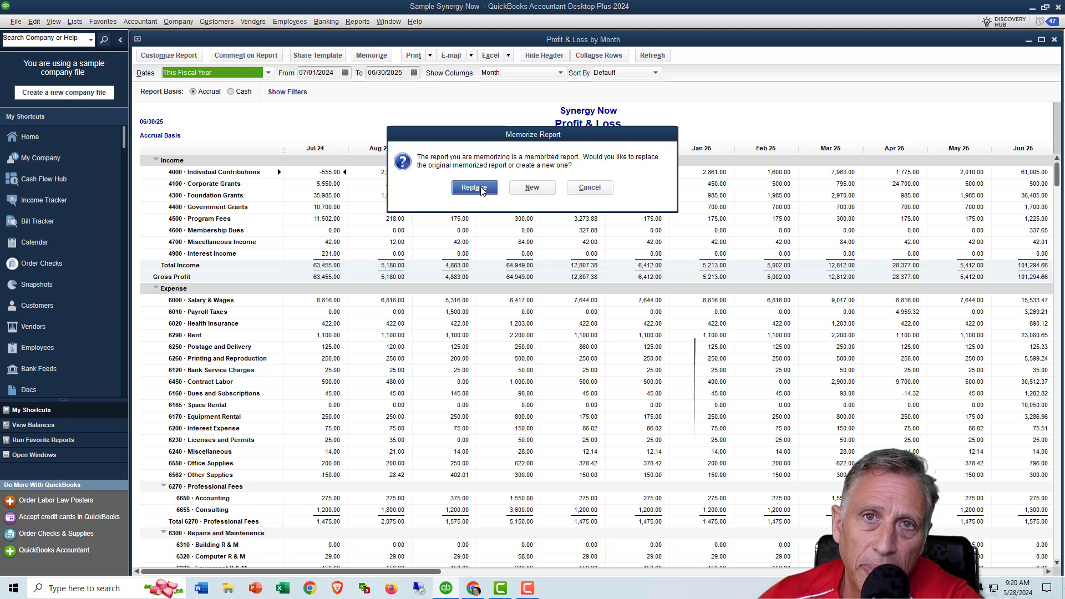
left_click(473, 188)
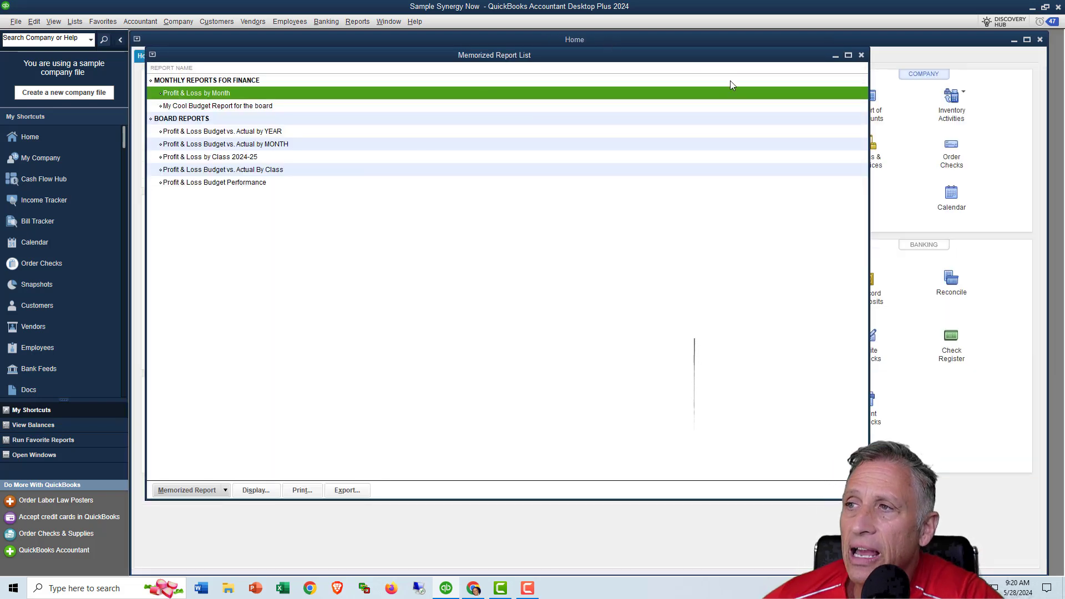
Step: Close the Memorized Report List and run Profit & Loss by Month from Reports > Memorized Reports > MONTHLY REPORTS FOR FINANCE
left_click(861, 54)
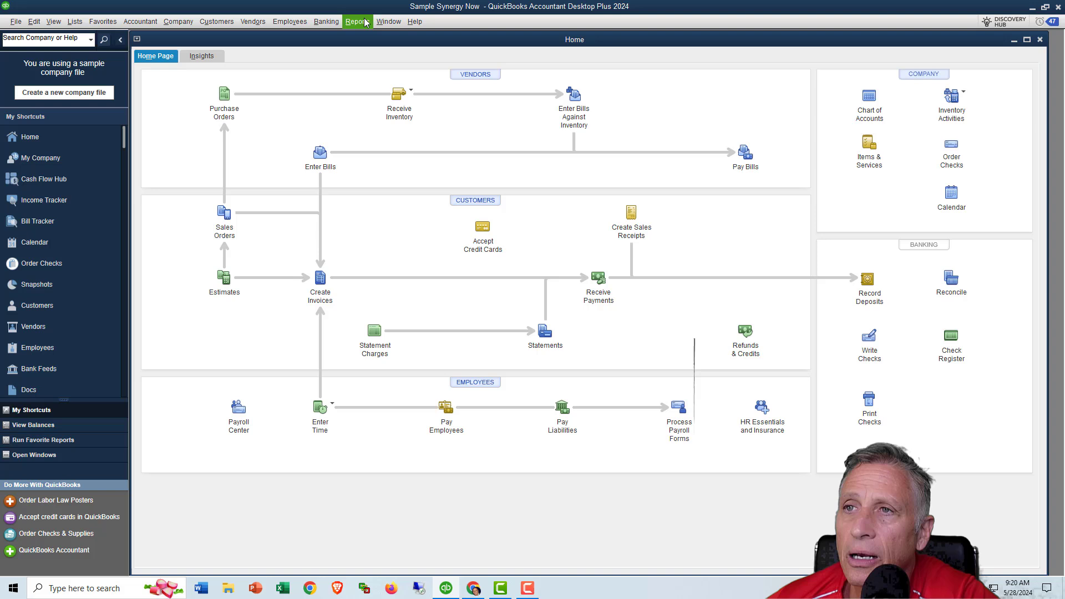
left_click(357, 21)
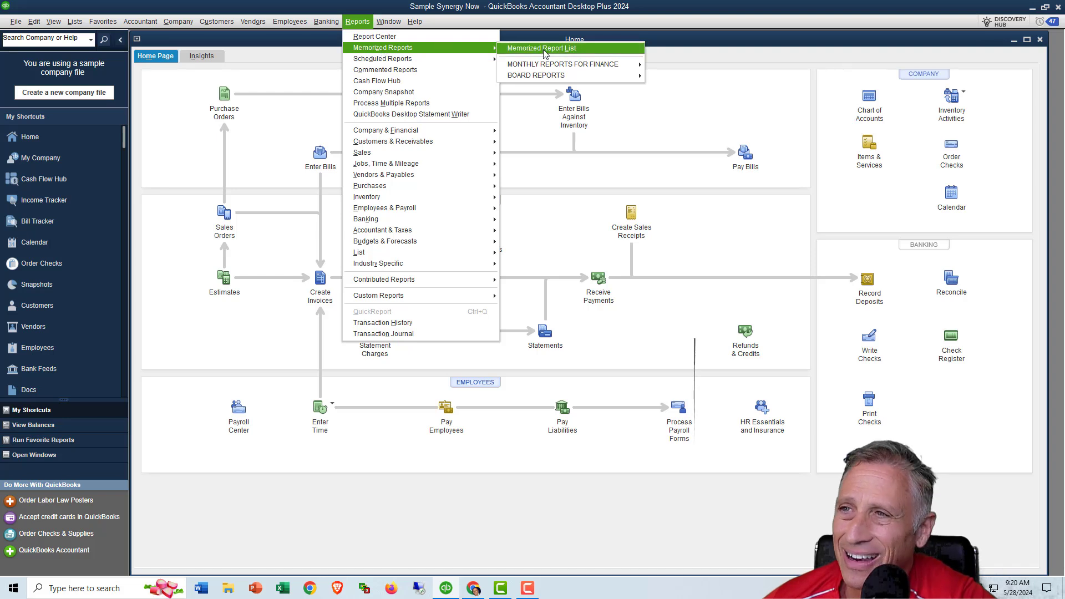
mouse_move(562, 64)
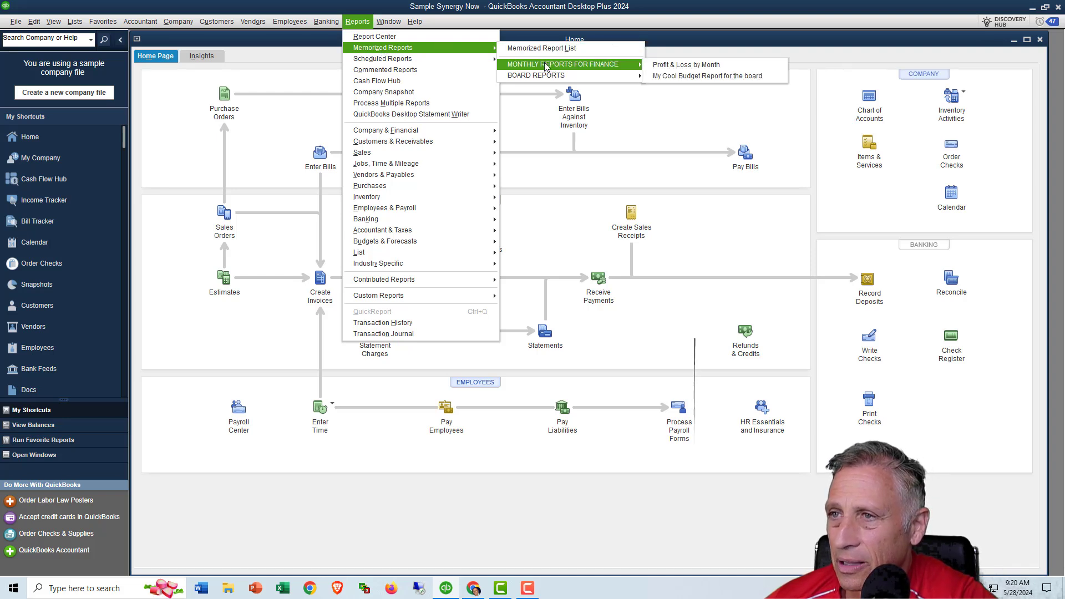
mouse_move(686, 64)
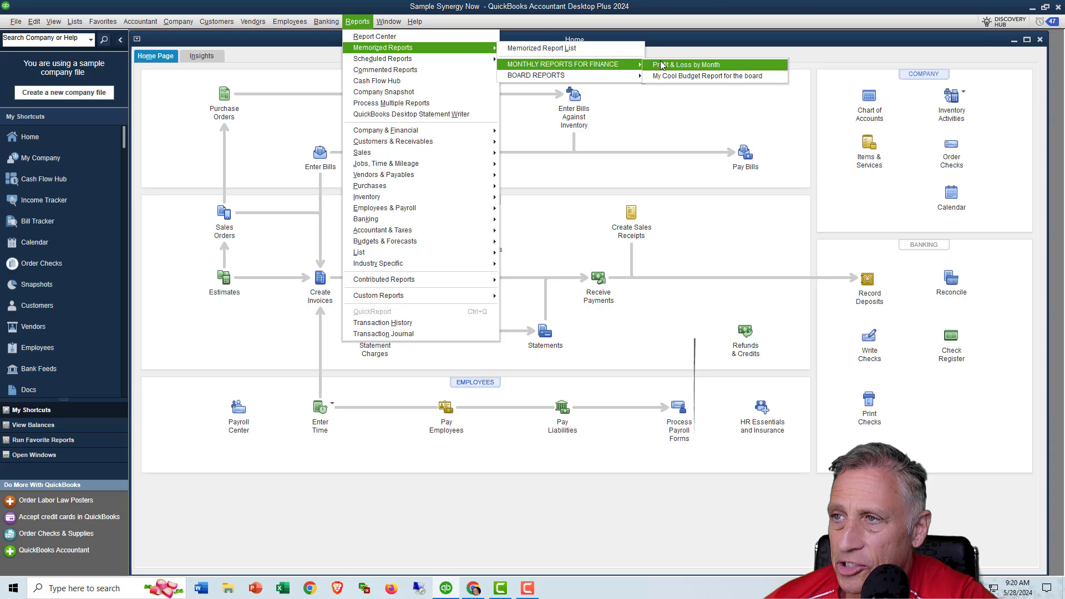
left_click(686, 64)
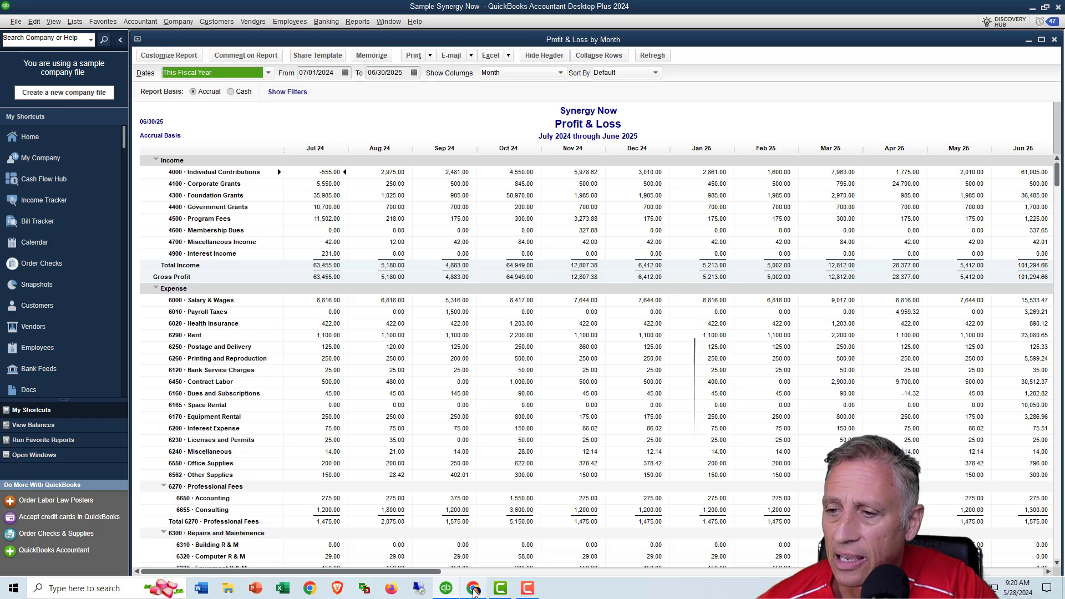
left_click(473, 587)
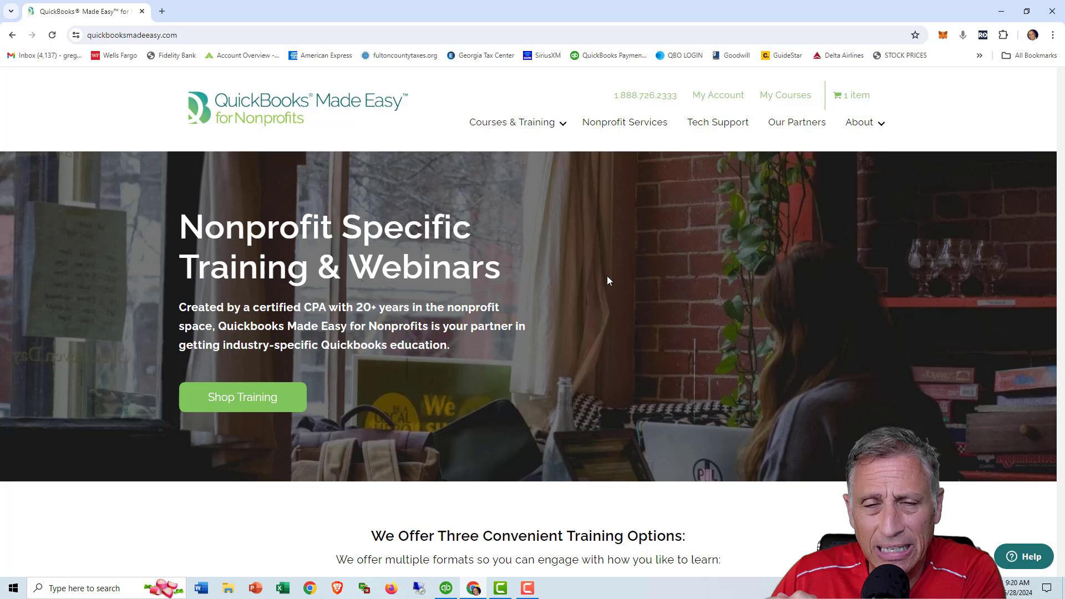
mouse_move(361, 156)
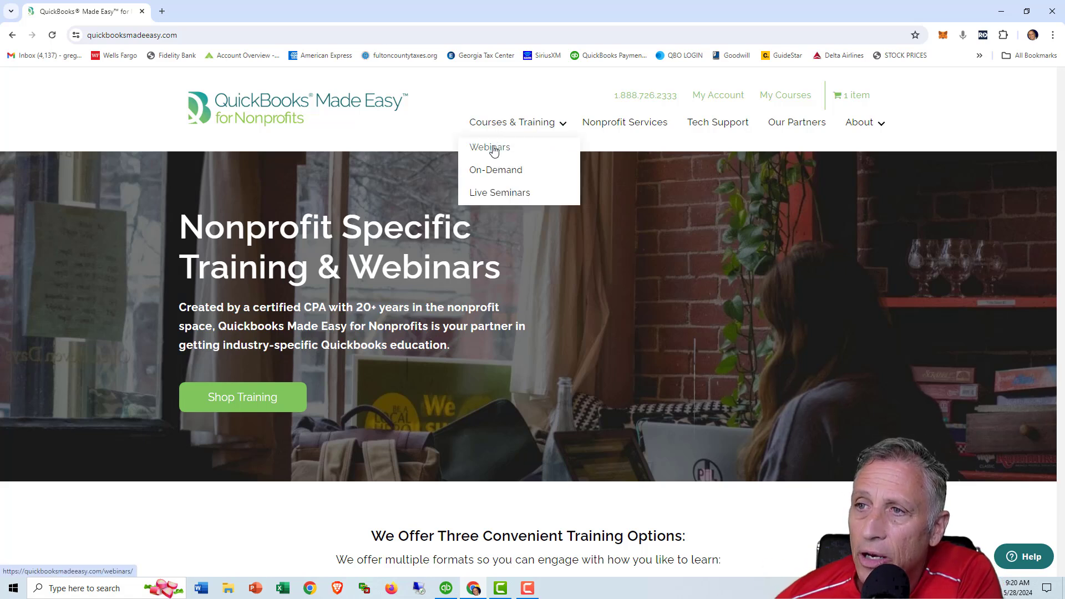
Step: Open the June 2024 DESKTOP Fundamentals 3 Day Series event from the Webinars page
left_click(488, 148)
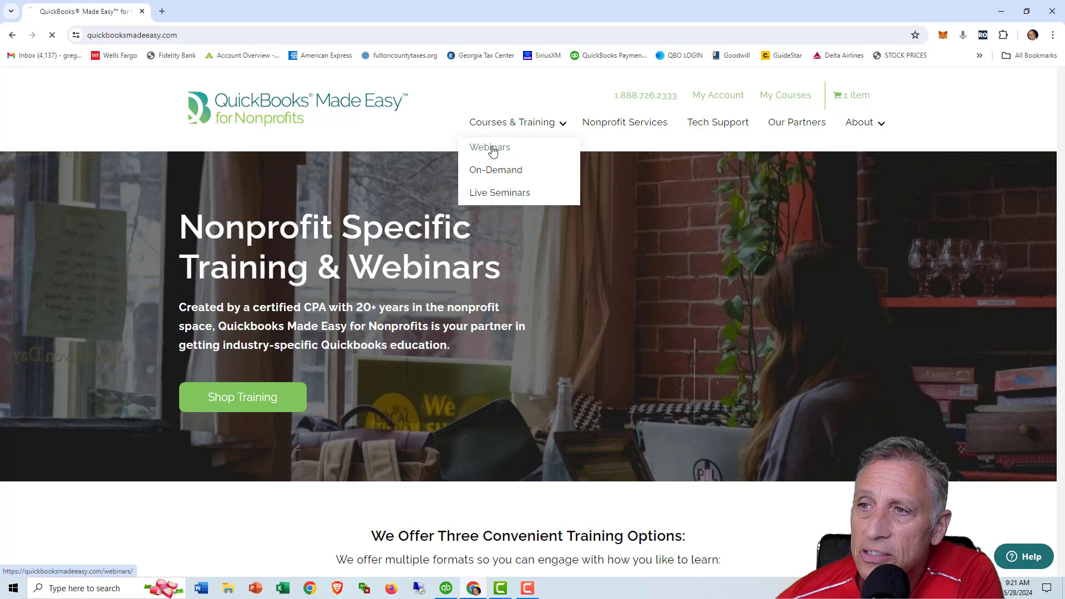
left_click(489, 147)
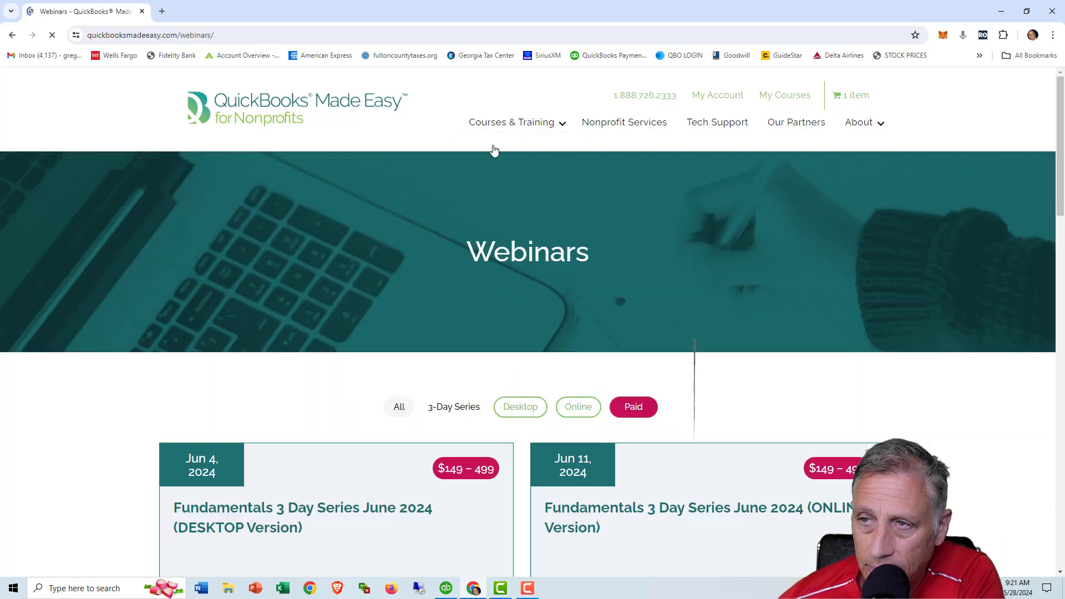
scroll("down", 3)
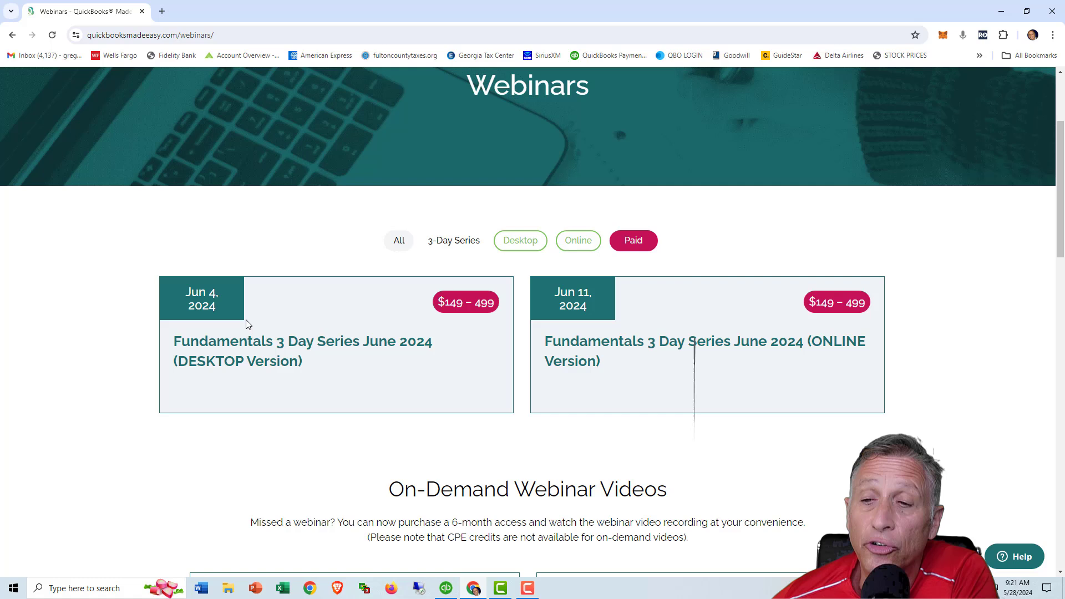
mouse_move(249, 324)
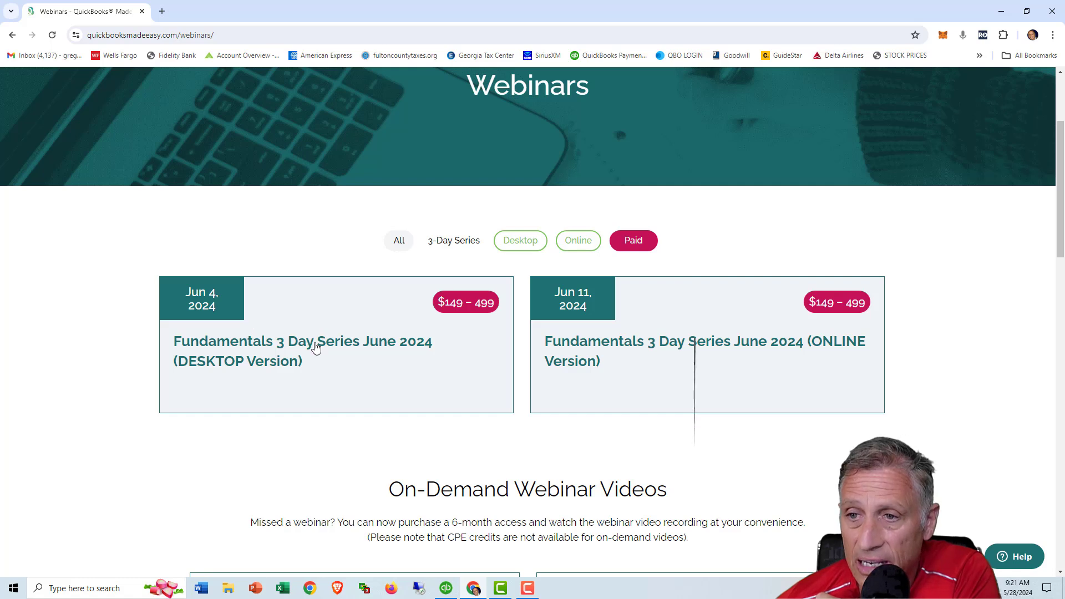
mouse_move(302, 341)
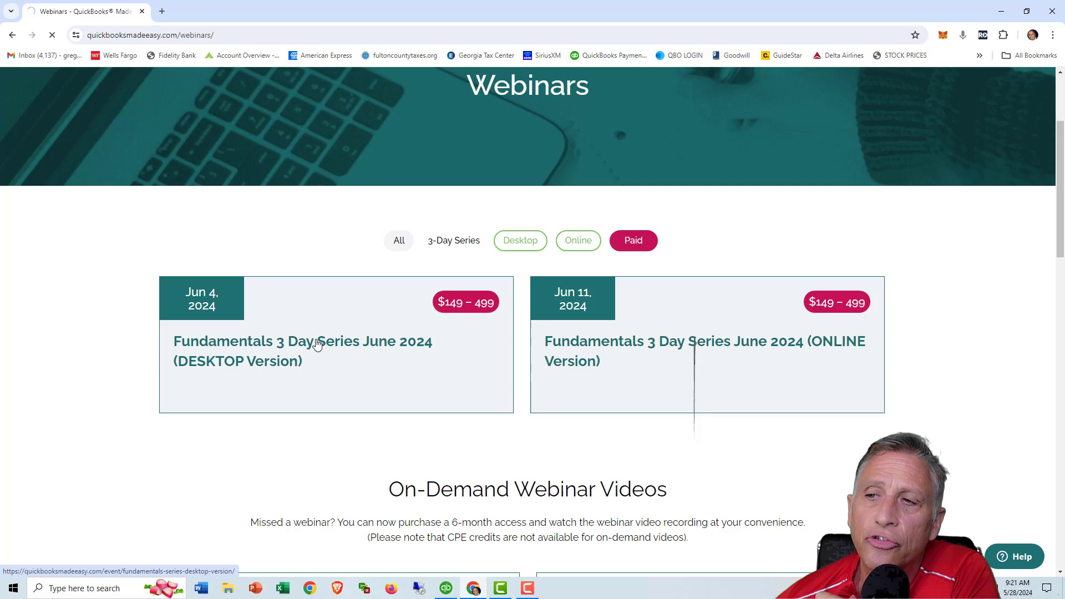
left_click(301, 341)
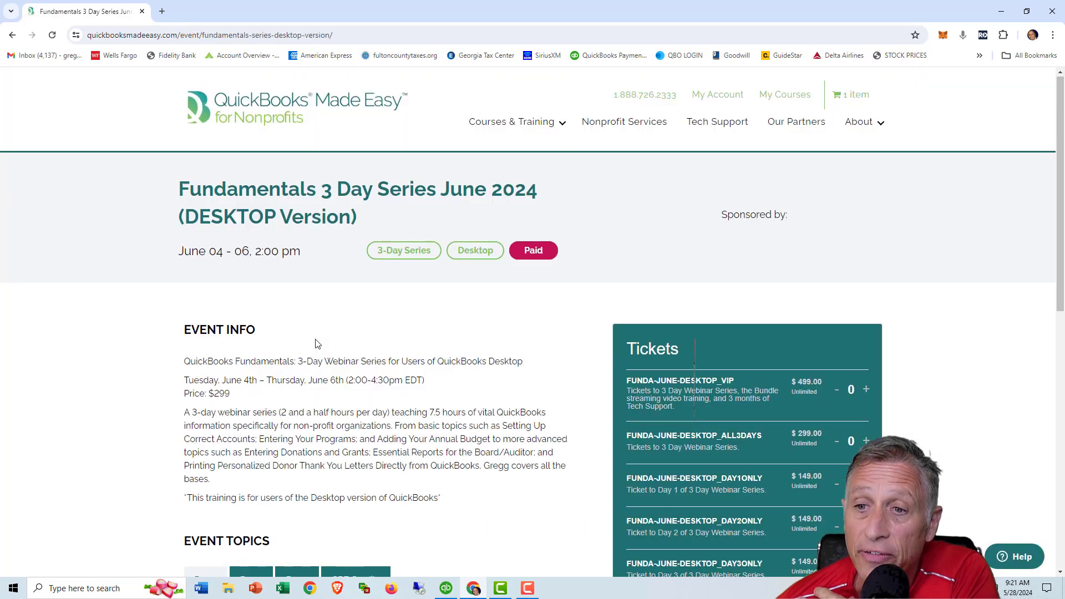
Step: View the event's Day 2 and Day 3 topics
scroll("down", 3)
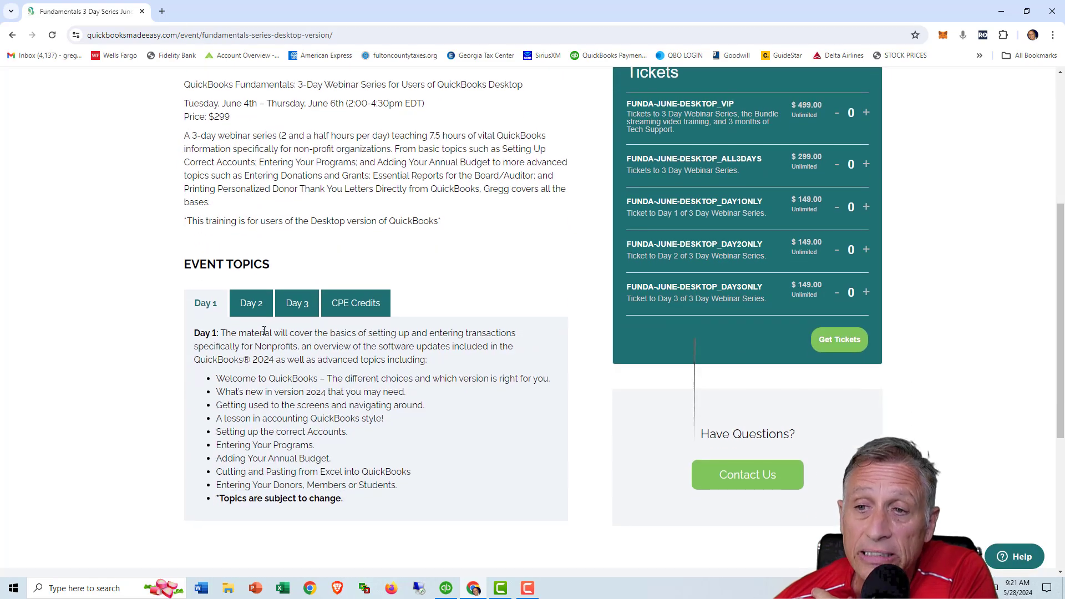
left_click(251, 303)
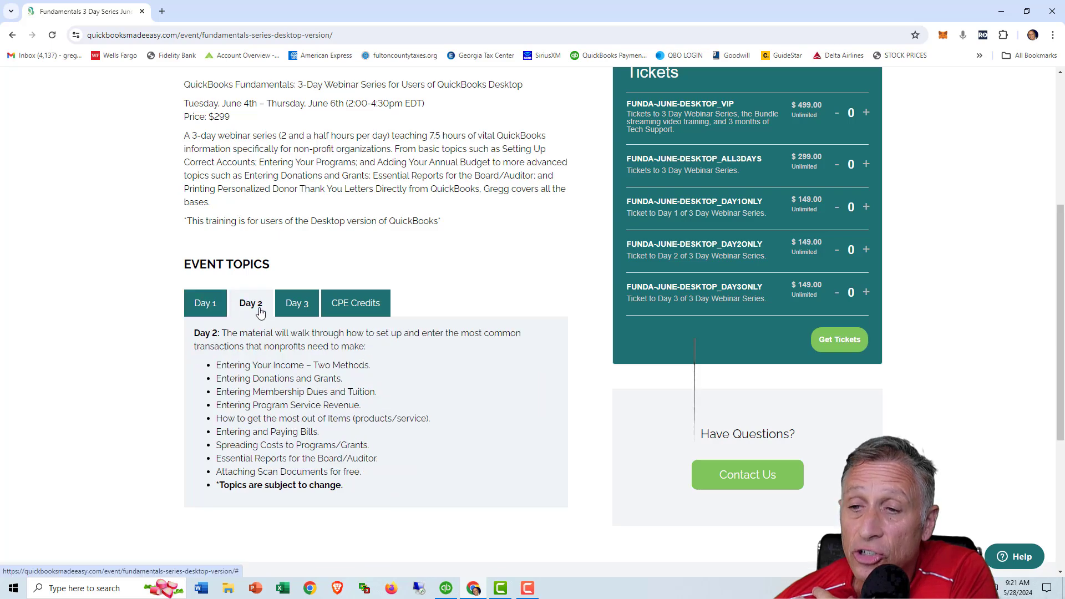
left_click(296, 303)
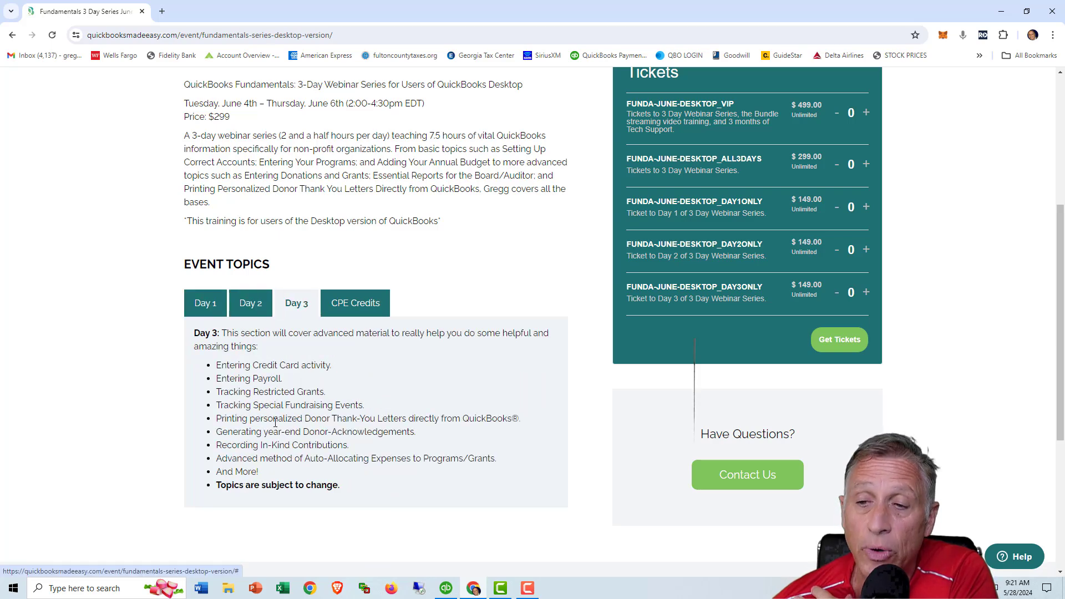